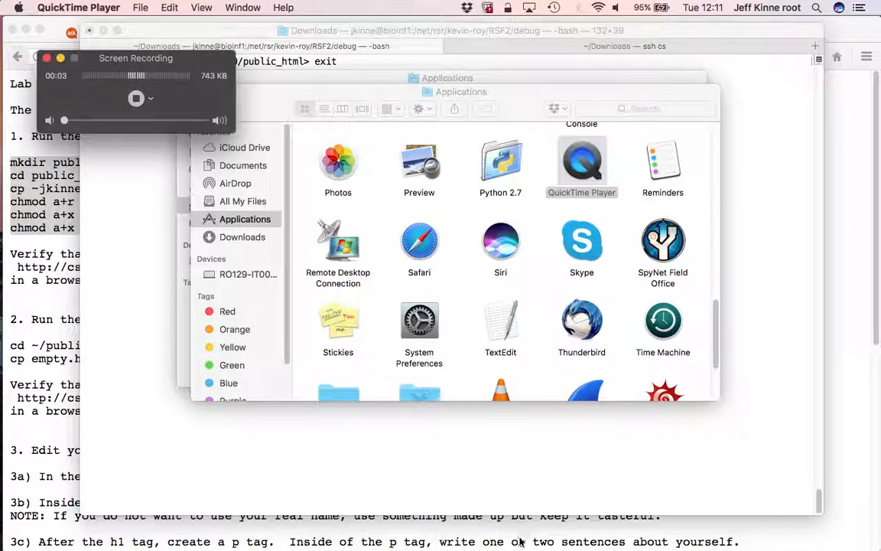
Step: From the syllabus, open the course LAB directory and the lab05.txt assignment
left_click(419, 33)
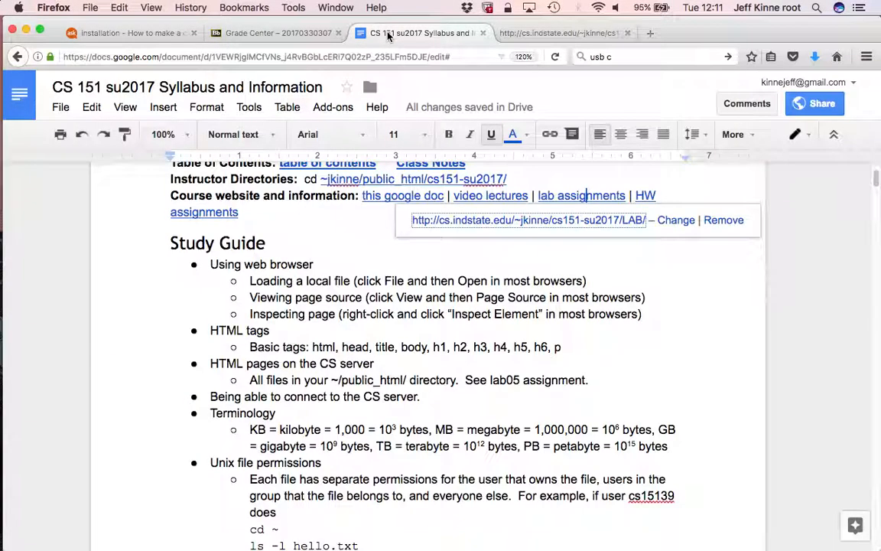
mouse_move(456, 242)
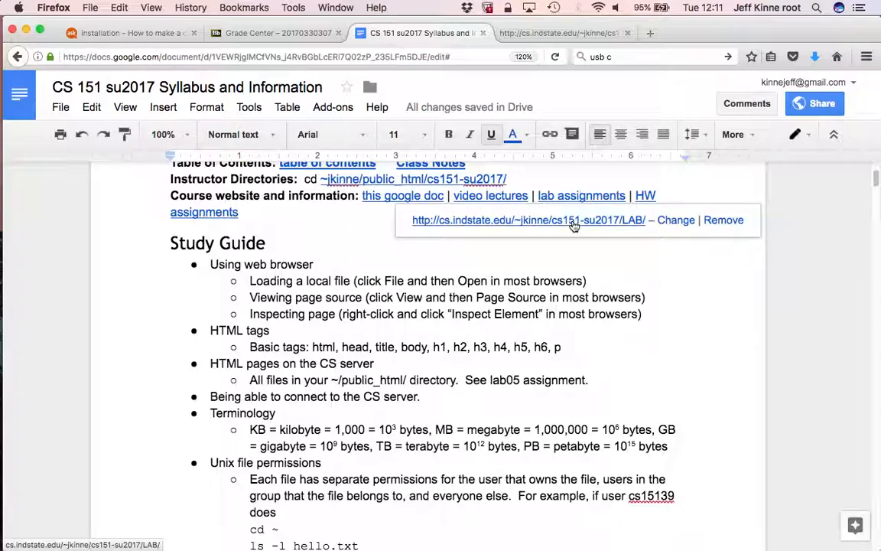
left_click(529, 221)
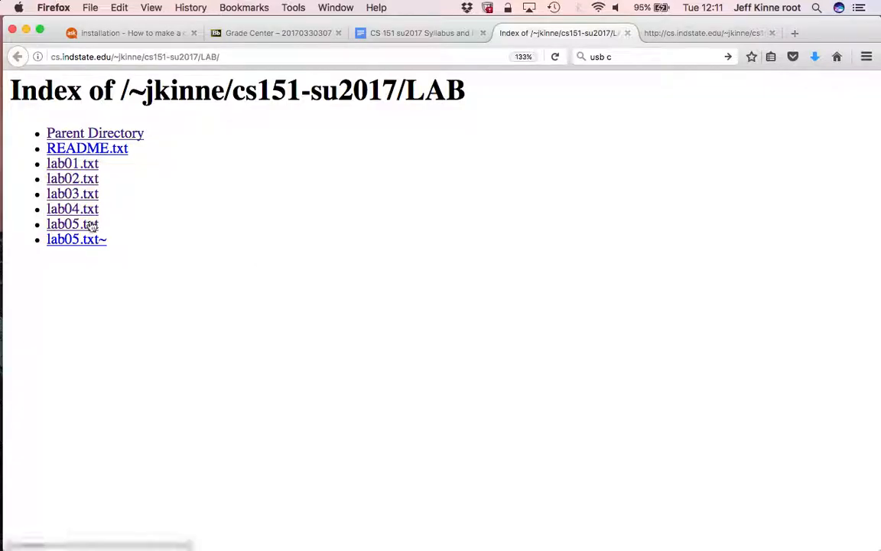
left_click(72, 224)
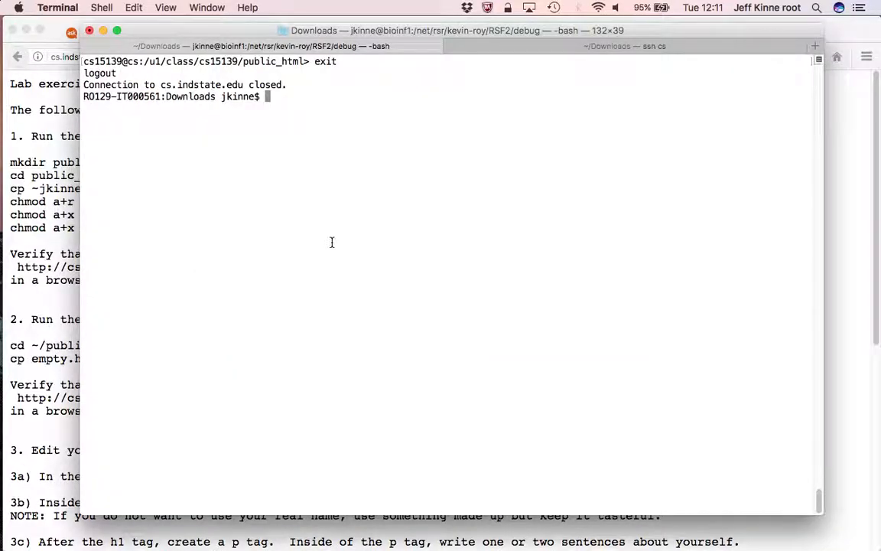
Step: Log into the cs151 server with ssh and list the home directory
type("ssh cs151")
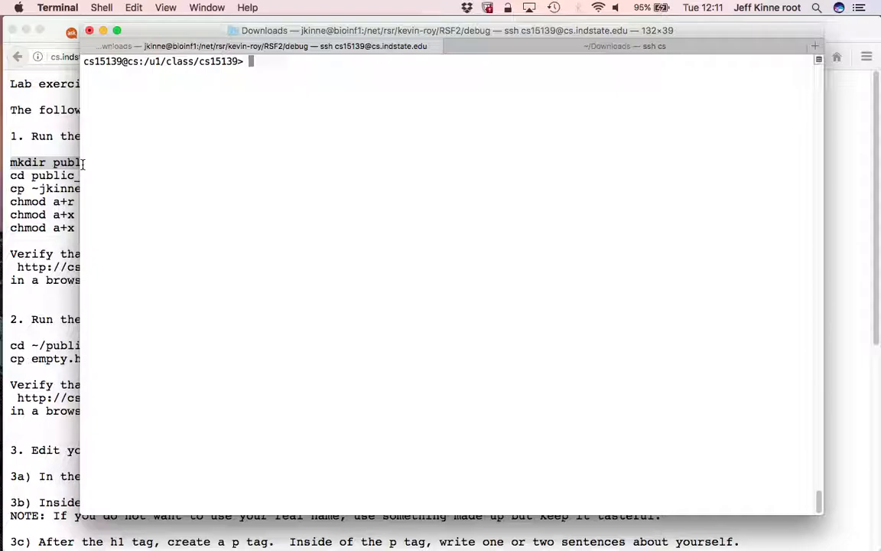
key("cmd+tab")
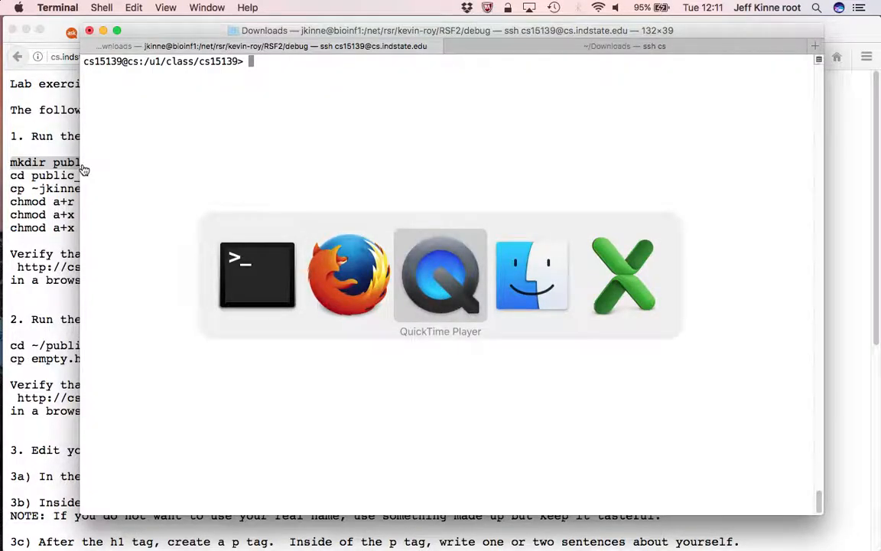
left_click(440, 275)
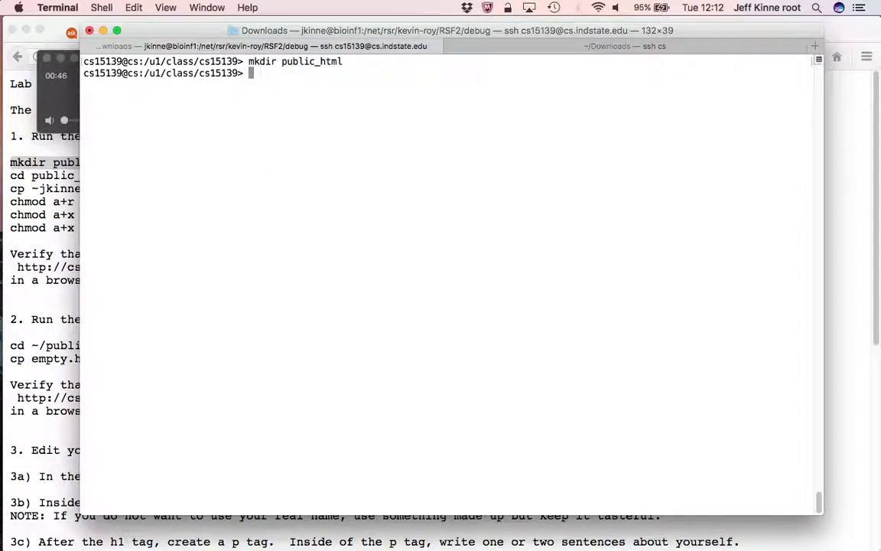
type("ls")
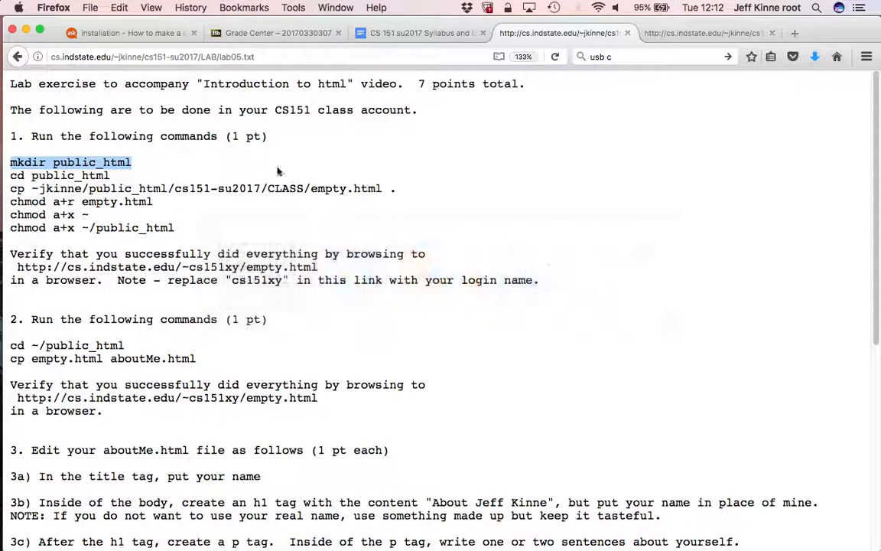
Step: Run the lab's command copying empty.html into public_html and note the file name
left_click_drag(9, 163, 108, 175)
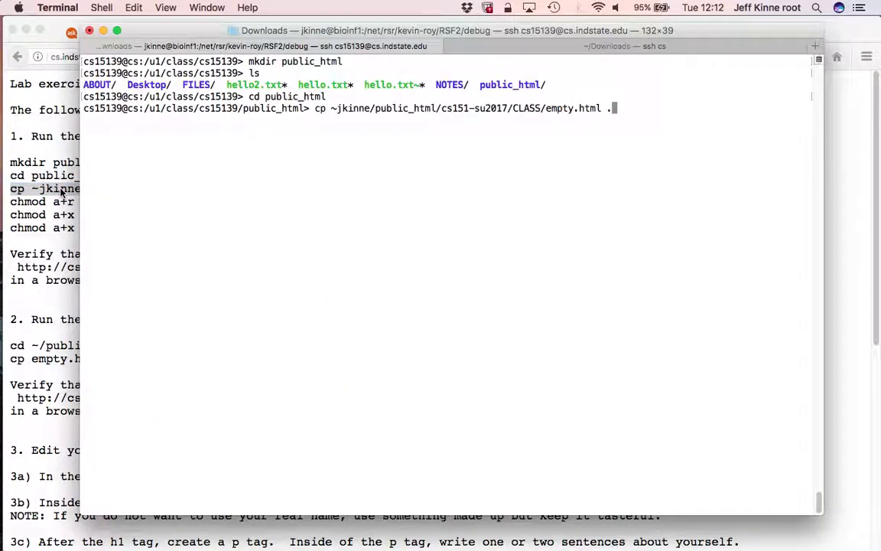
key("Return")
type("ls")
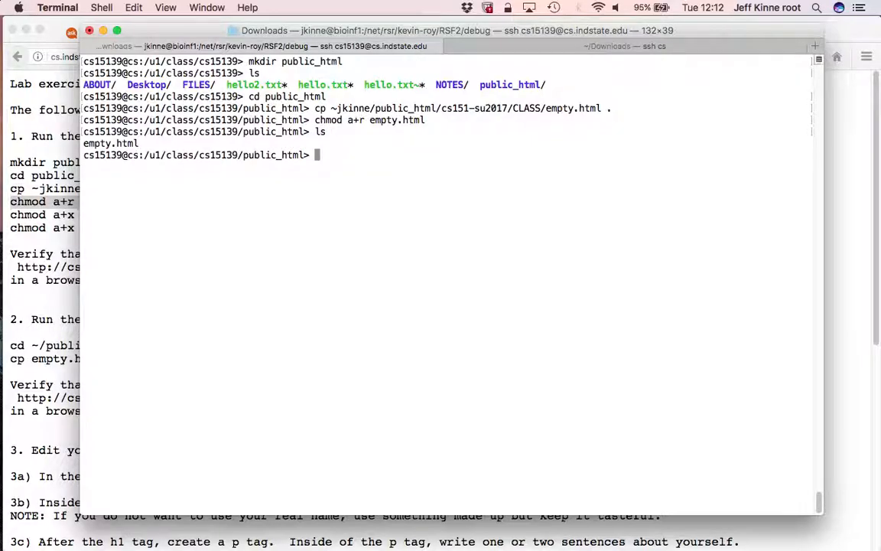
mouse_move(557, 104)
type("chmod a+x ~")
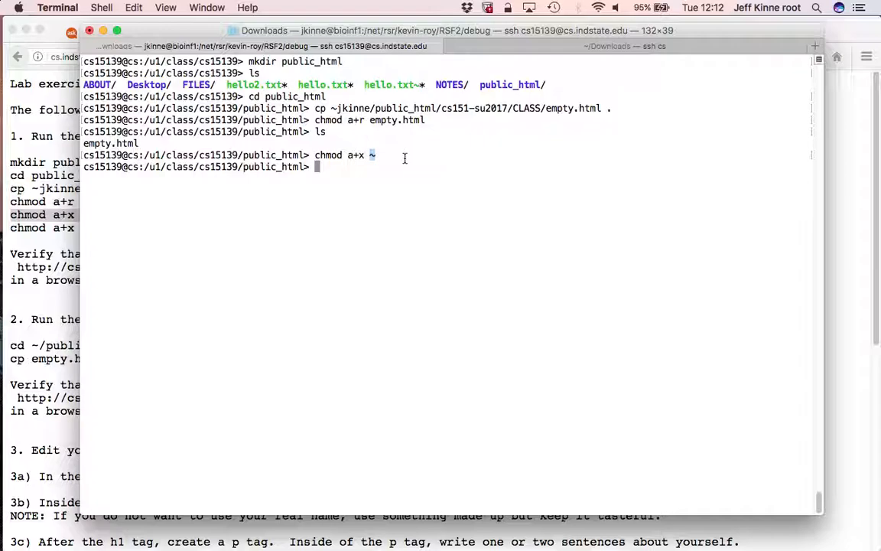
mouse_move(364, 137)
type("chmod a+x ~/public_html")
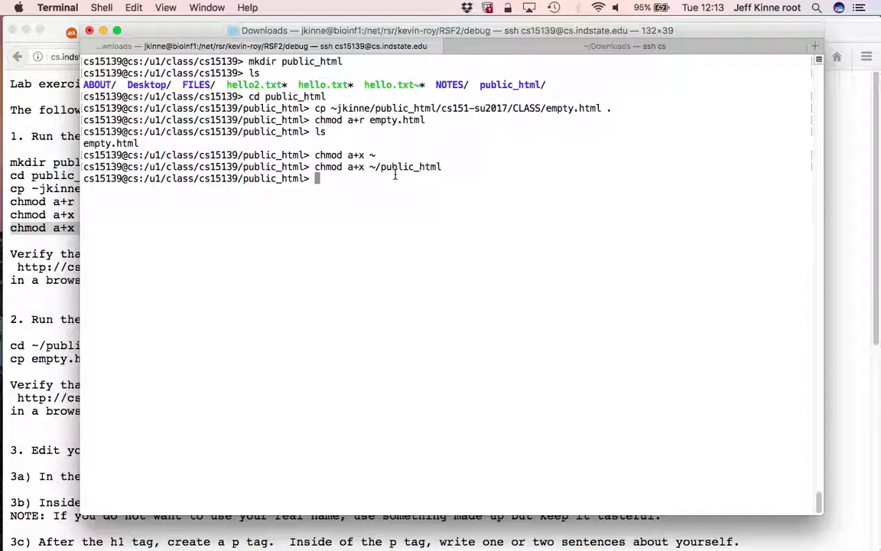
mouse_move(383, 167)
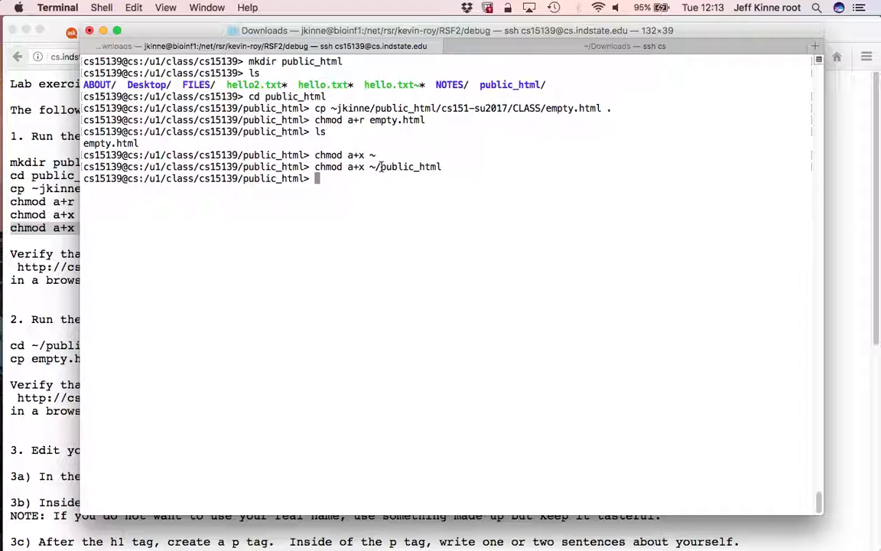
double_click(410, 167)
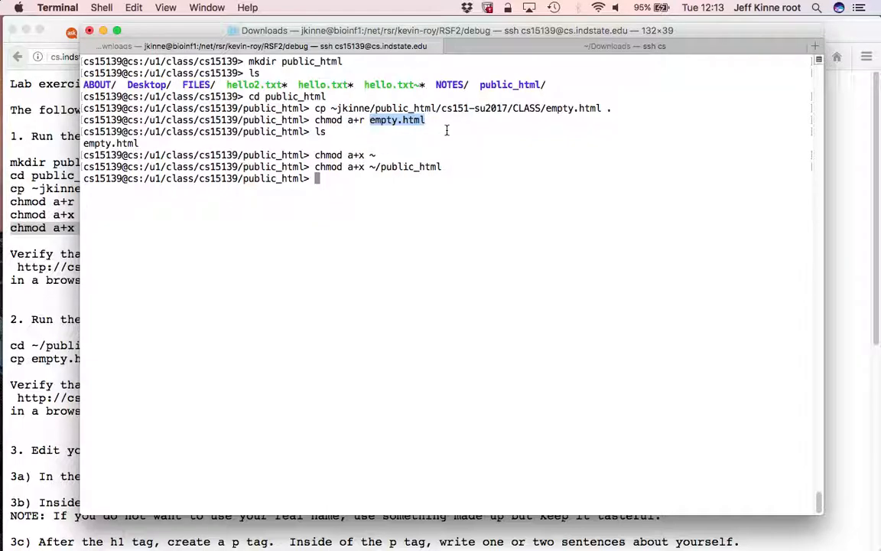
key("cmd+tab")
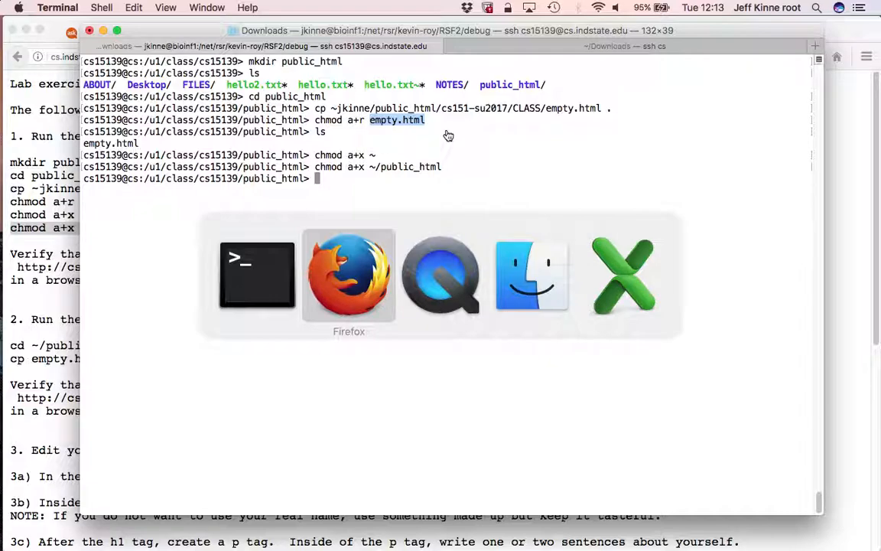
Step: Check empty.html in the browser and list public_html with ls -l for its permissions
left_click(349, 275)
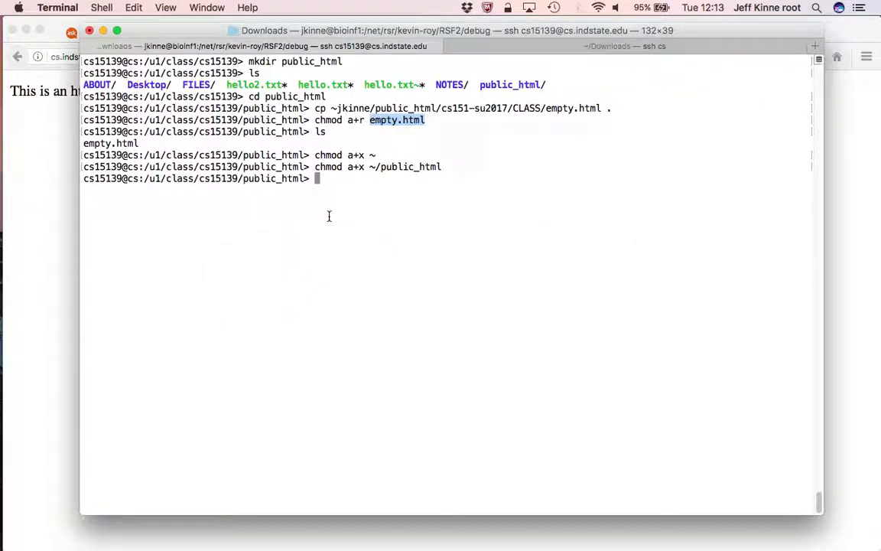
type("ls -l hello.txt")
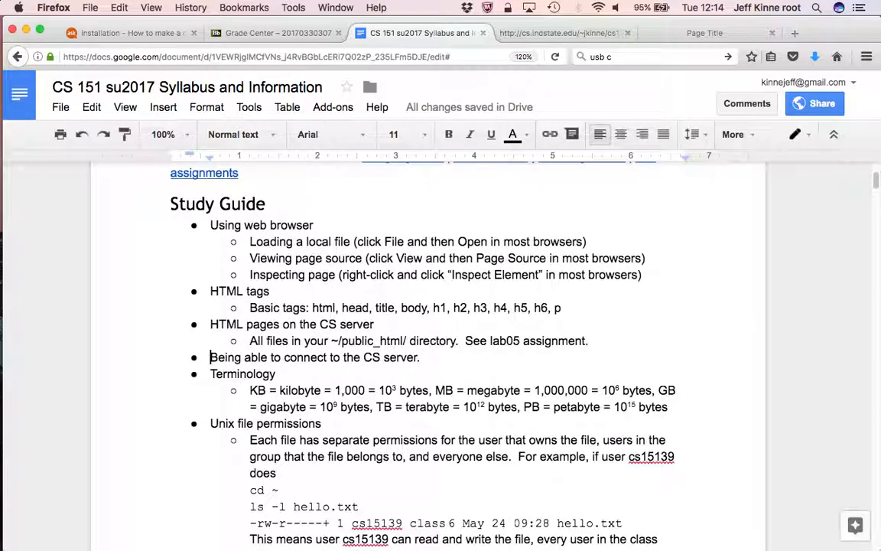
Step: Start the study-guide bullet on how a webpage gets loaded when browsing to the link
type("How does a")
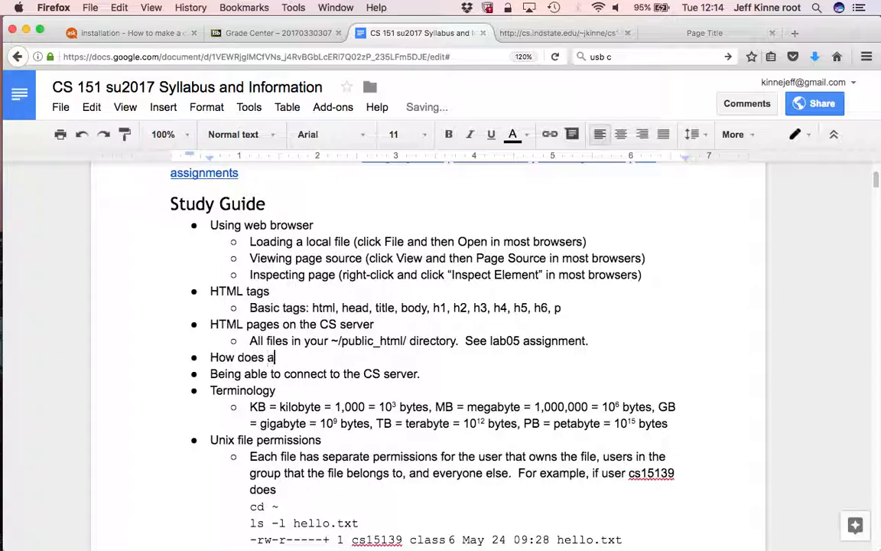
type("webpage get loaded")
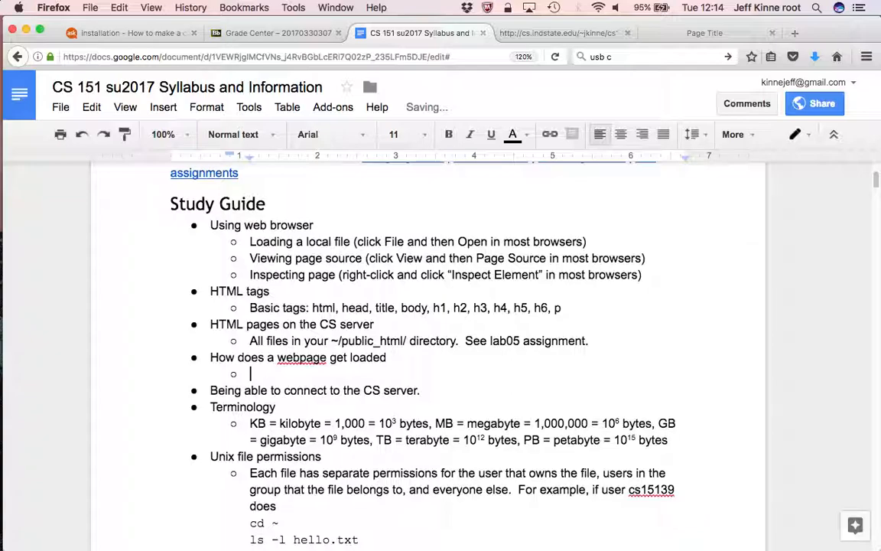
type("If browsing to http://cs.indstate.edu/~cs15139/empty.html")
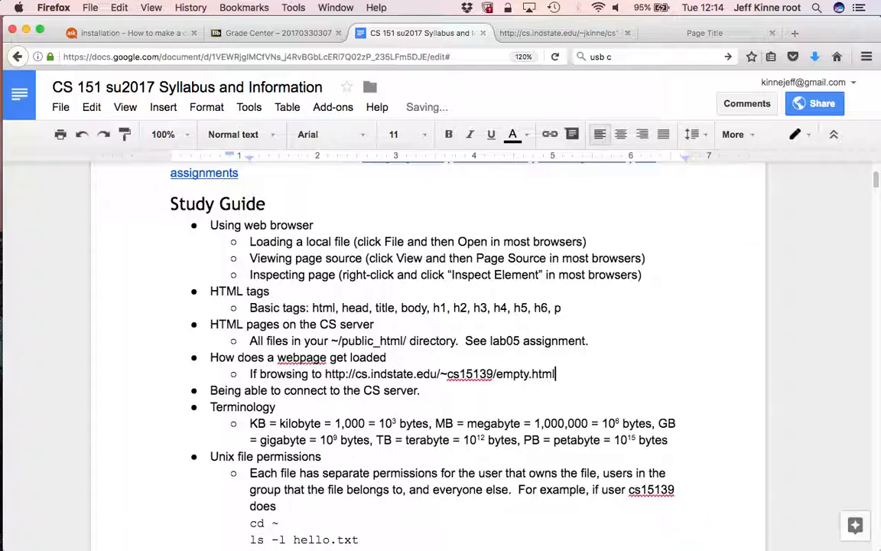
type(", then")
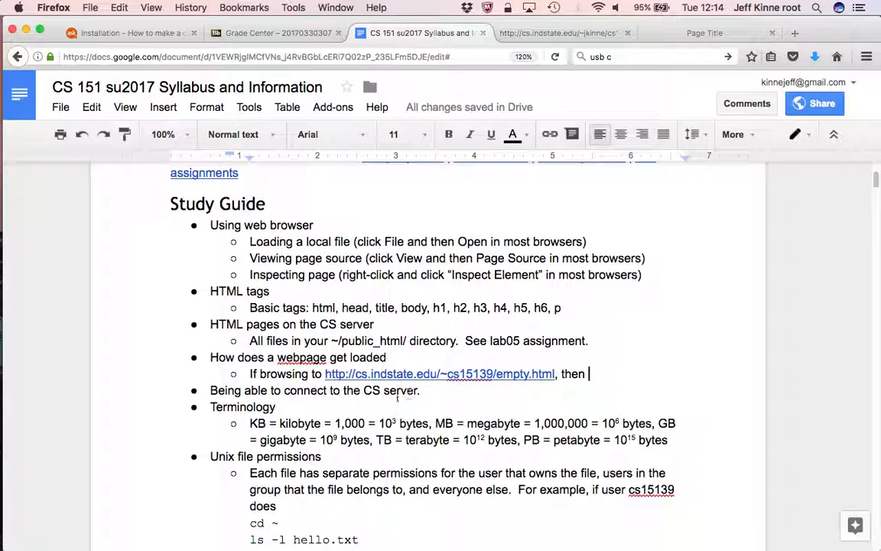
left_click(407, 374)
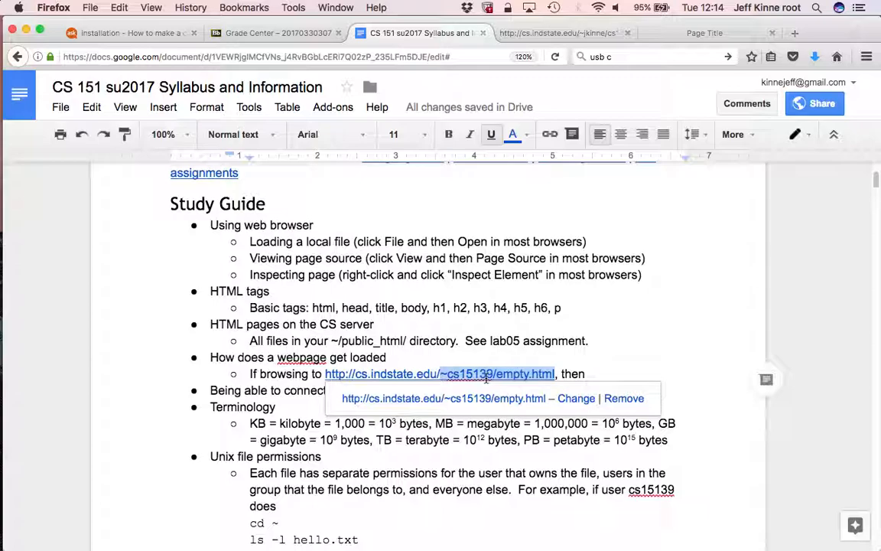
left_click(58, 6)
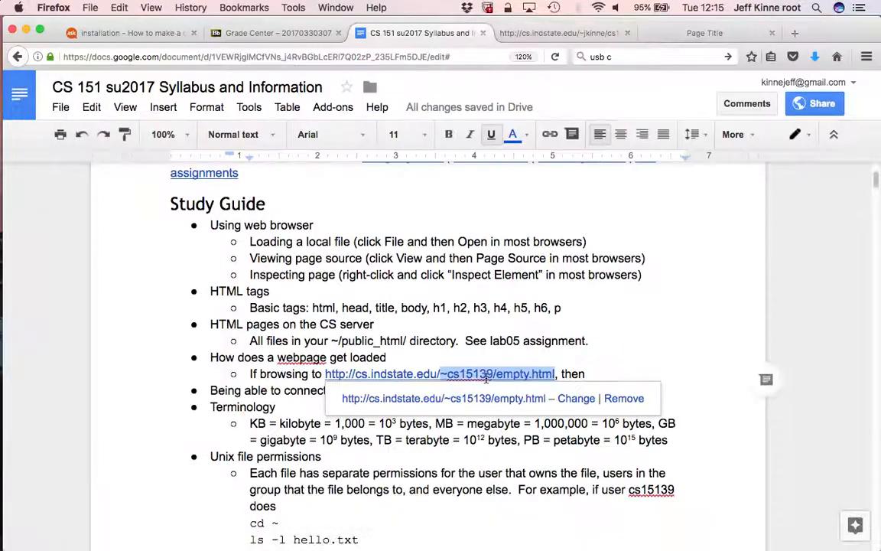
left_click(587, 374)
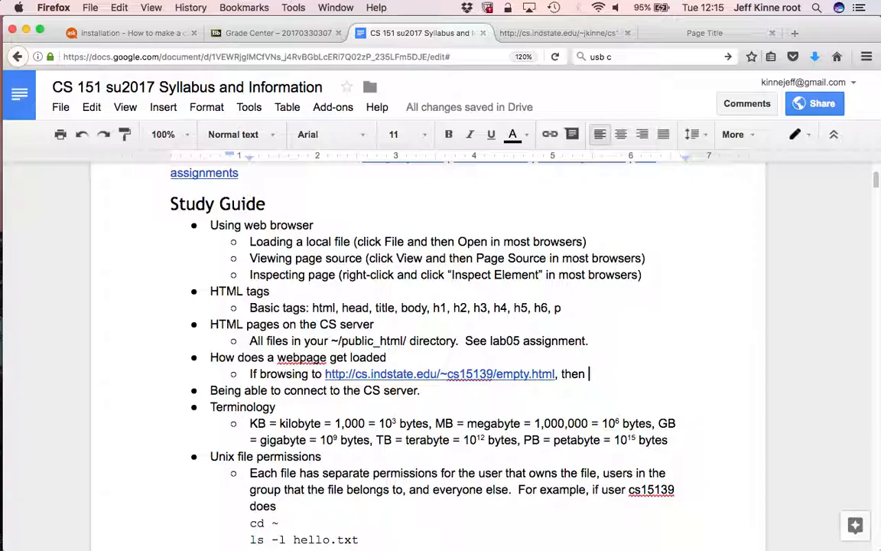
Step: Explain the browser asks cs.indstate.edu for empty.html and the server looks in ~cs151/public_html
type("web browser connects to cs.in")
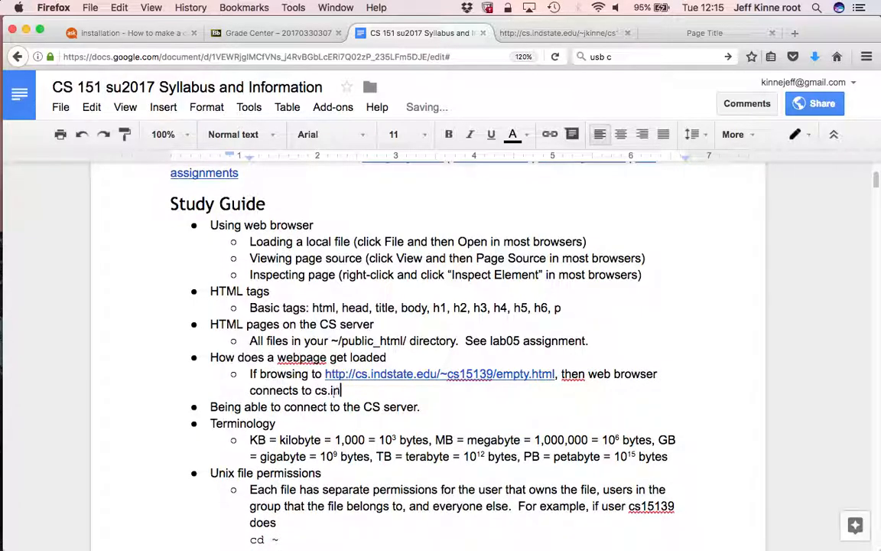
type("dstate.edu and asks for the file /~cs15139/emp")
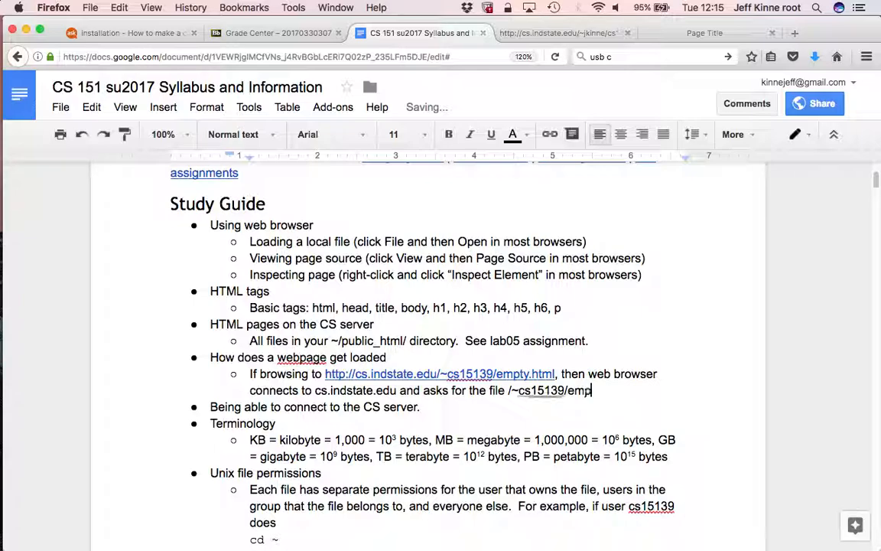
type("ty.html.  Our")
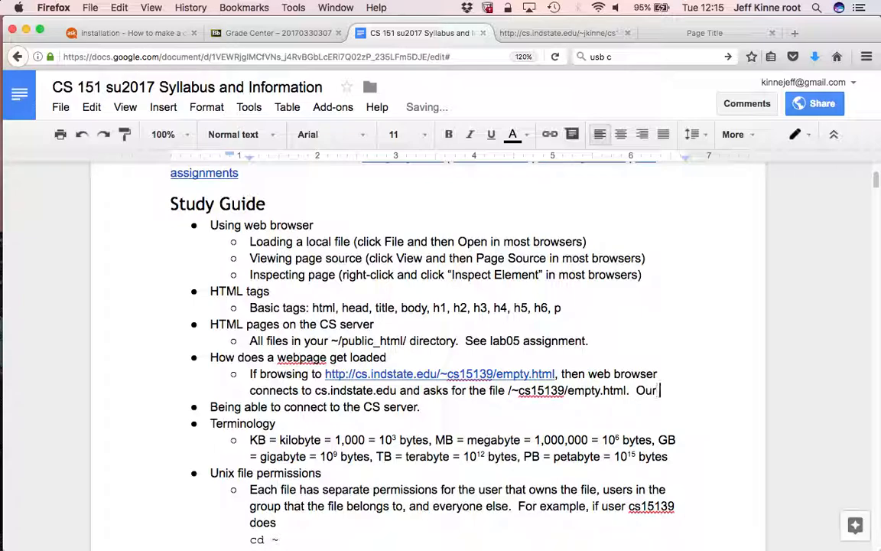
type("server looks in")
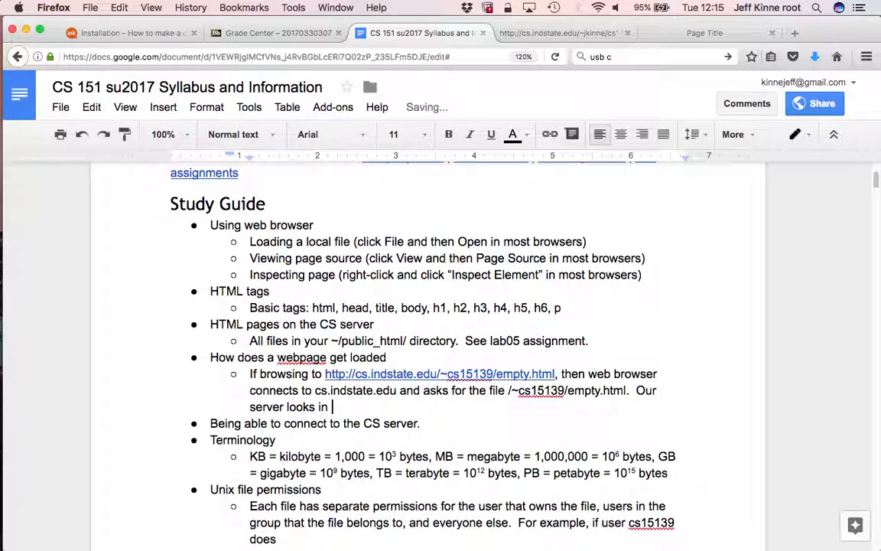
type("~cs151")
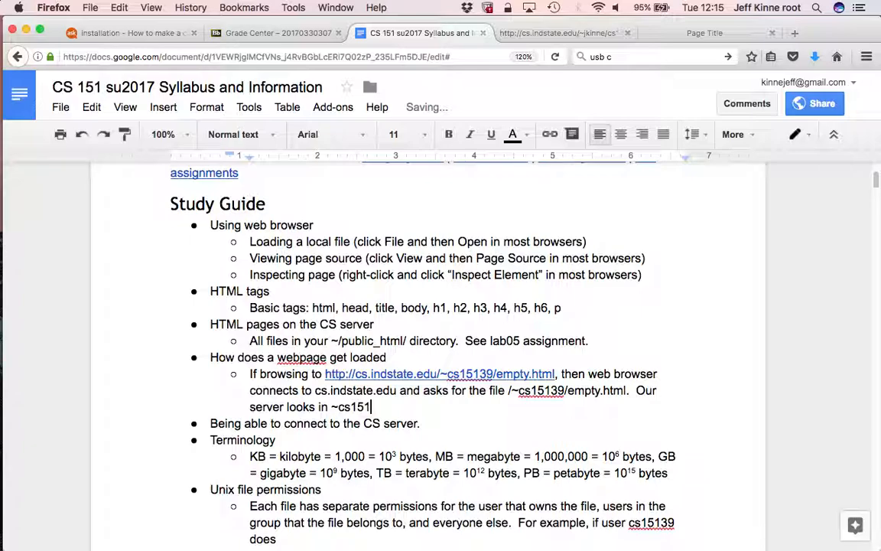
type("/public_html/ for the empty.html file.")
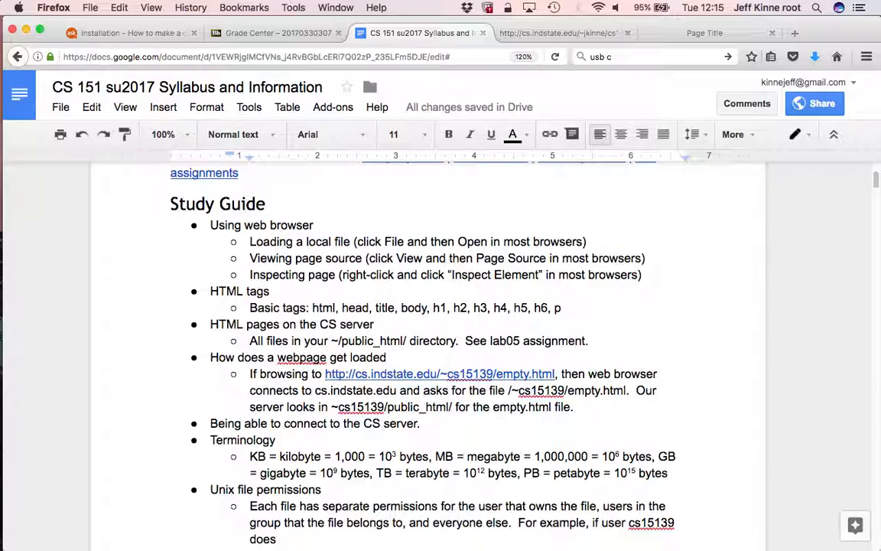
Step: Add that the server sends the file back to the web browser, fixing the 'brwoser' typo
type("The server sends the file back to the")
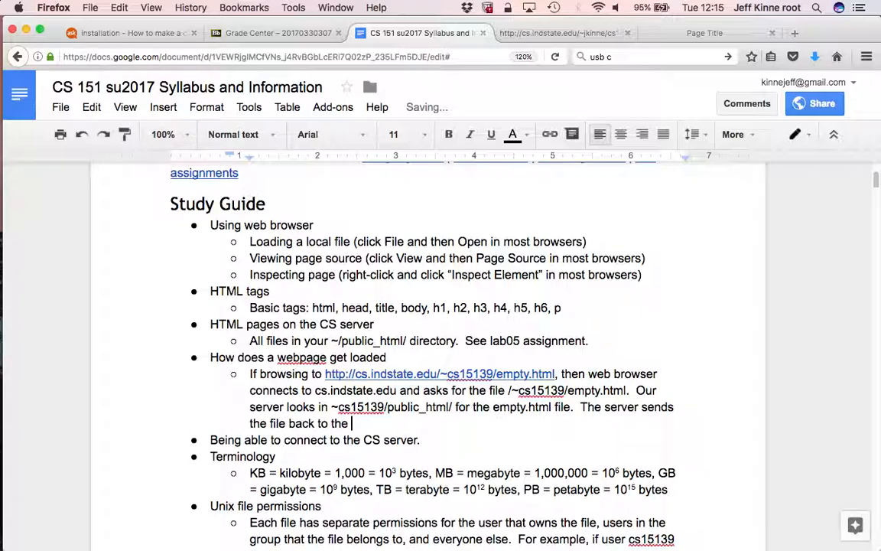
type("web browser")
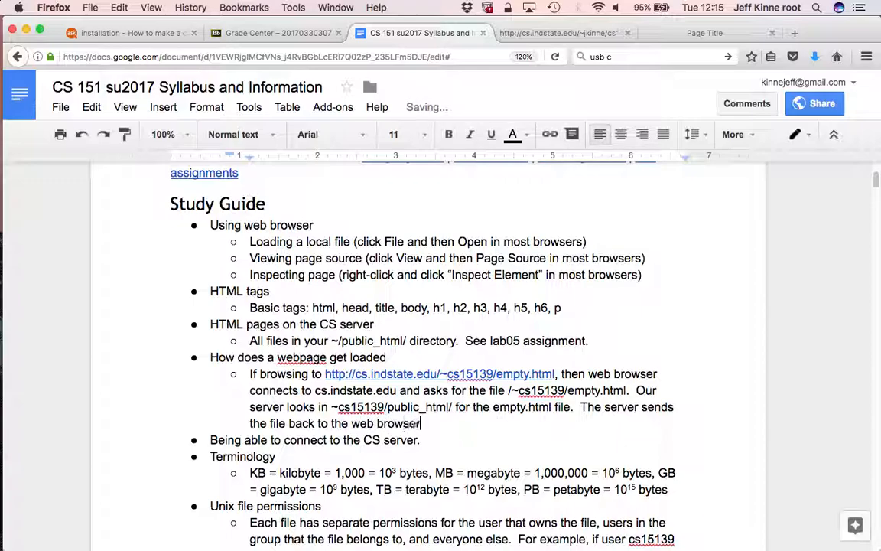
type(", web brwoser")
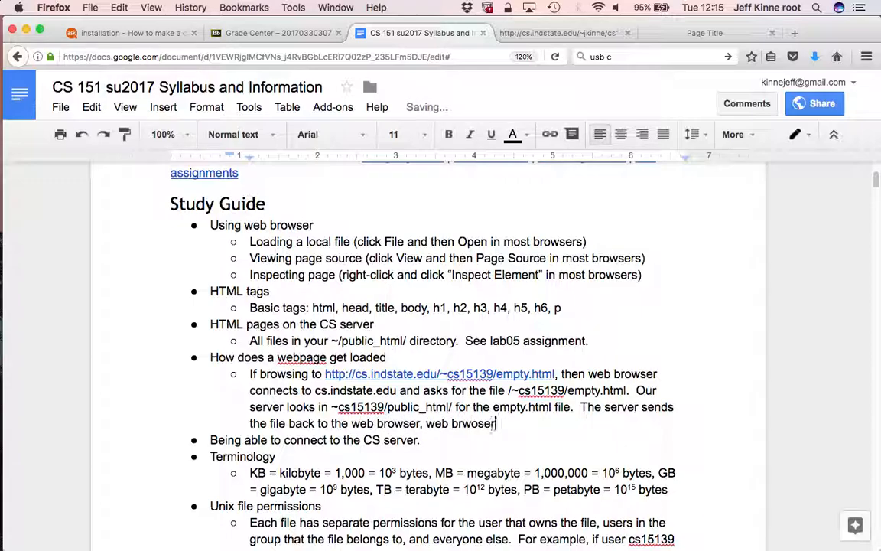
key("Backspace")
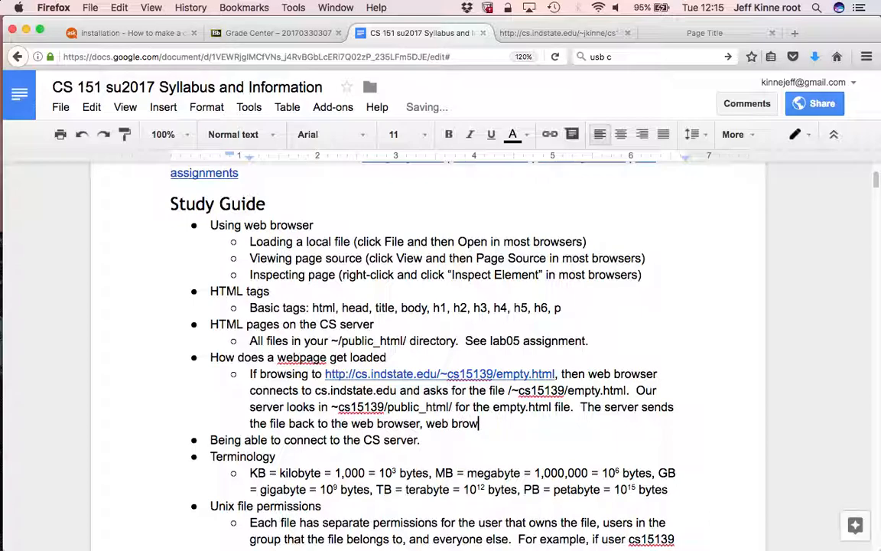
Step: Finish the note with 'browser displays it.' and switch to the empty.html page tab
type("ser displays it.")
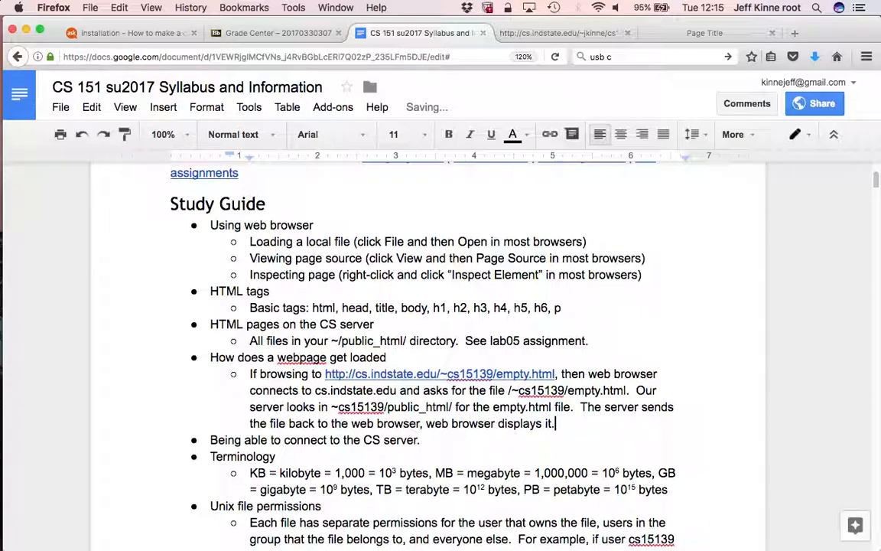
left_click(244, 8)
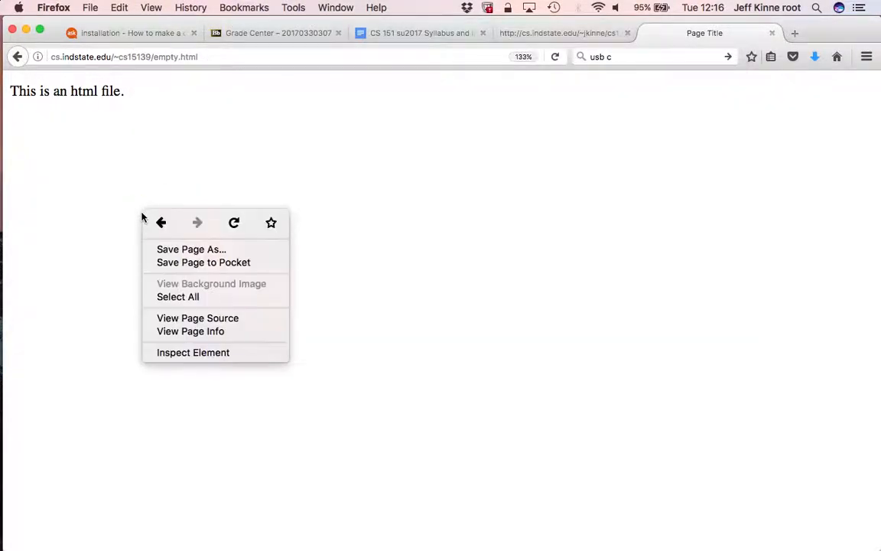
mouse_move(197, 316)
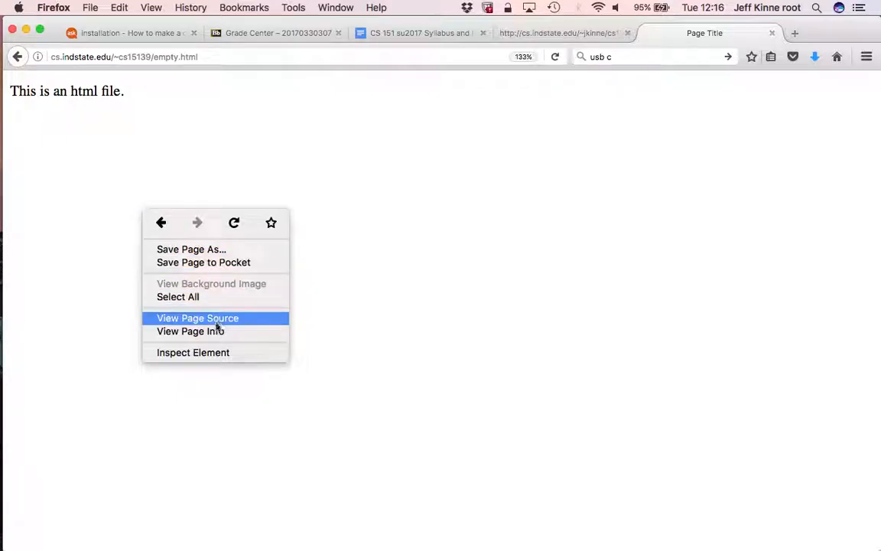
Step: View the HTML page source of empty.html in a new tab
left_click(197, 317)
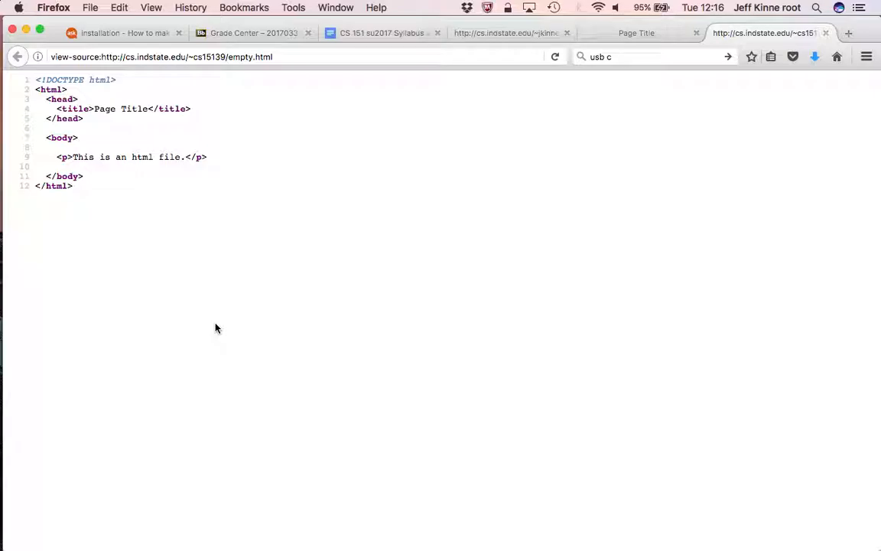
mouse_move(147, 185)
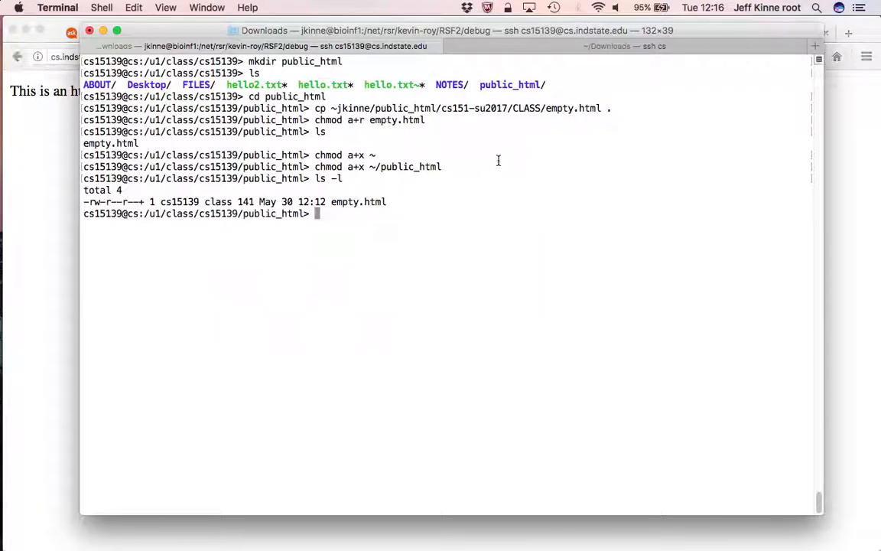
mouse_move(551, 101)
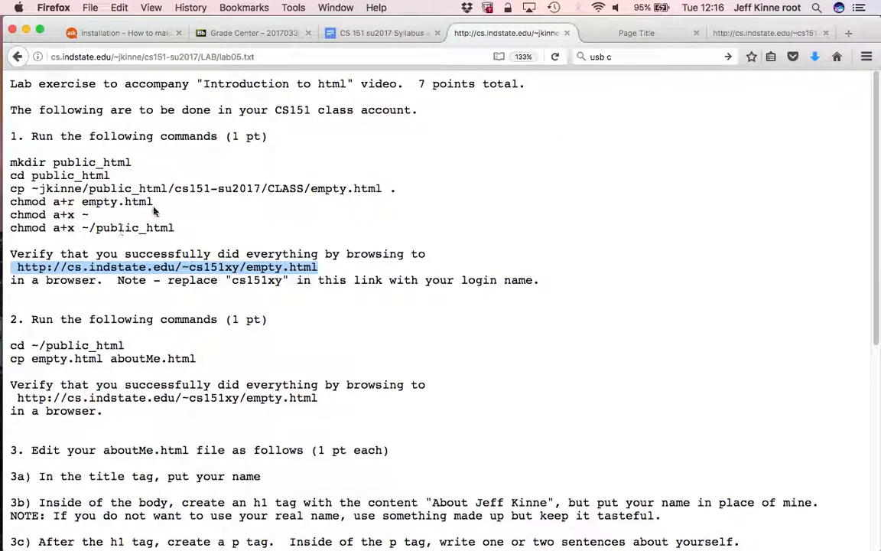
mouse_move(191, 222)
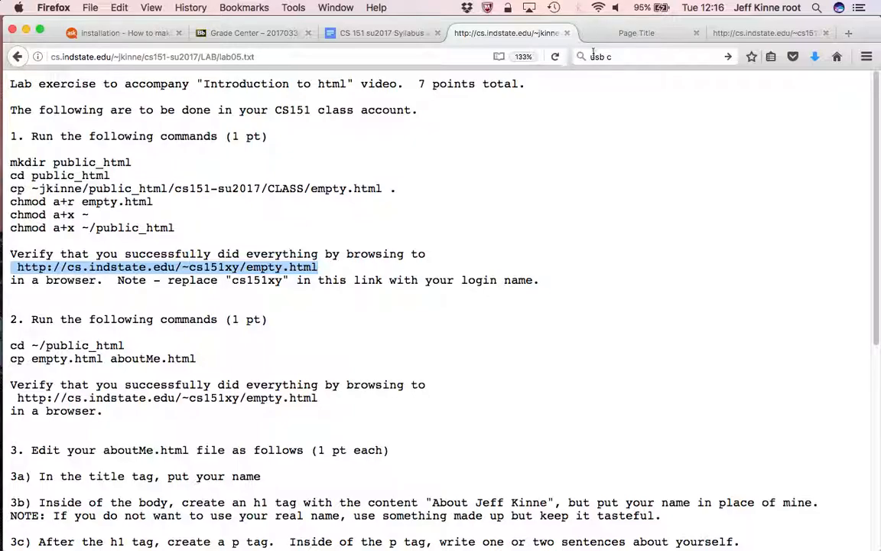
Step: Scroll the lab05 instructions down to steps 2 and 3 about aboutMe.html
scroll("down", 3)
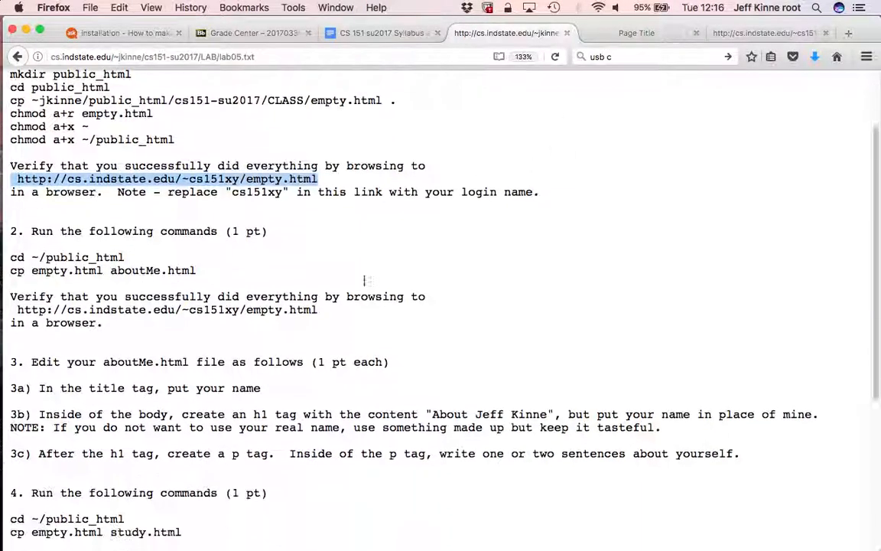
scroll("down", 3)
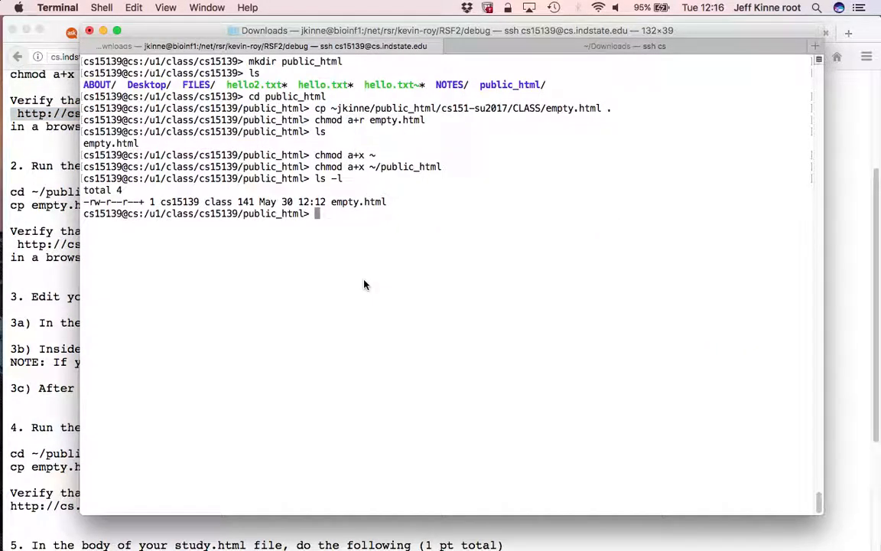
Step: Copy ~jkinne/public_html/cs151-su2017/CLASS/empty.html into public_html as aboutMe.html
type("cp")
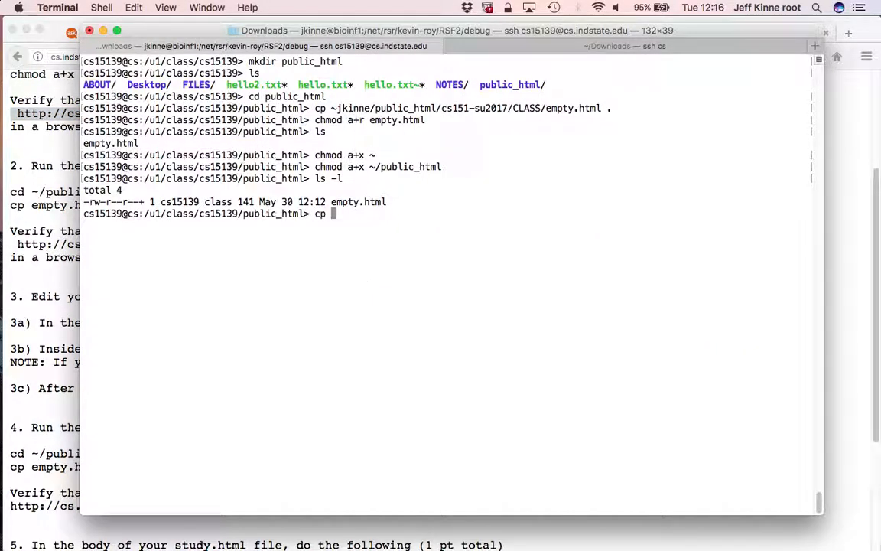
type("~")
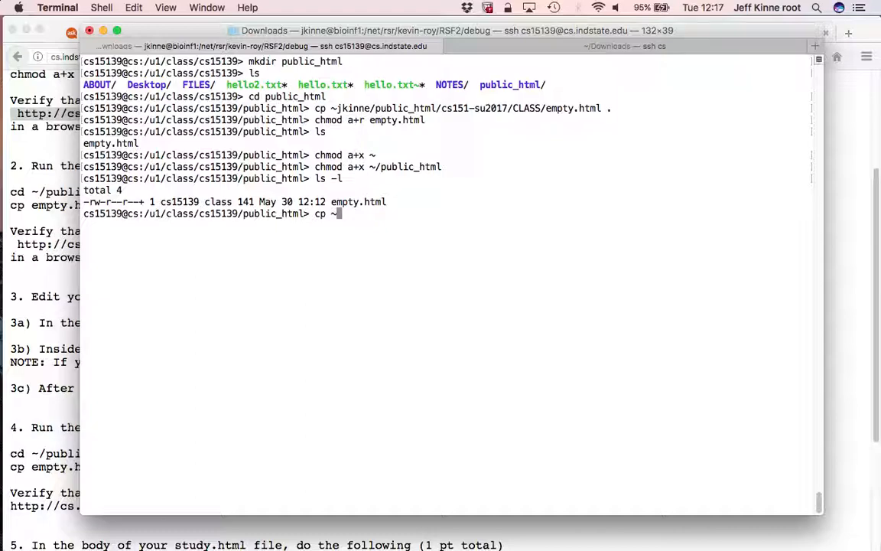
type("jkinne/public_")
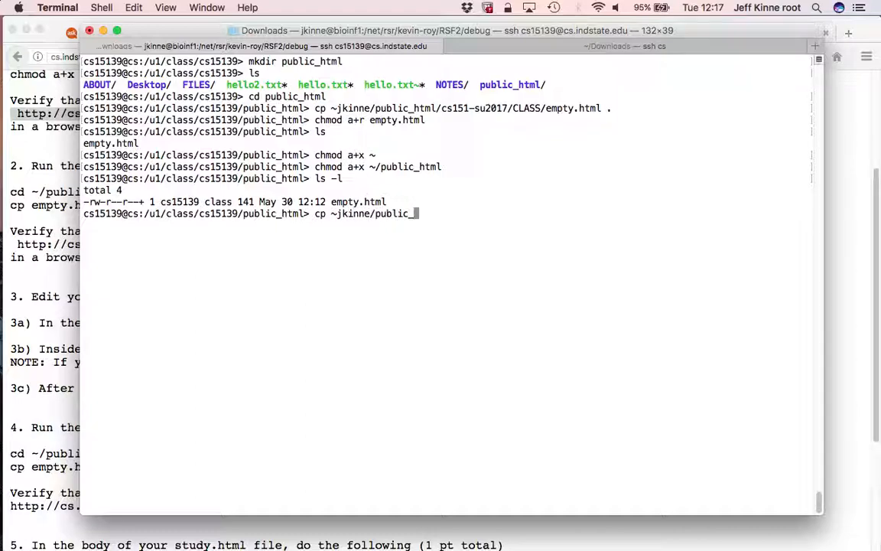
type("cs151-f2010/")
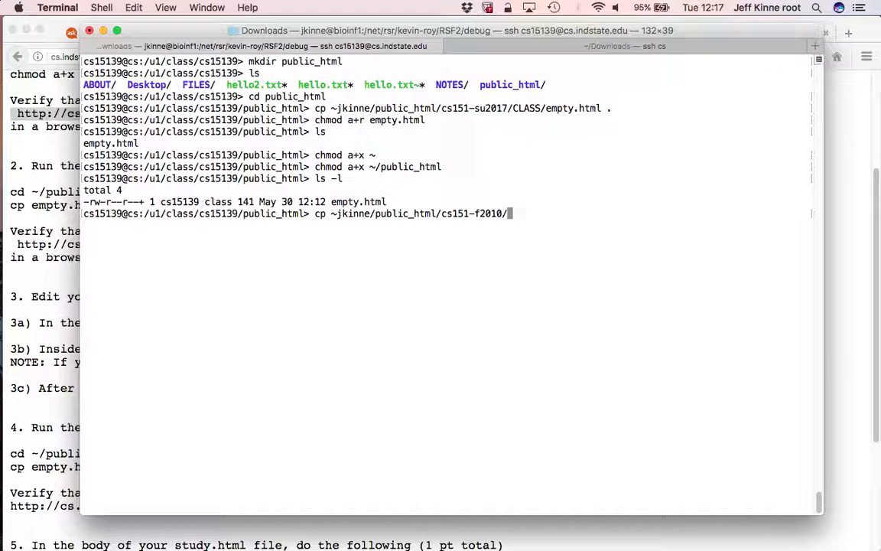
type("cs151-su2017/")
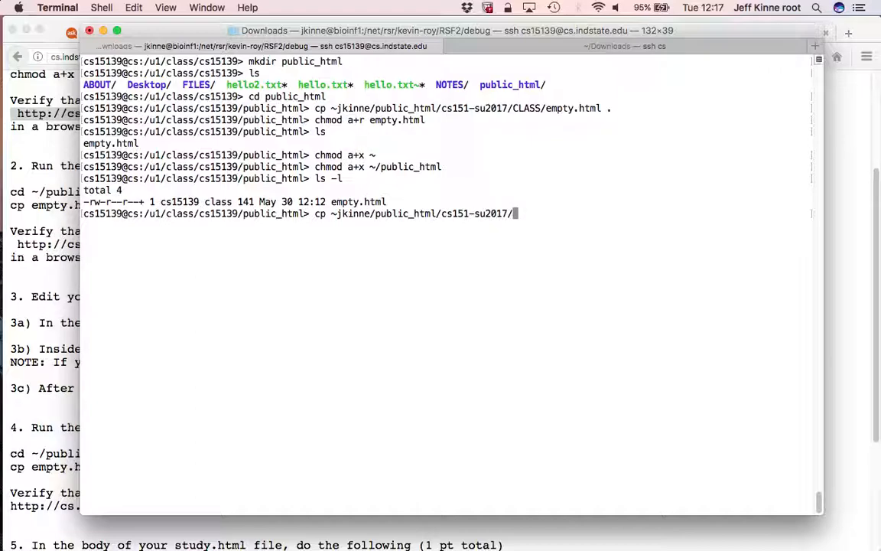
type("CLASS/")
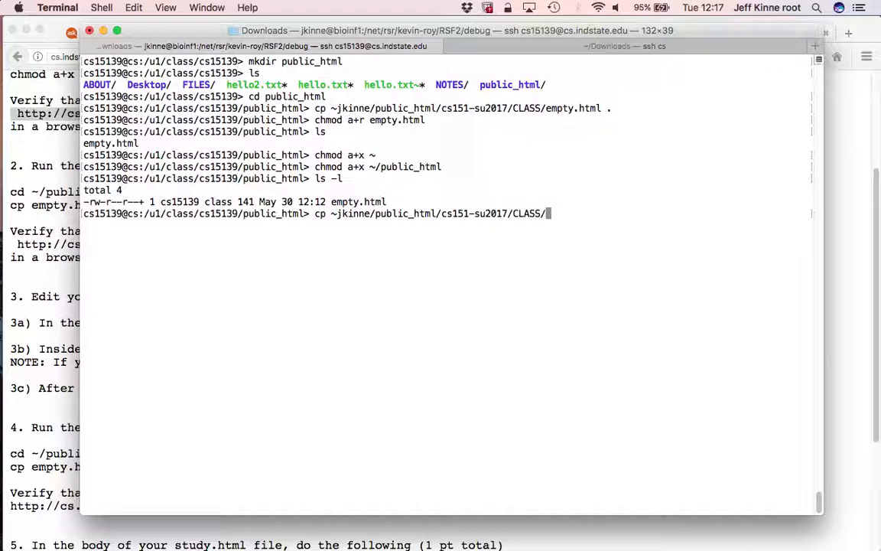
type("empty.html")
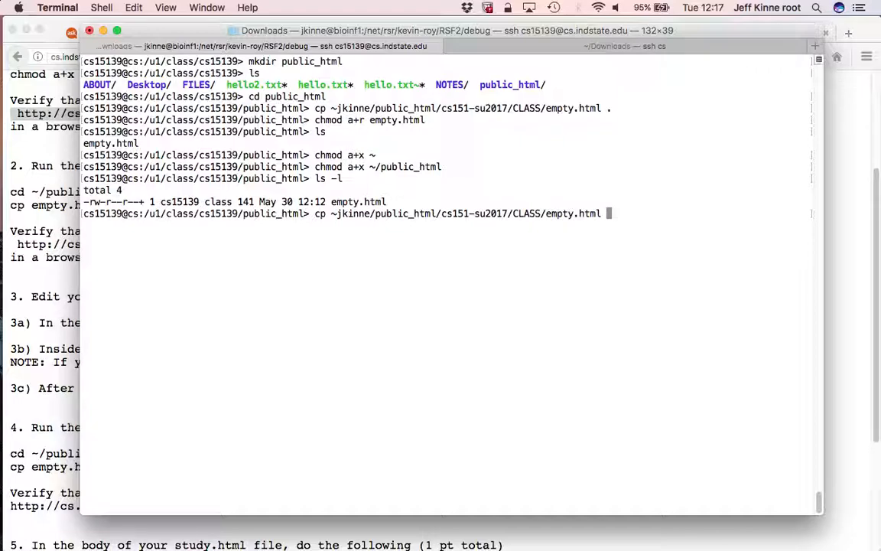
type("aboutMe.html")
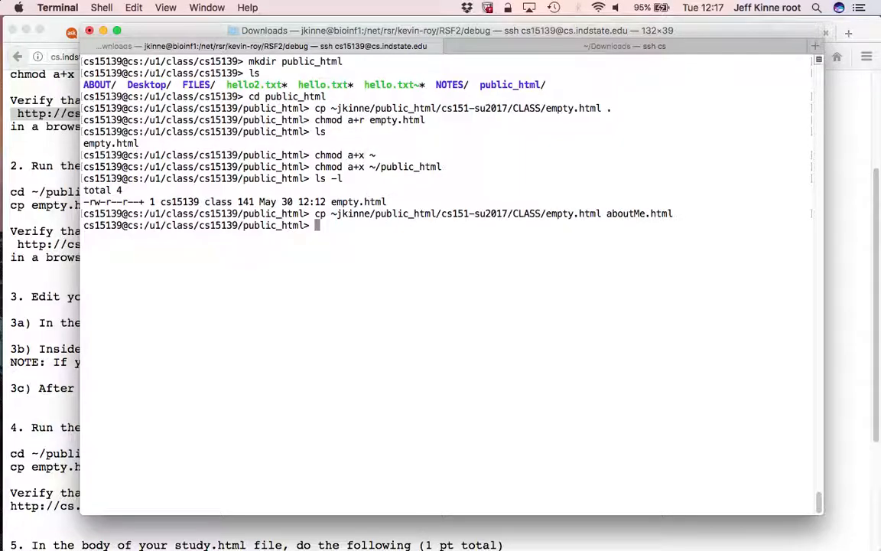
Step: After checking the lab instructions, make aboutMe.html world-readable with chmod a+r
left_click(765, 34)
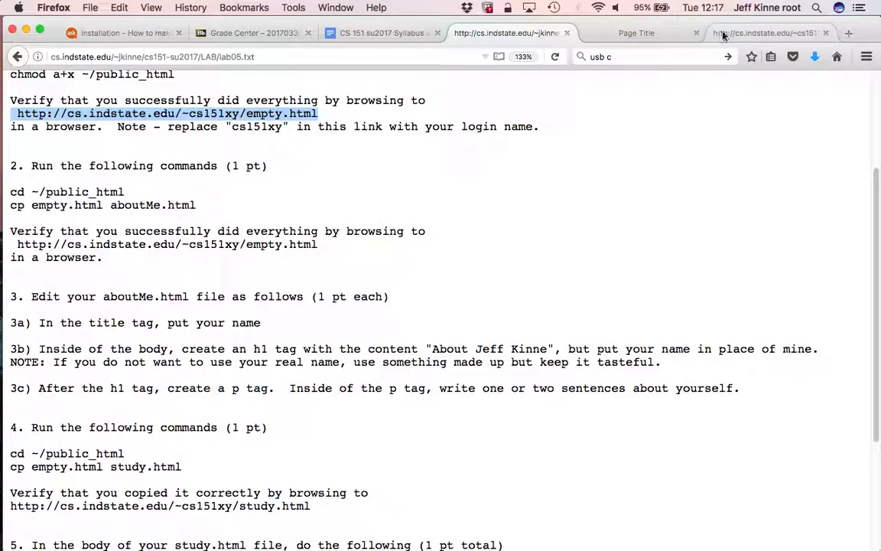
left_click(765, 34)
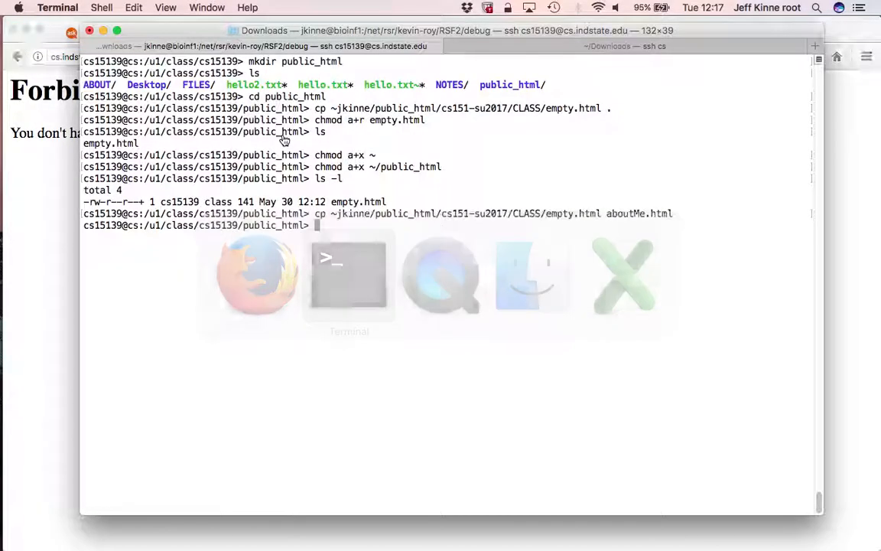
type("chmod a+r aboutMe.html")
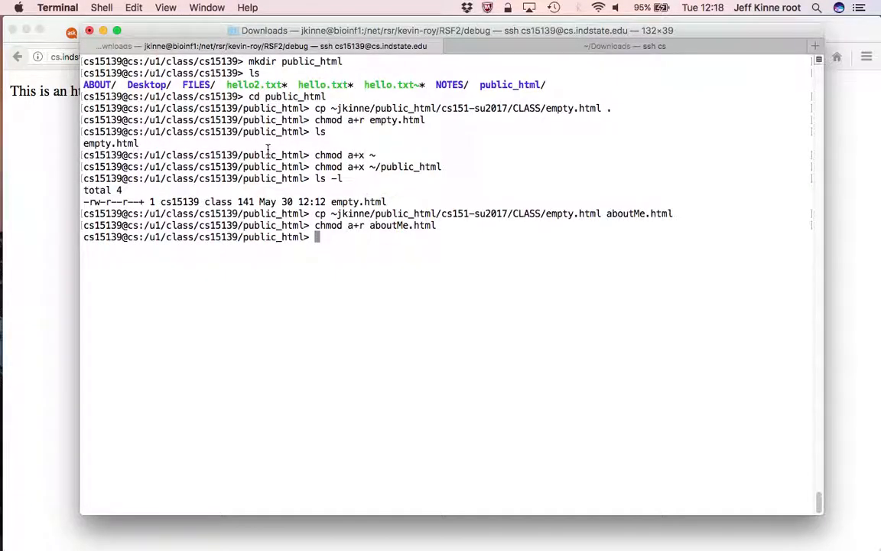
Step: Edit aboutMe.html in pico, retitle the page 'About' plus the author's name, and save
type("e")
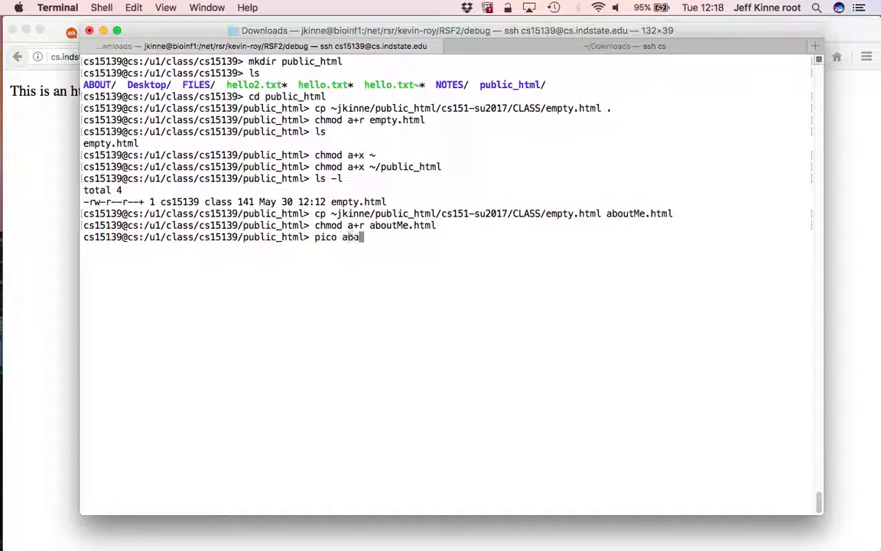
type("outMe.html")
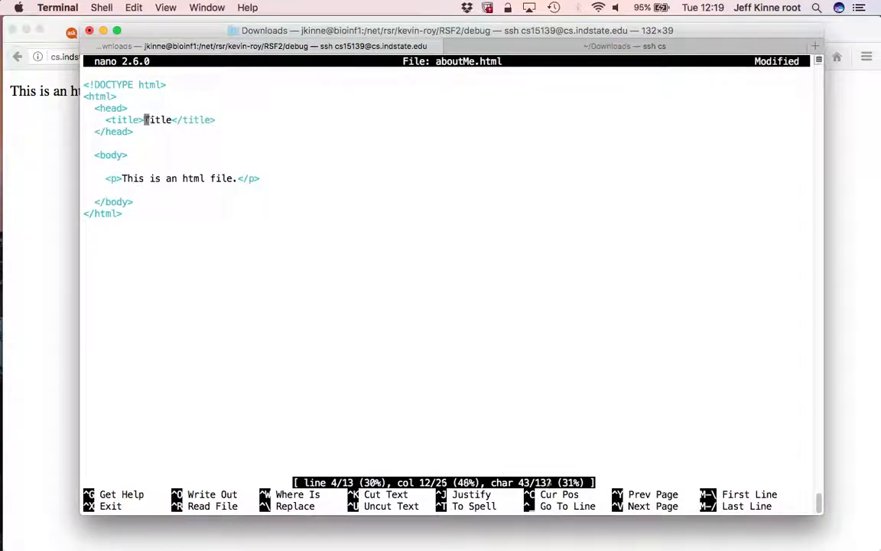
type("About Jeff Kinn")
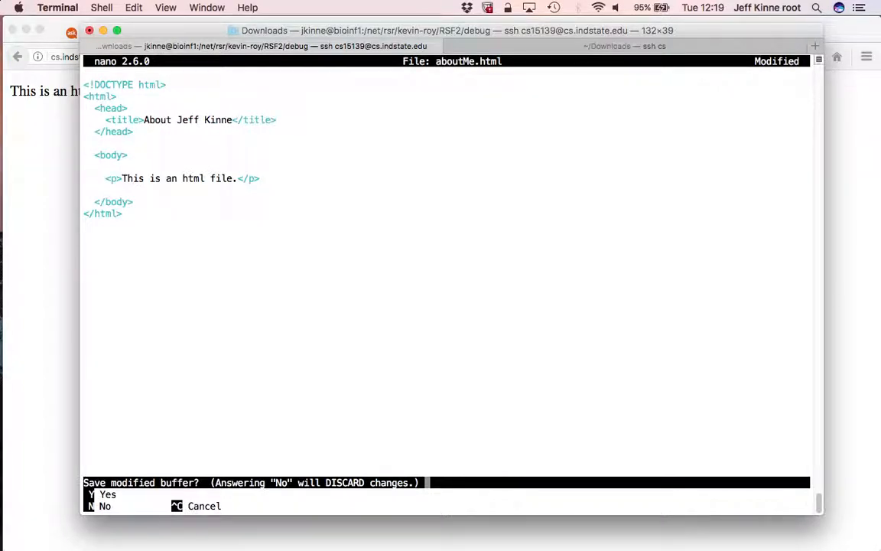
key("ctrl+c")
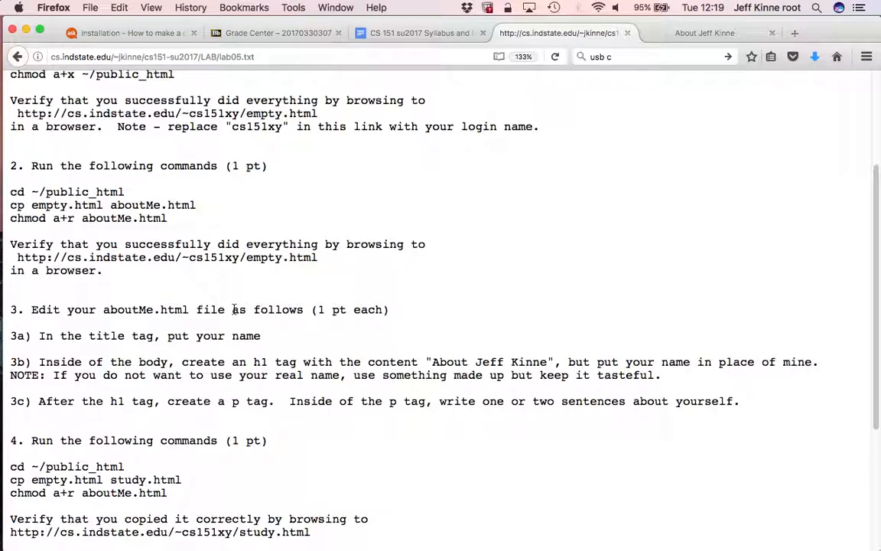
Step: Add an <h1> heading 'About Jeff Kinne' to the body of aboutMe.html
scroll("down", 3)
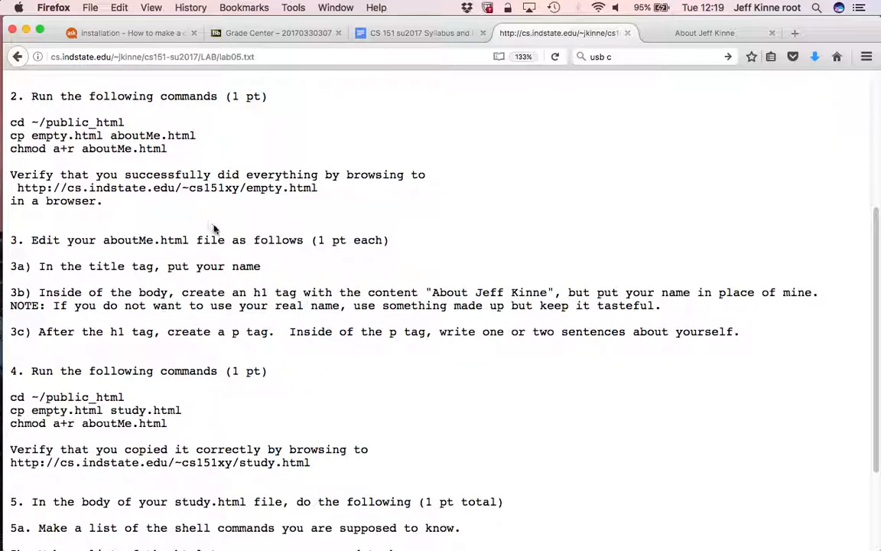
scroll("down", 3)
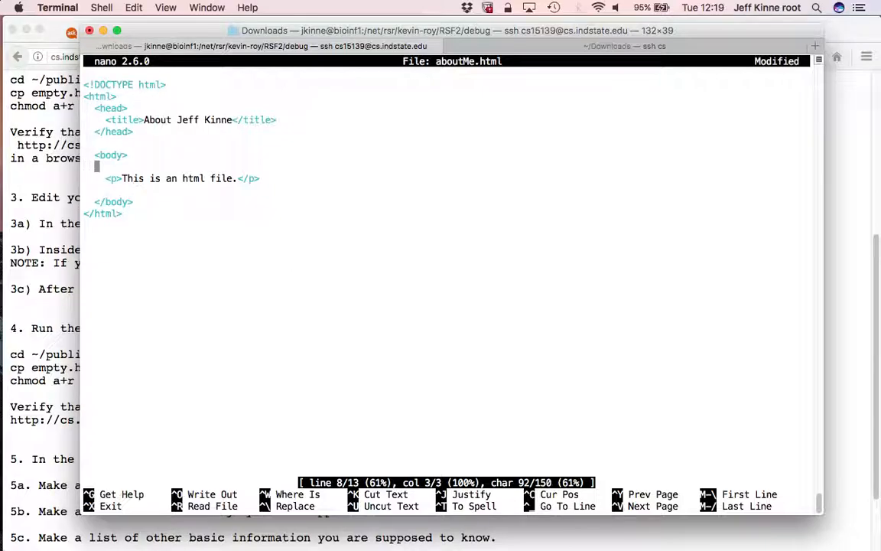
type("<h1></h1>")
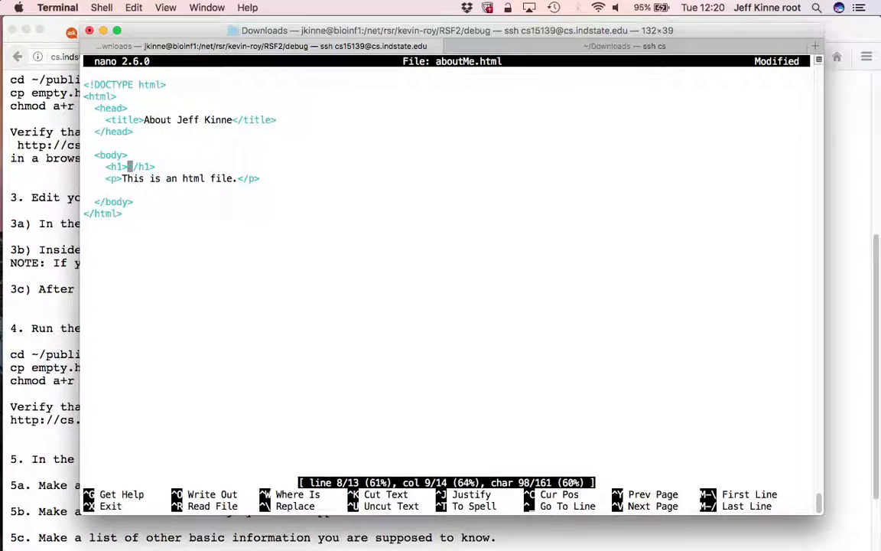
type("About J")
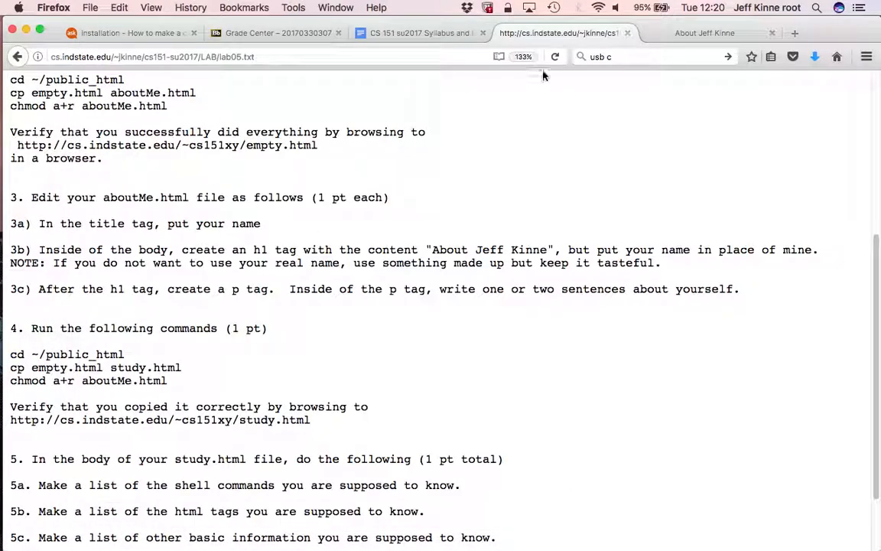
left_click(703, 34)
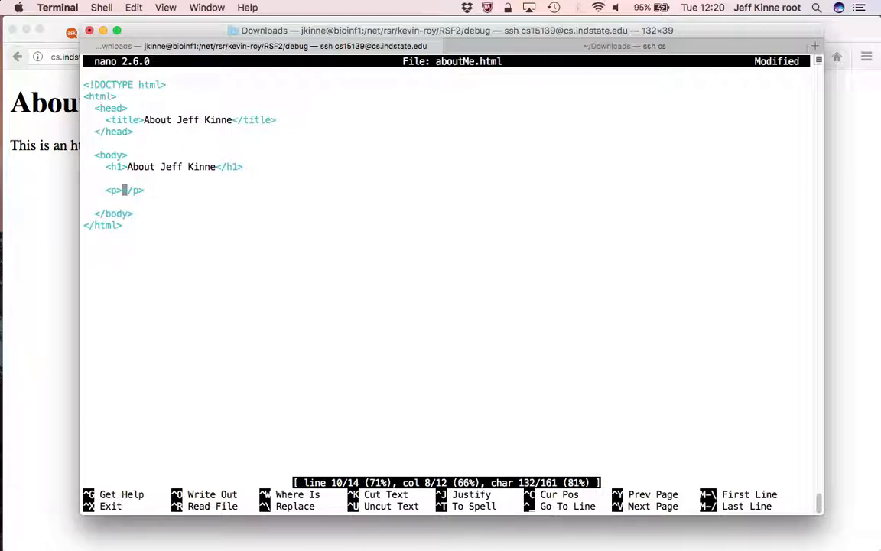
Step: Write the first paragraph: professor at Indiana State University and cub scout leader
type("I am an associate pr")
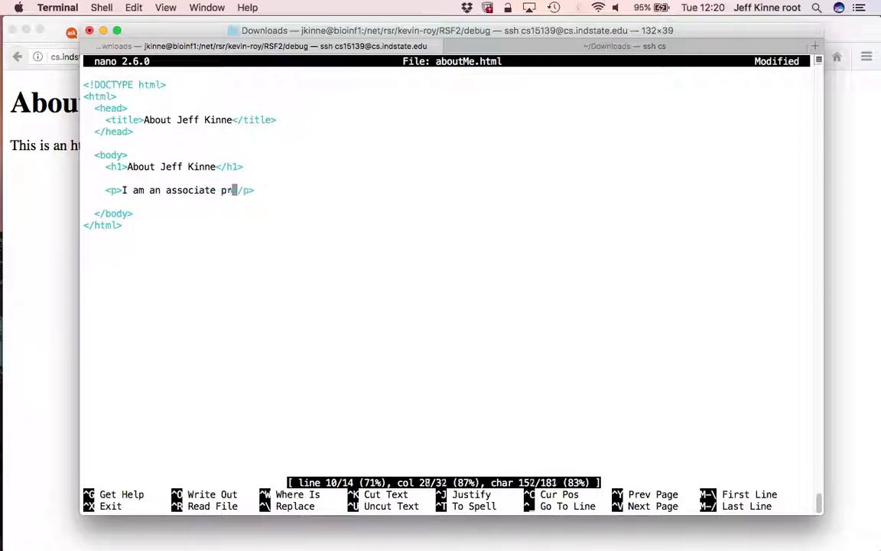
type("ofessor at IndI")
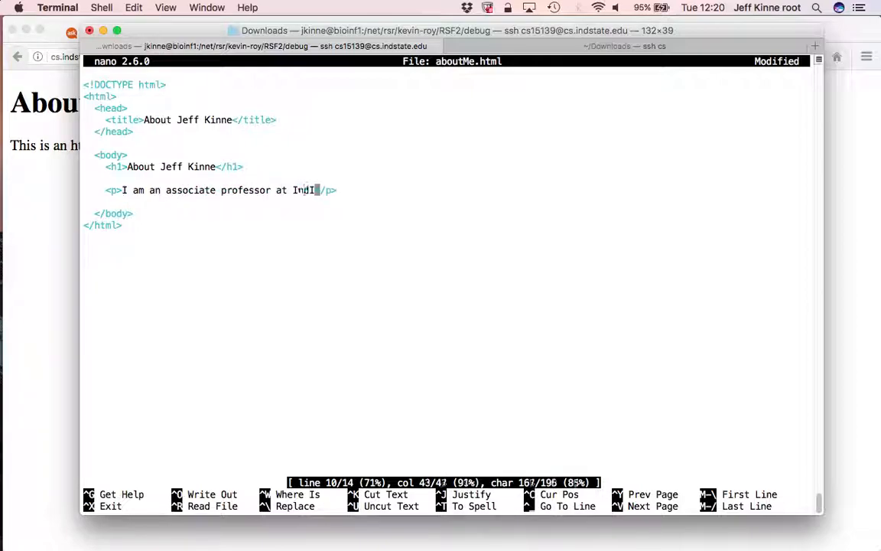
type("ana State Univ")
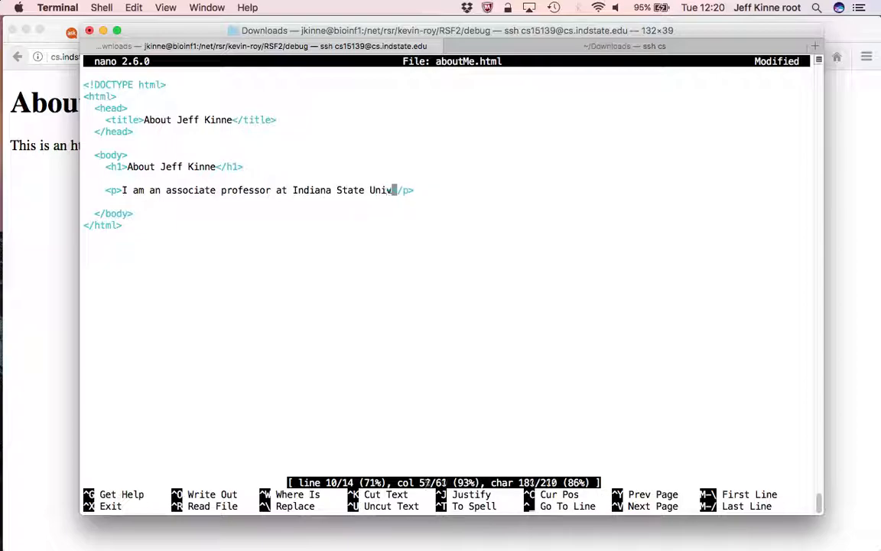
type("ersity.  I")
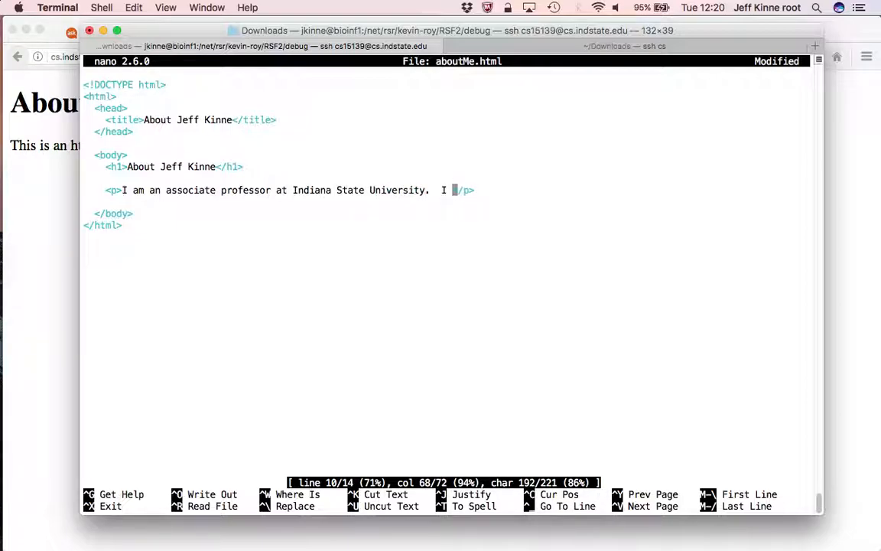
type("am a")
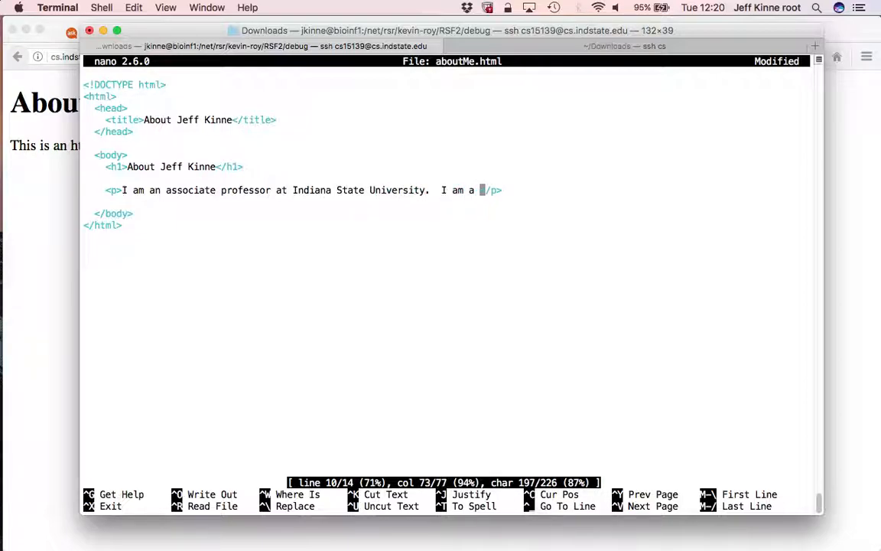
type("cub scout leader for my kids, and I also hel")
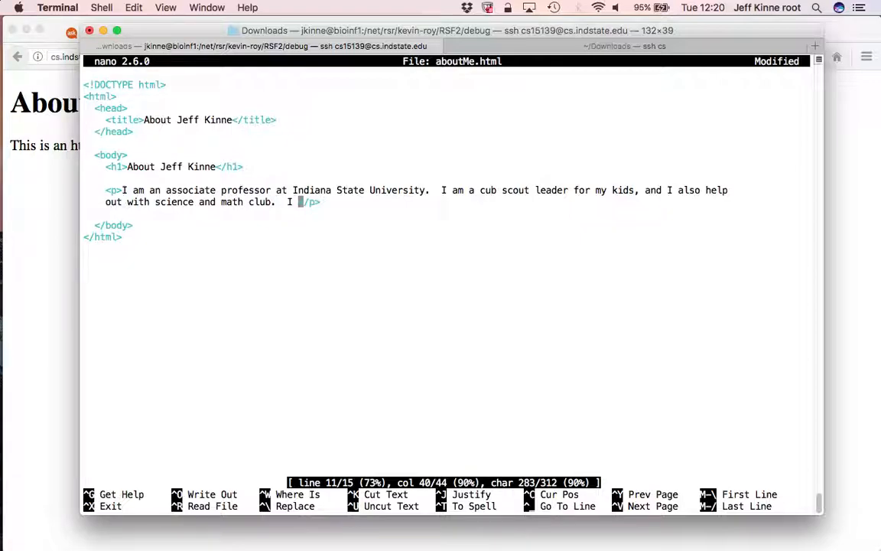
key("BackSpace")
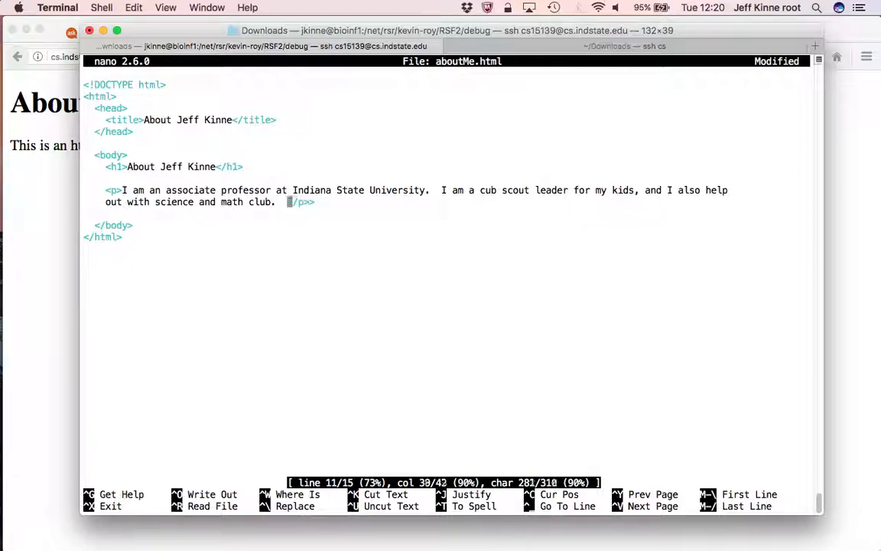
Step: Add a second paragraph 'I do other interesting things.' and save aboutMe.html
type("I do o")
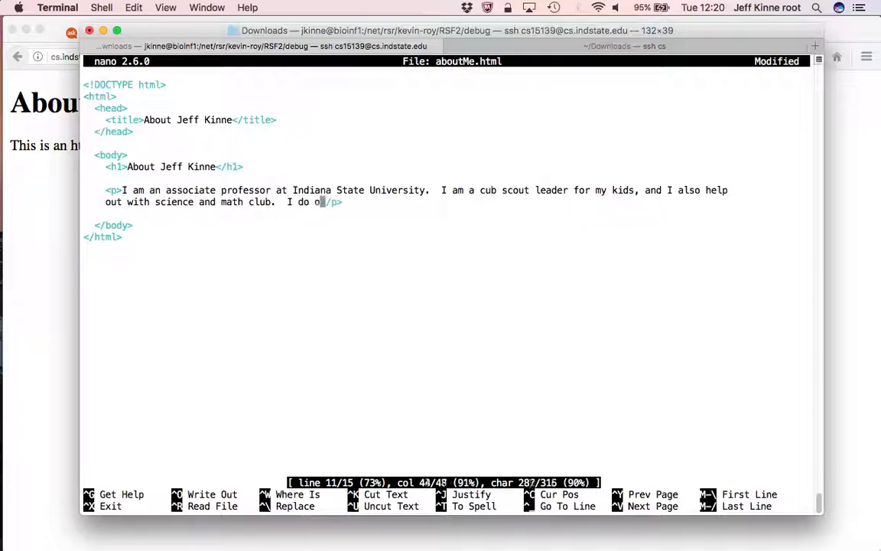
type("ther interesting thi")
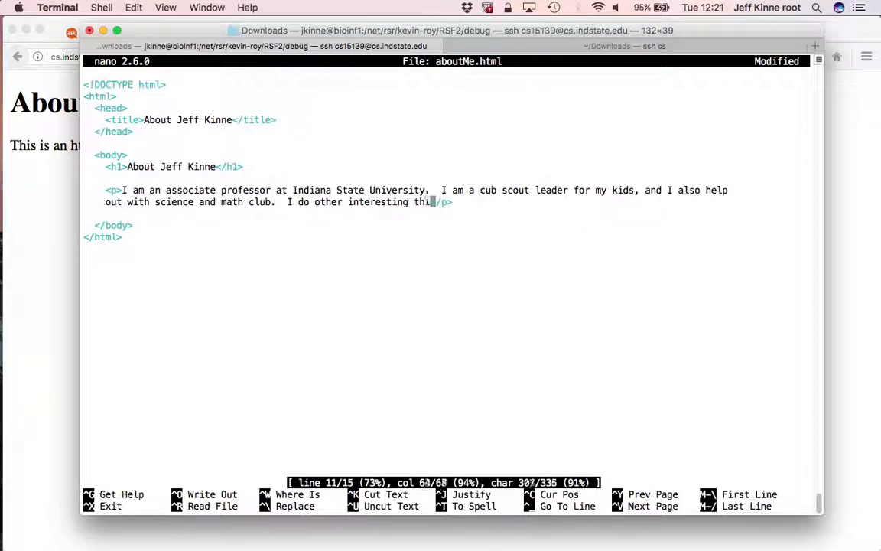
type("ngs.</p>")
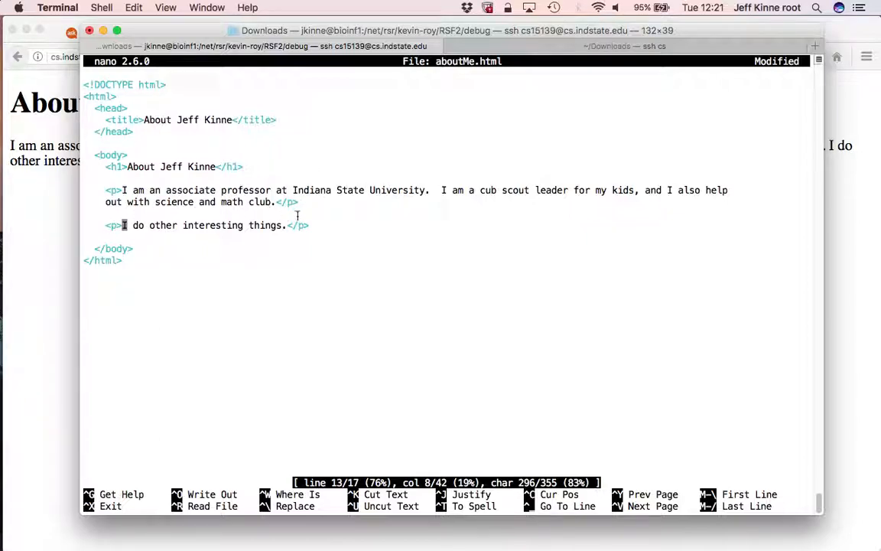
key("ctrl+o")
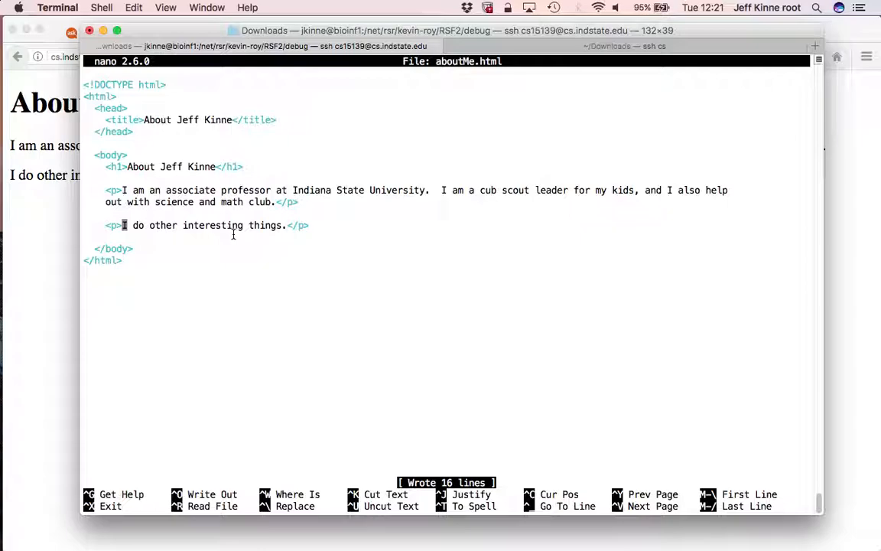
Step: Leave nano, check the About page in Firefox and return to lab05 step 4
key("ctrl+x")
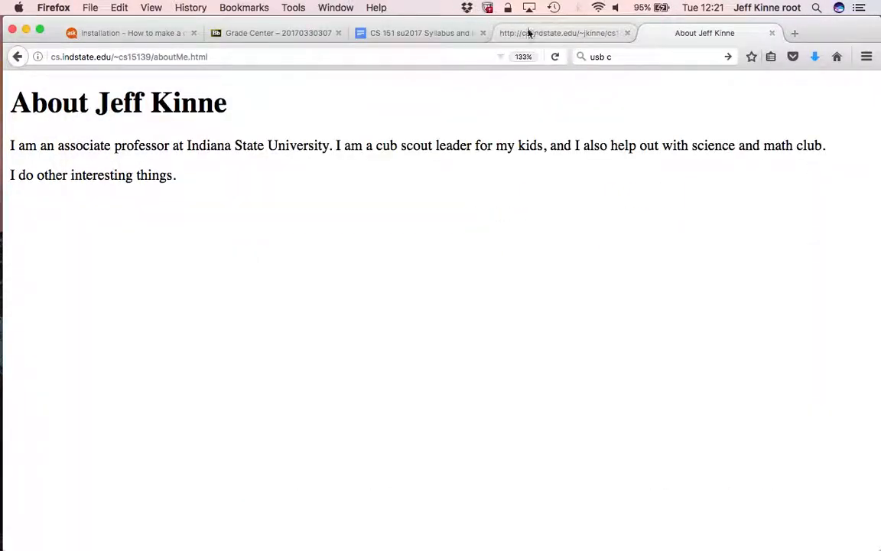
left_click(558, 34)
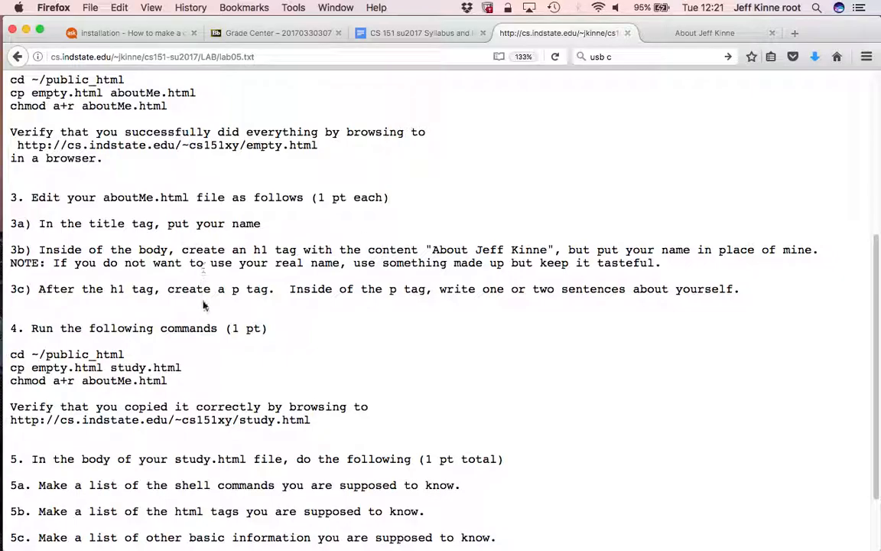
scroll("down", 3)
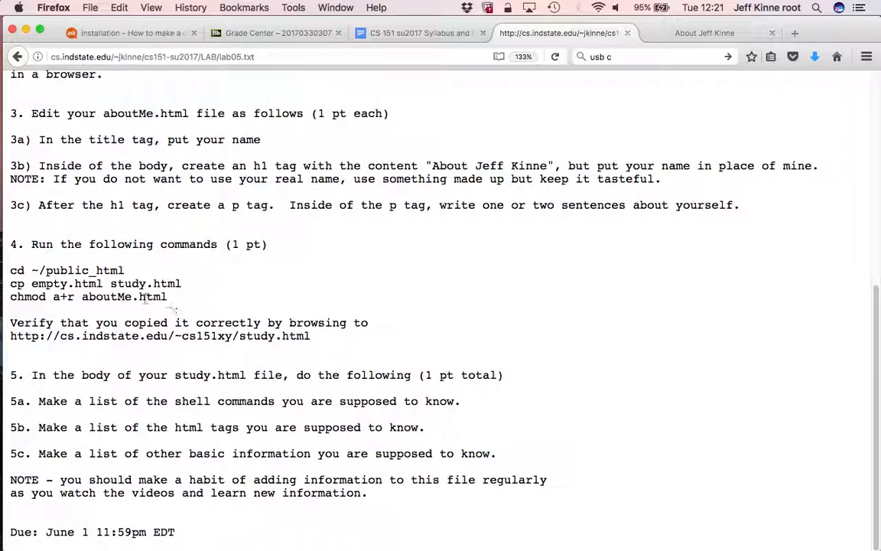
mouse_move(191, 394)
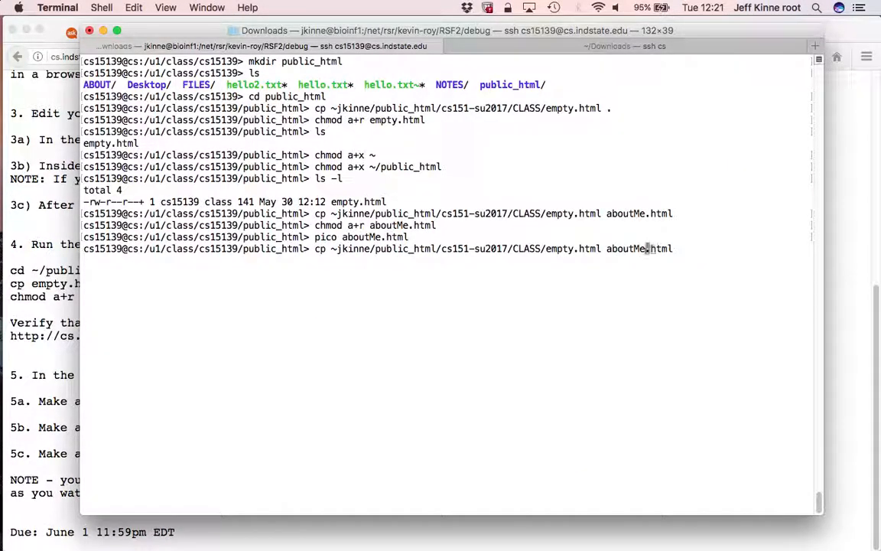
Step: Copy the class empty.html to study.html, make it readable with chmod, and edit it in emacs
type("stud.html")
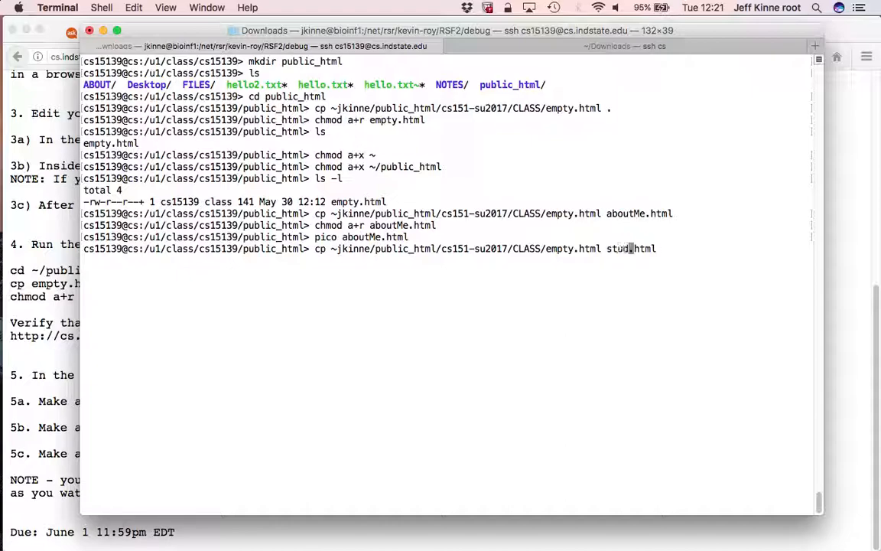
type("chmod a+r study.")
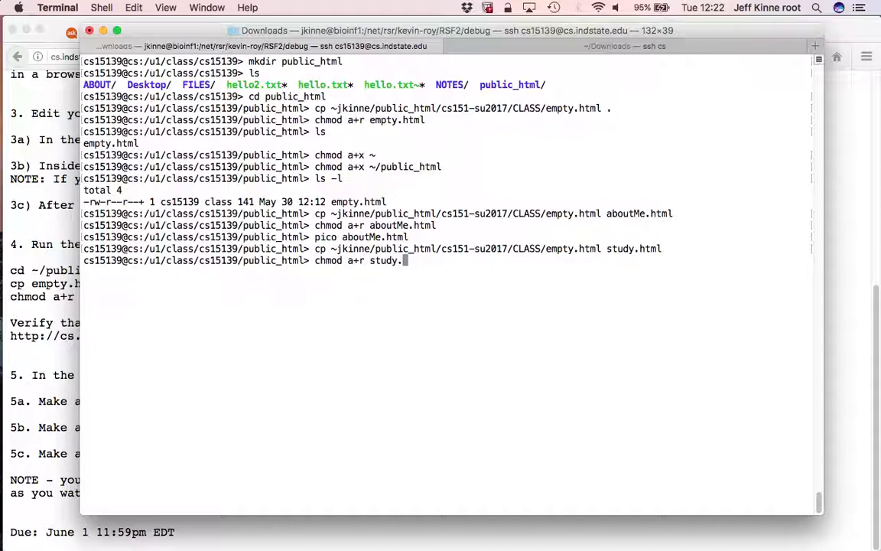
type("emac")
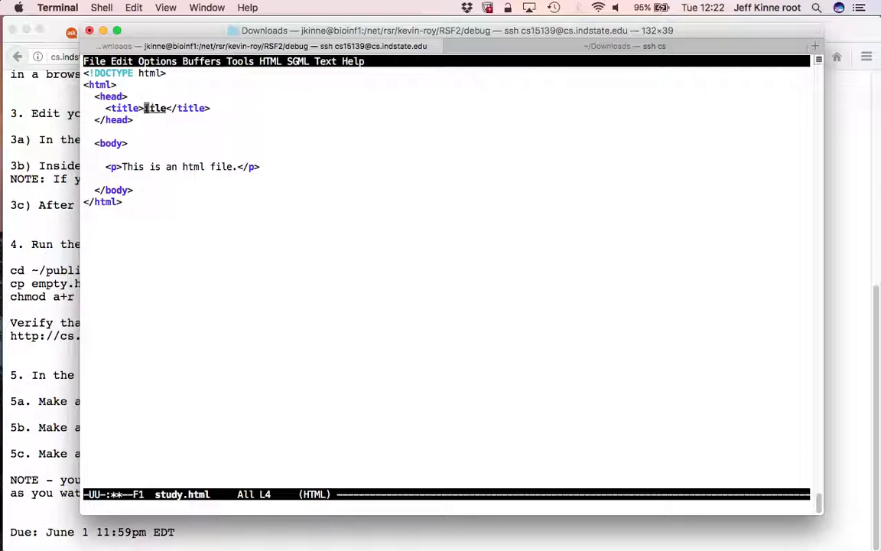
Step: Title the page 'My study' and add Shell commands, Html tags and information paragraphs
type("My study guid")
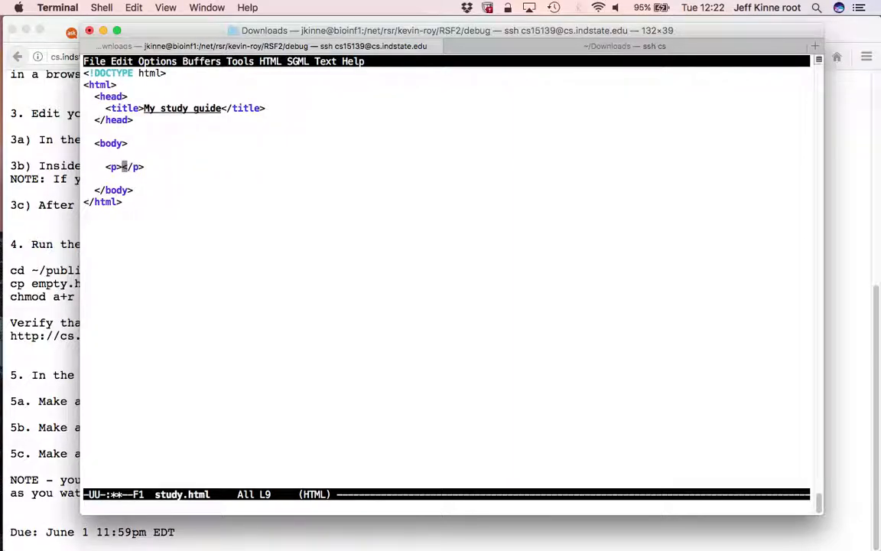
type("Shell commands:")
type("<p>")
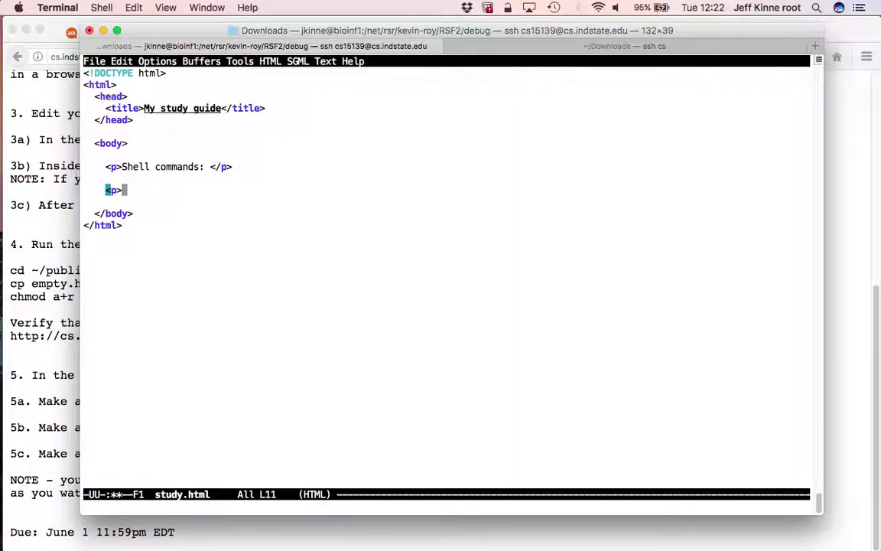
type("Html t")
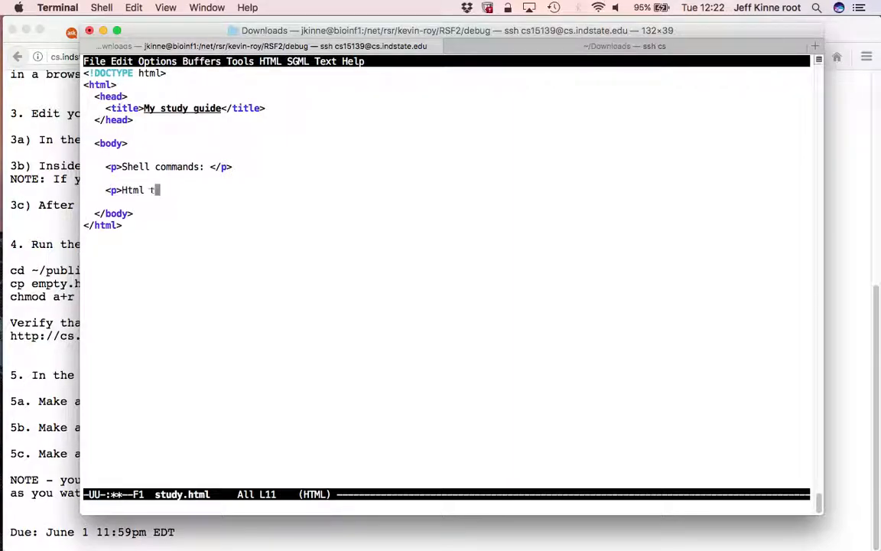
type("ags: </p>")
type("<p>Other ")
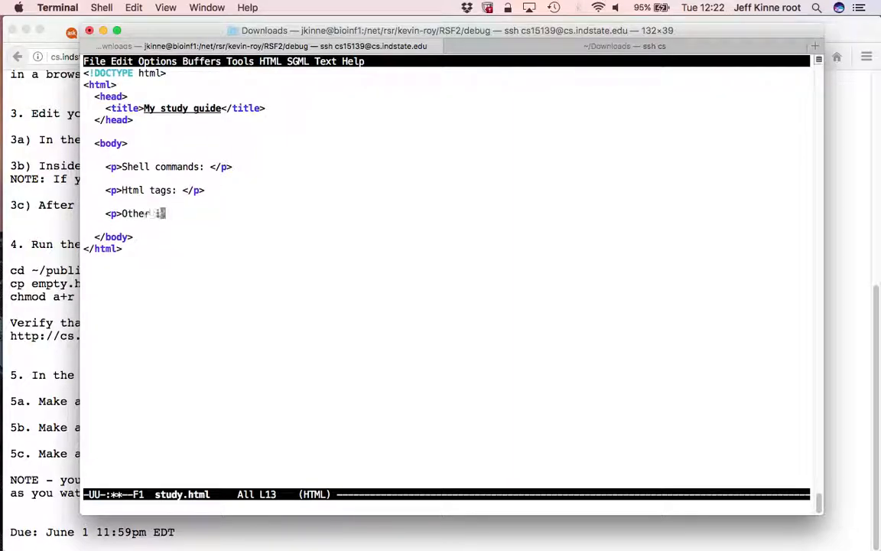
type("information: </p>")
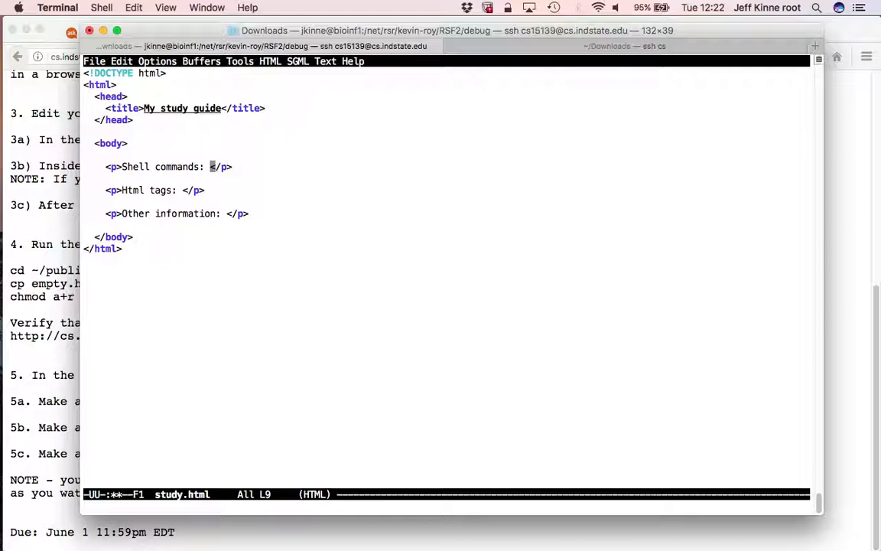
Step: List cp, rm, mkdir and the tags doctype, html, head, title, body, p, h1, plus file sizes
type("cp, rm,")
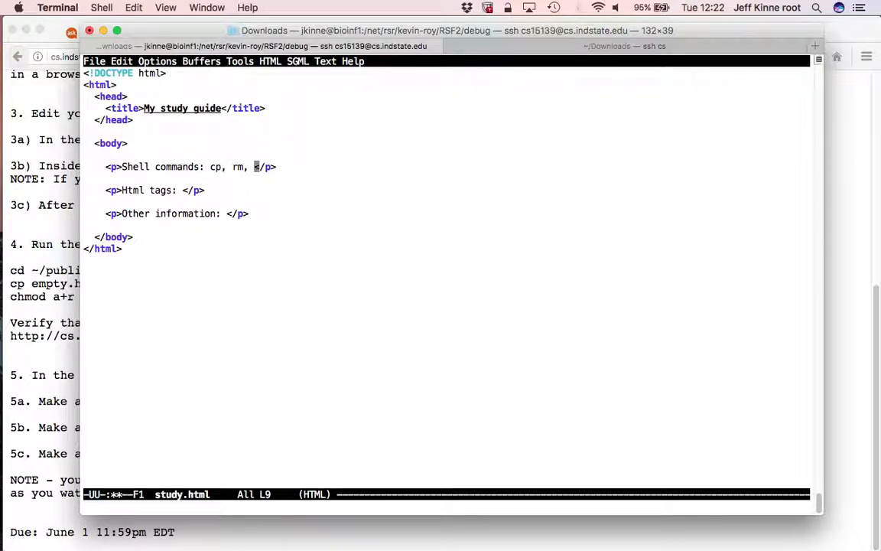
type("mkdir,")
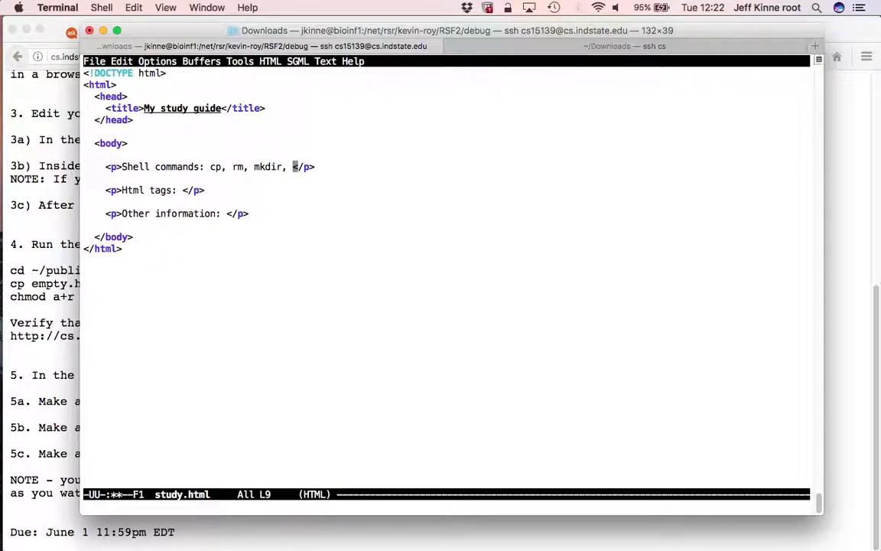
type("...")
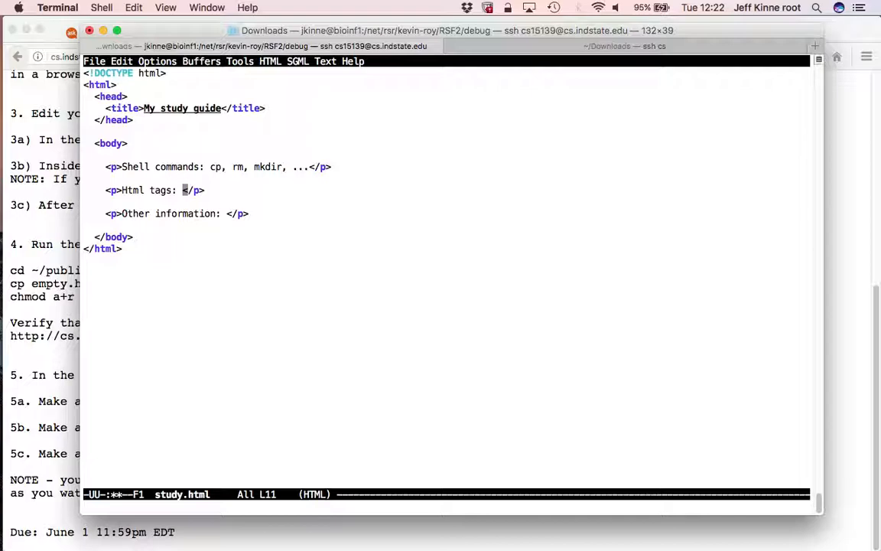
type("doctype,")
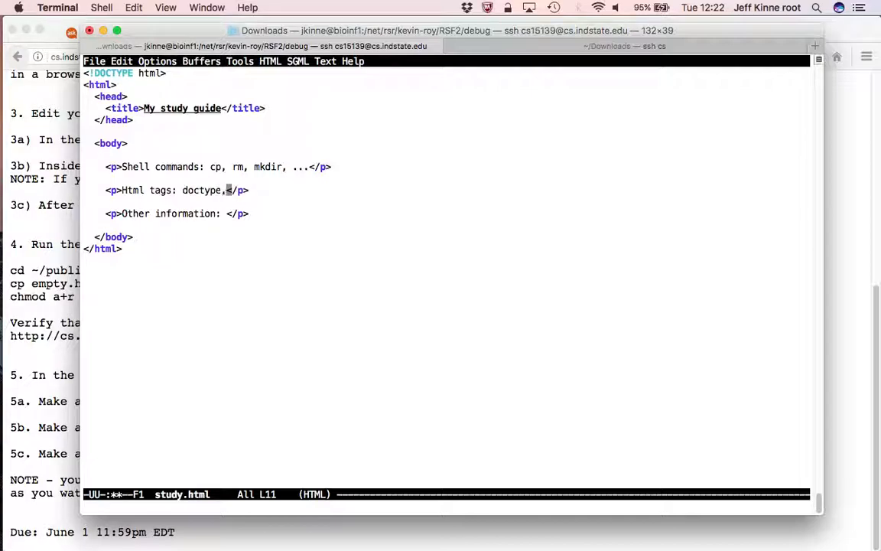
type("html, head, t")
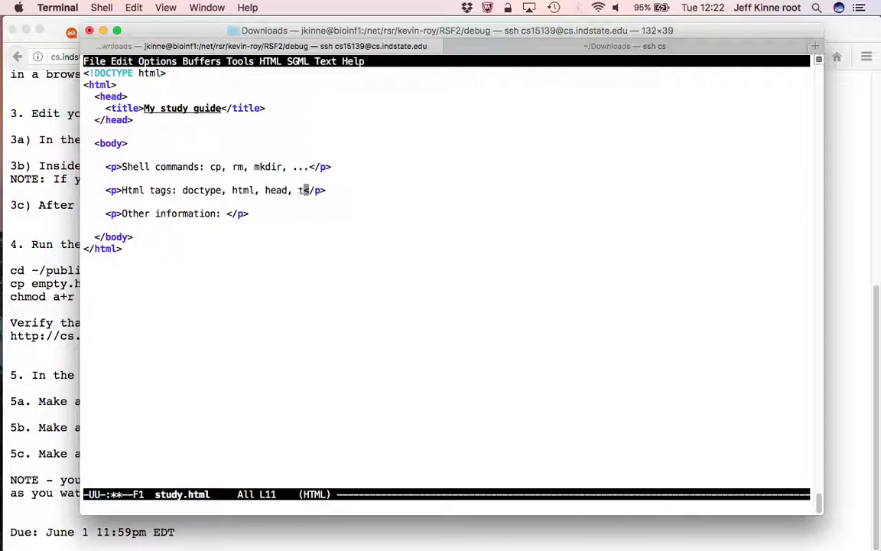
type("itle, body")
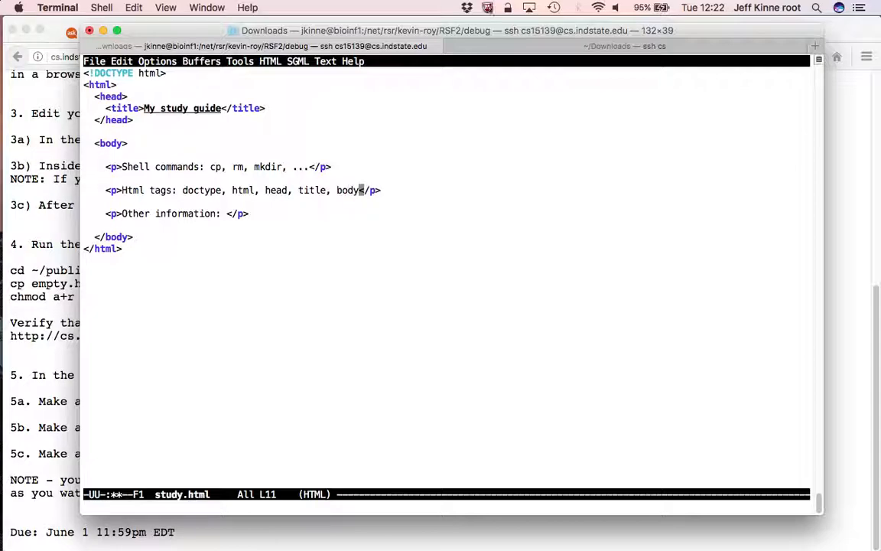
type(", p, h1")
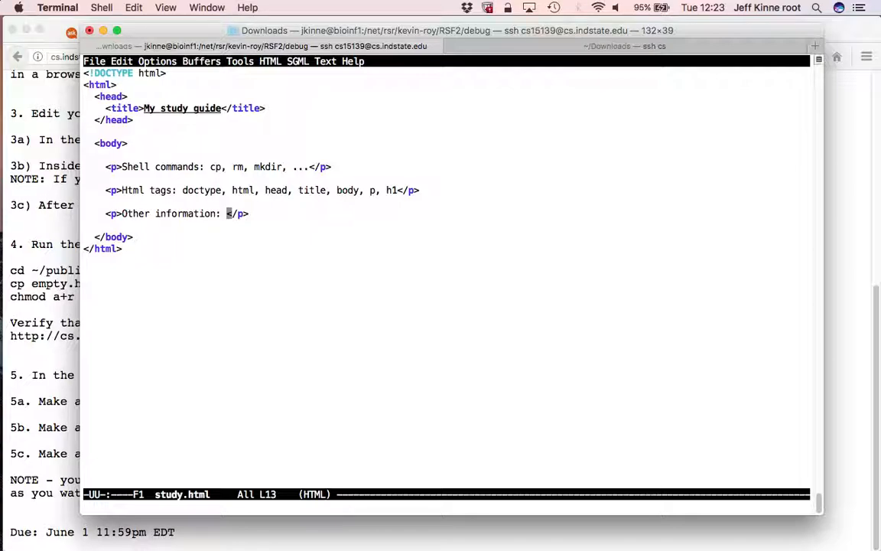
type("file sizes (")
type("mv")
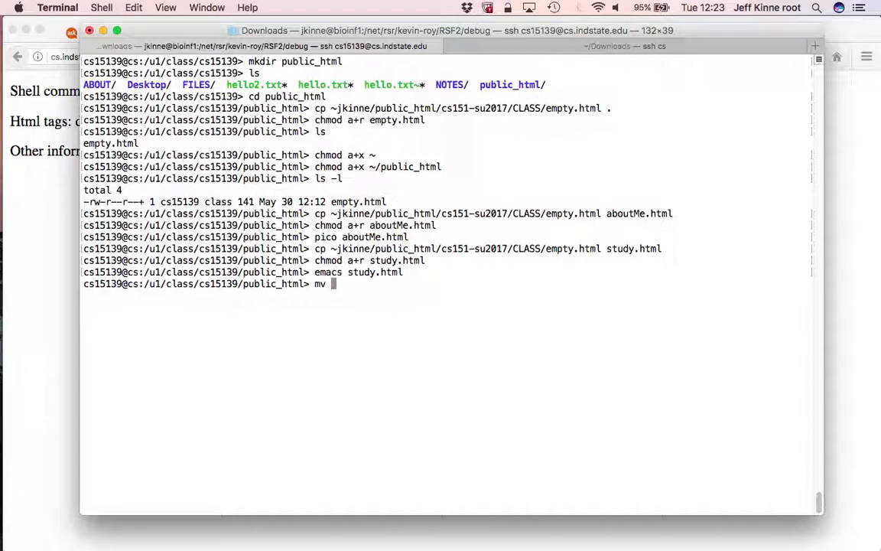
Step: Rename aboutMe.html to lowercase aboutme.html, restore the name, and list the directory
type("aboutMe.html aboutme.htm")
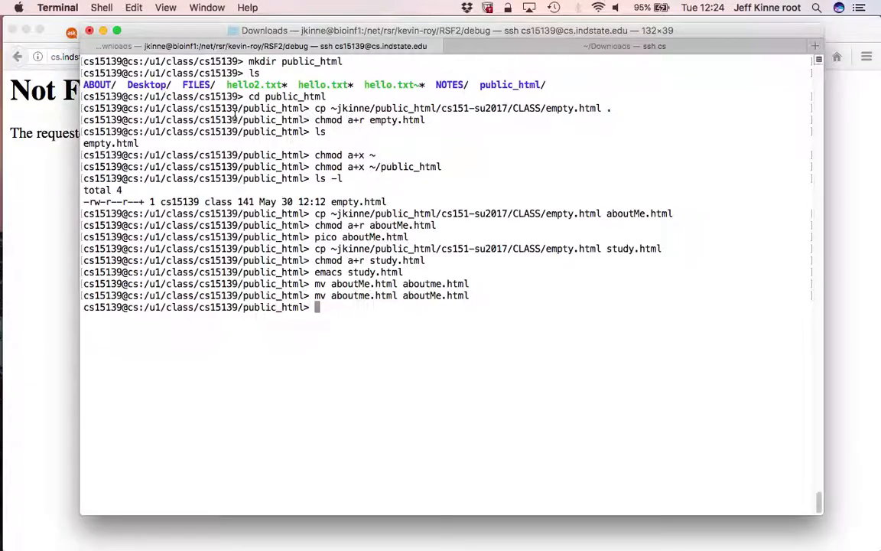
type("ls")
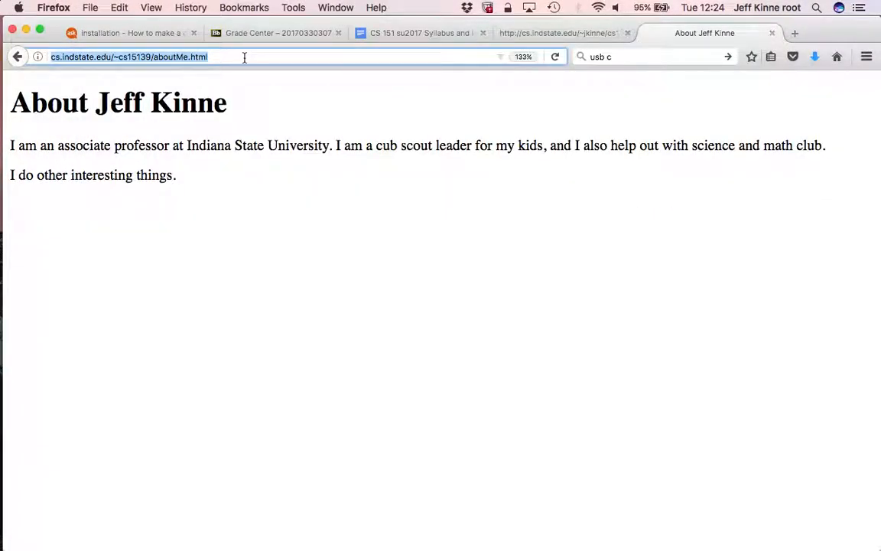
Step: Drop the .html extension from aboutMe.html with mv, then restore aboutMe.html
type("aboutMe.html a")
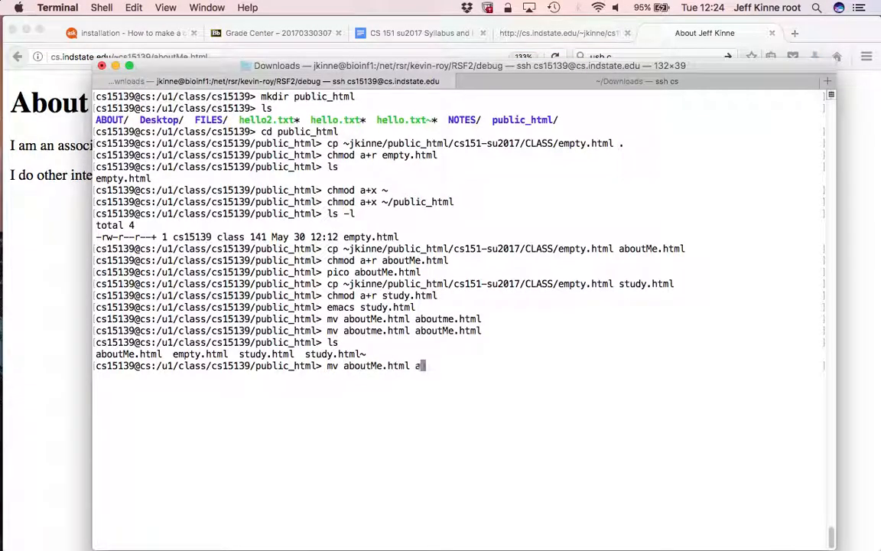
type("boutMe")
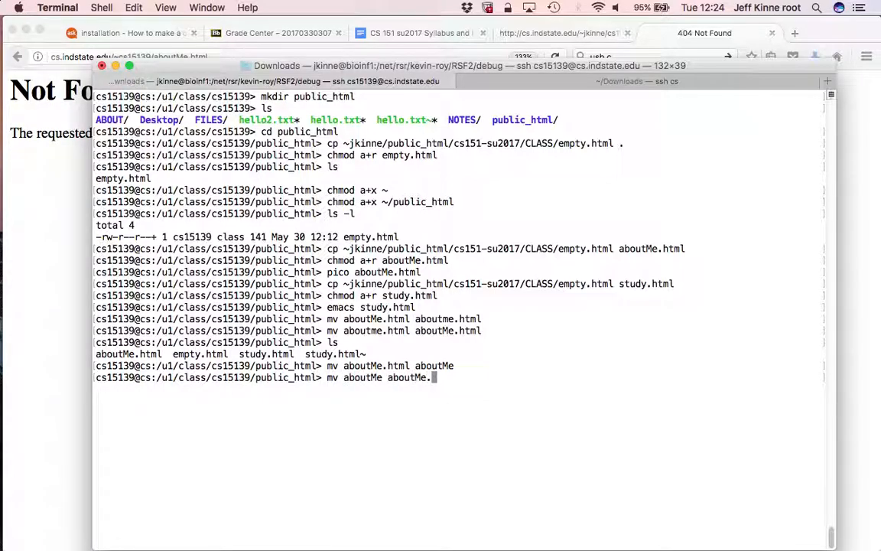
key("enter")
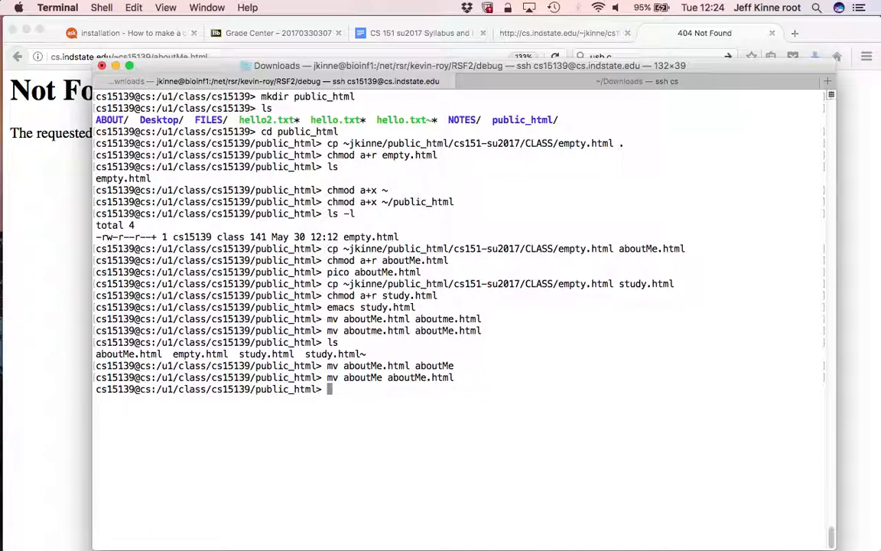
type("mv aboutMe.html ..")
type("cd ..")
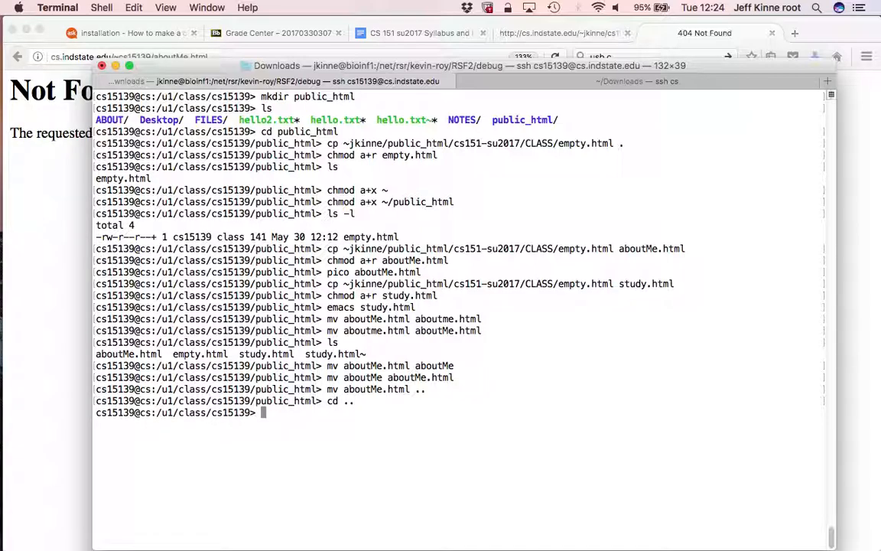
Step: List the home folder and move aboutMe.html back into public_html
type("ls")
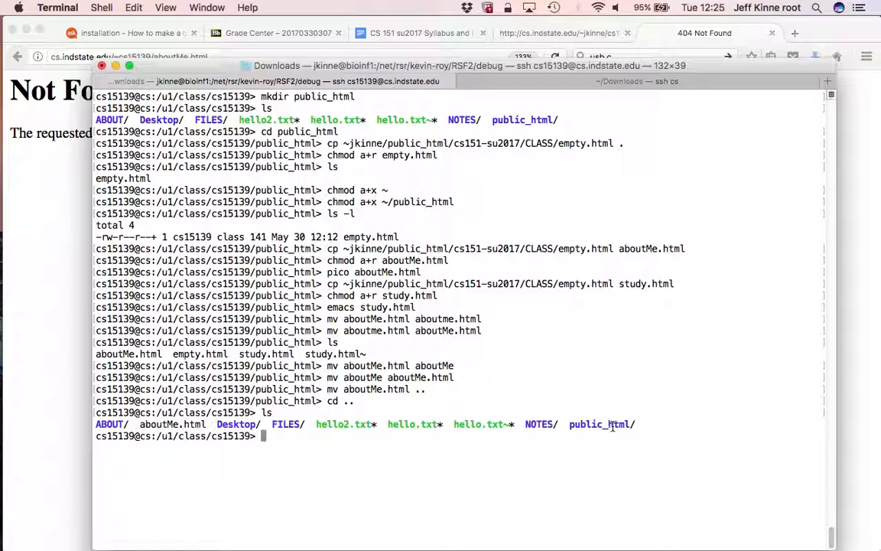
type("mv aboutMe.html")
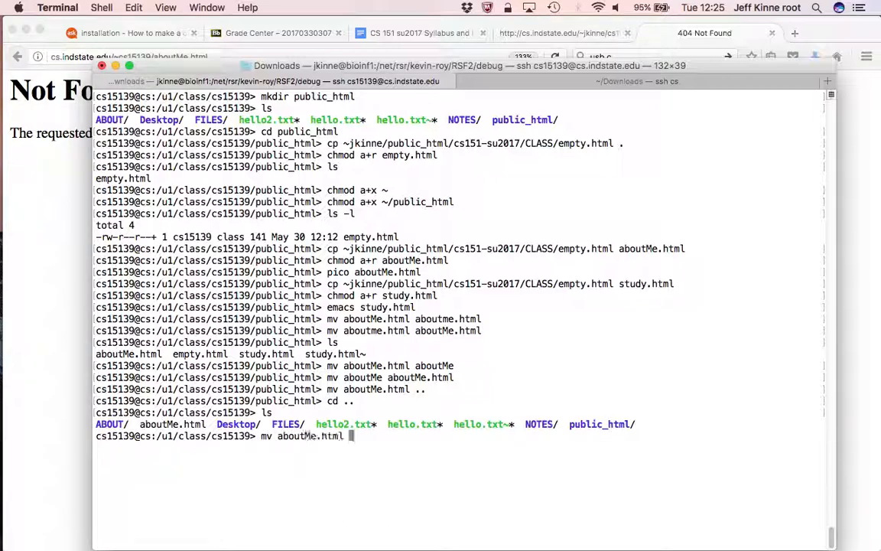
type("public_html")
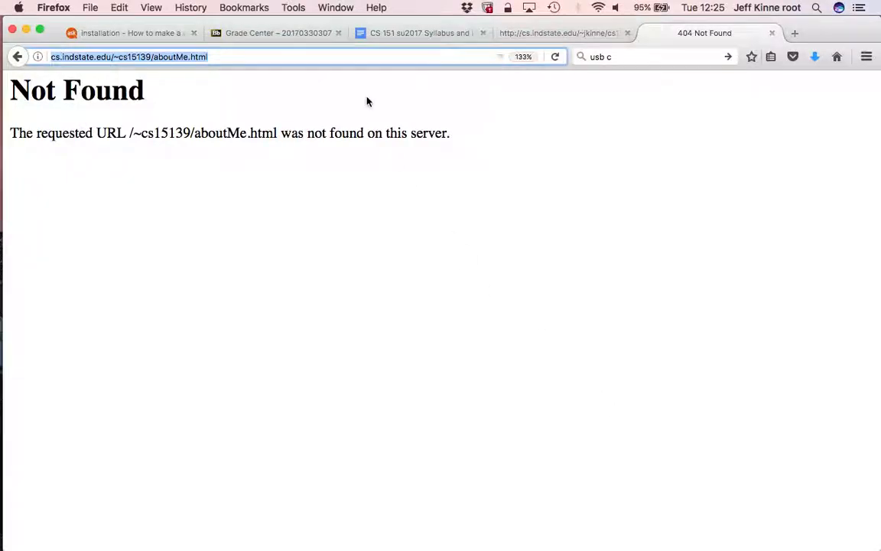
mouse_move(529, 34)
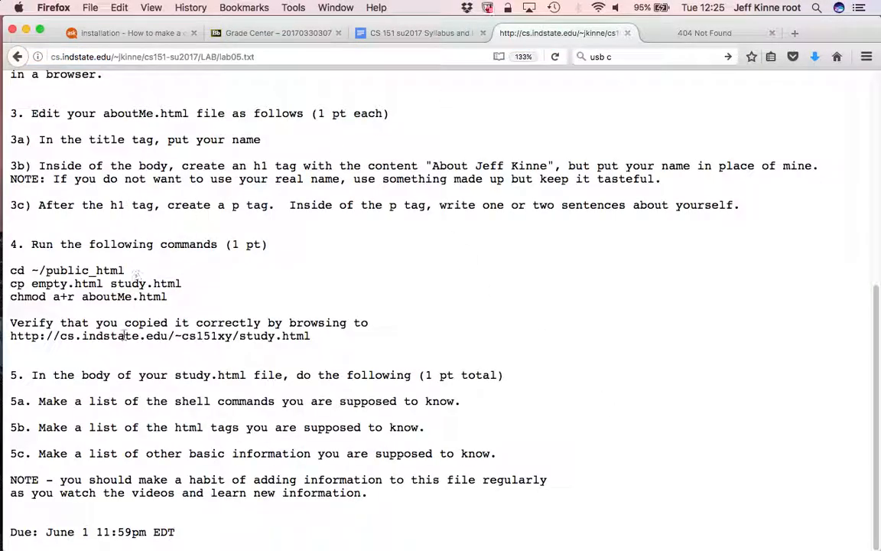
mouse_move(471, 151)
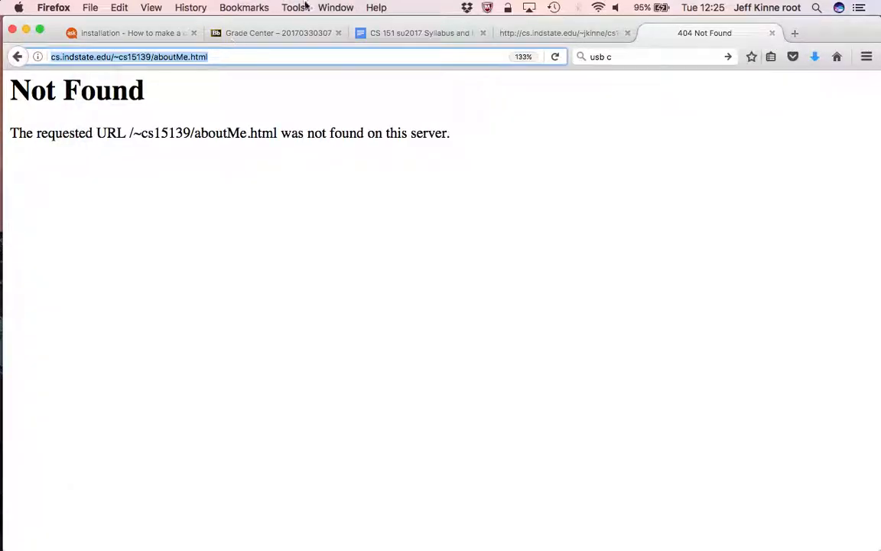
left_click(559, 33)
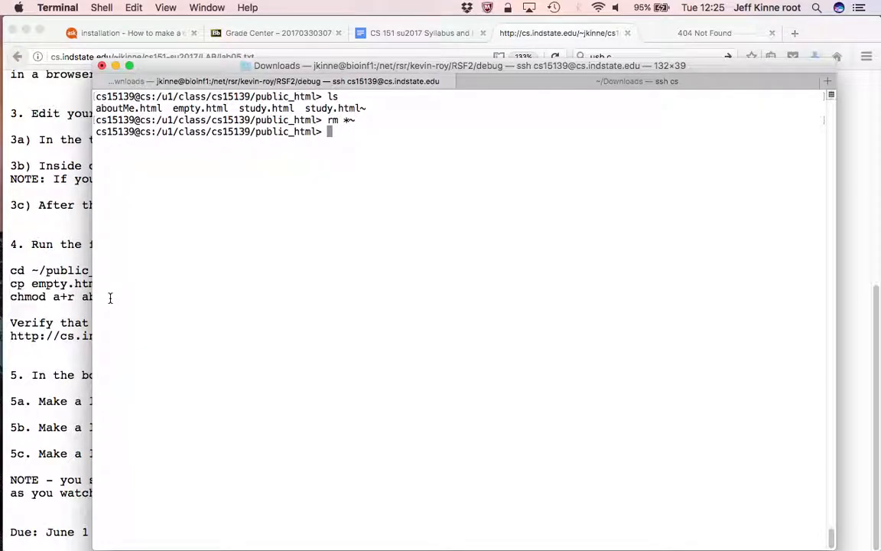
Step: Run ls -l to confirm aboutMe.html, empty.html and study.html are readable
type("ls -l")
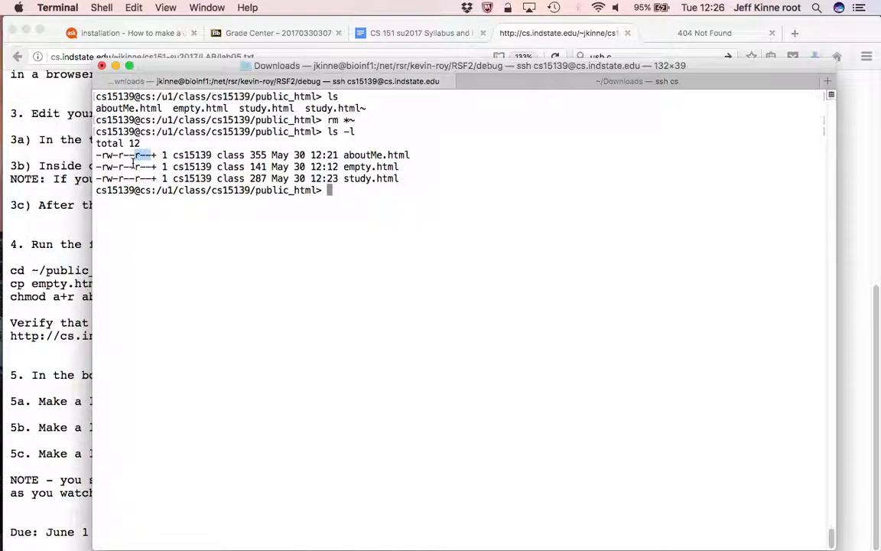
mouse_move(375, 254)
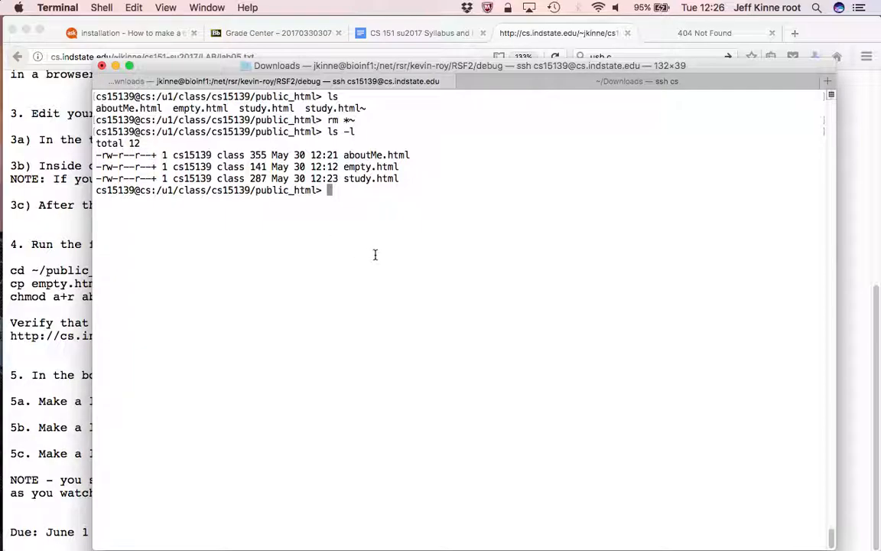
Step: Bring up the syllabus at 5/30/2017 and follow the HTML at w3schools link
left_click(416, 34)
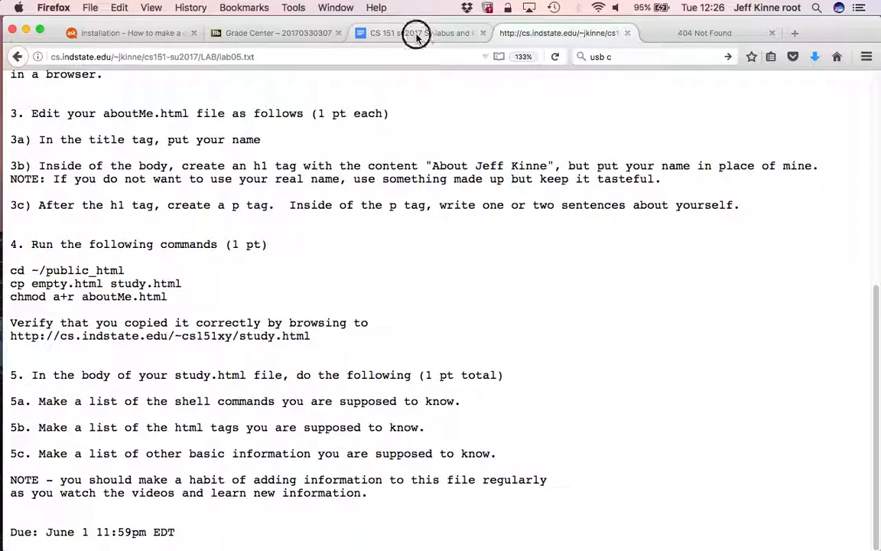
left_click(413, 34)
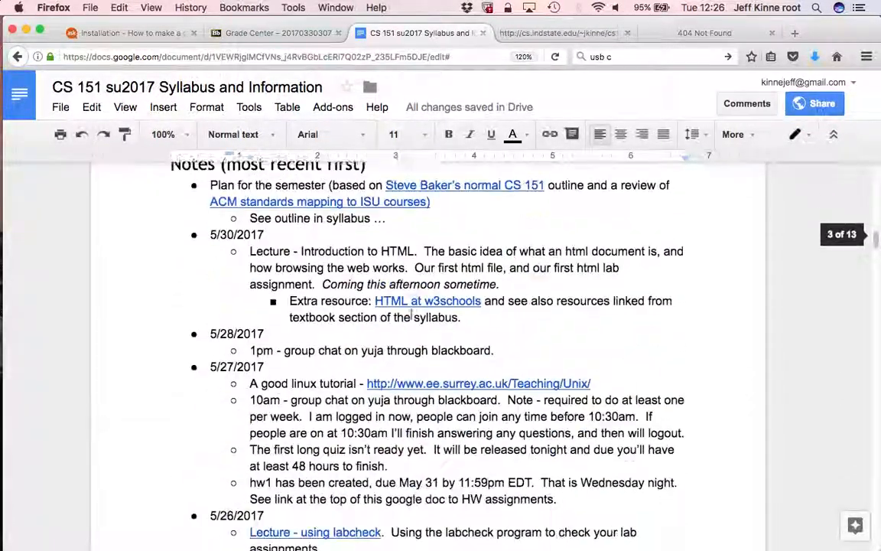
scroll("down", 3)
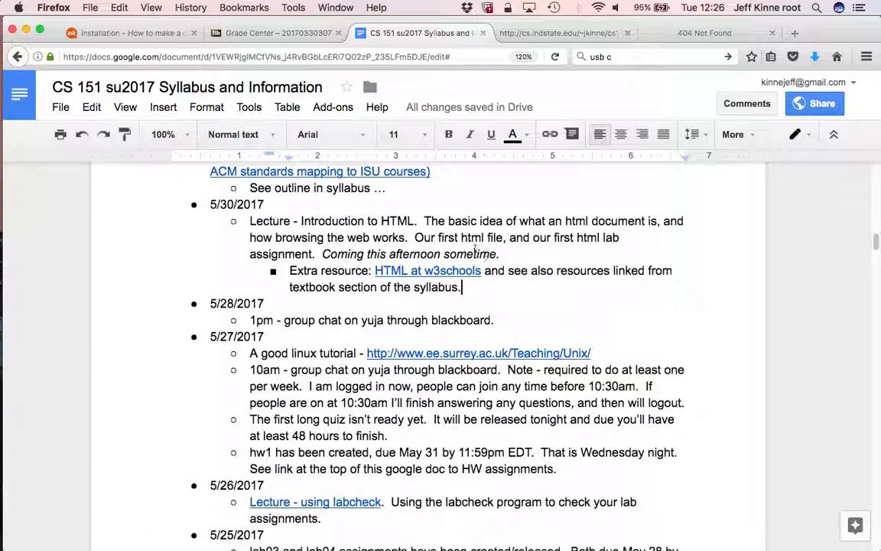
left_click(428, 269)
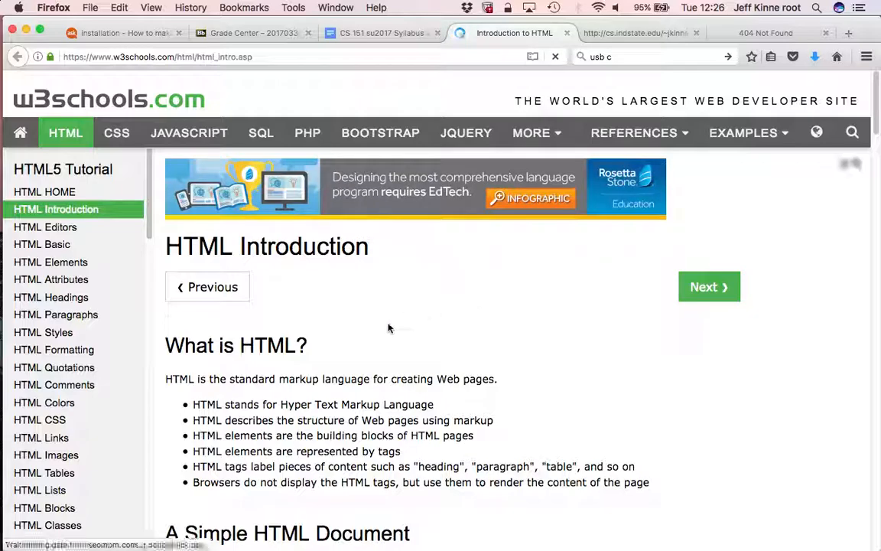
mouse_move(335, 364)
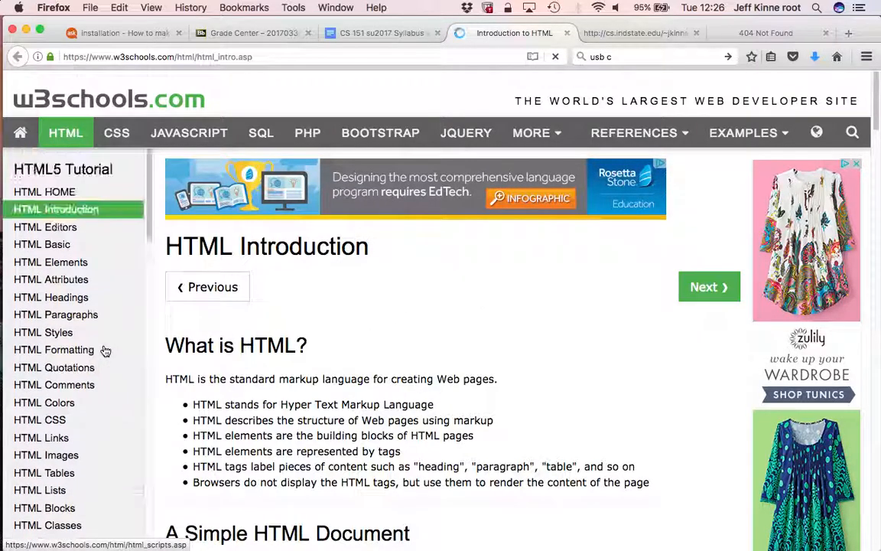
Step: Scroll to the simple document example and launch it in the Tryit Editor
scroll("down", 3)
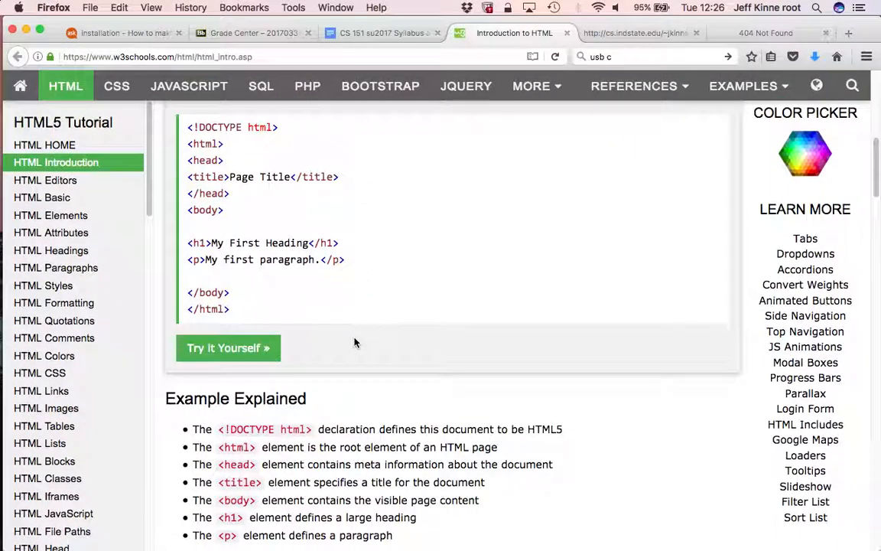
mouse_move(367, 396)
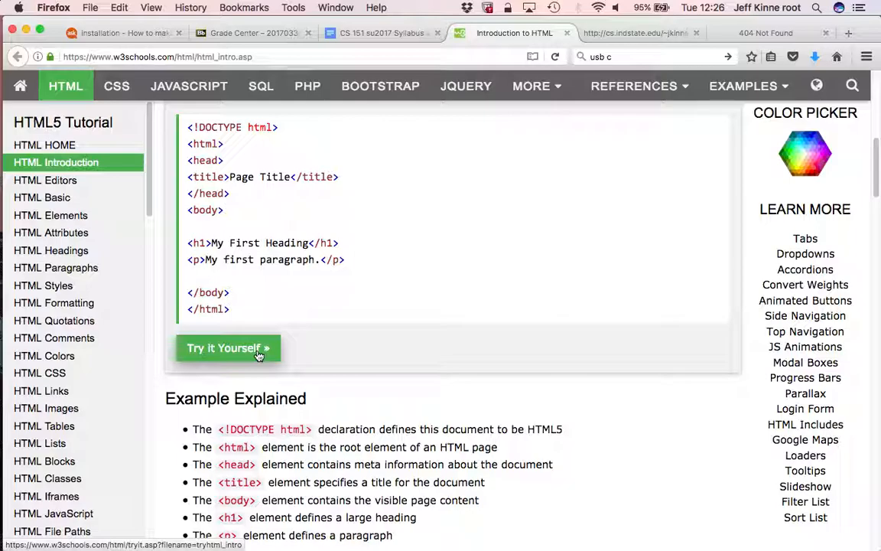
left_click(226, 349)
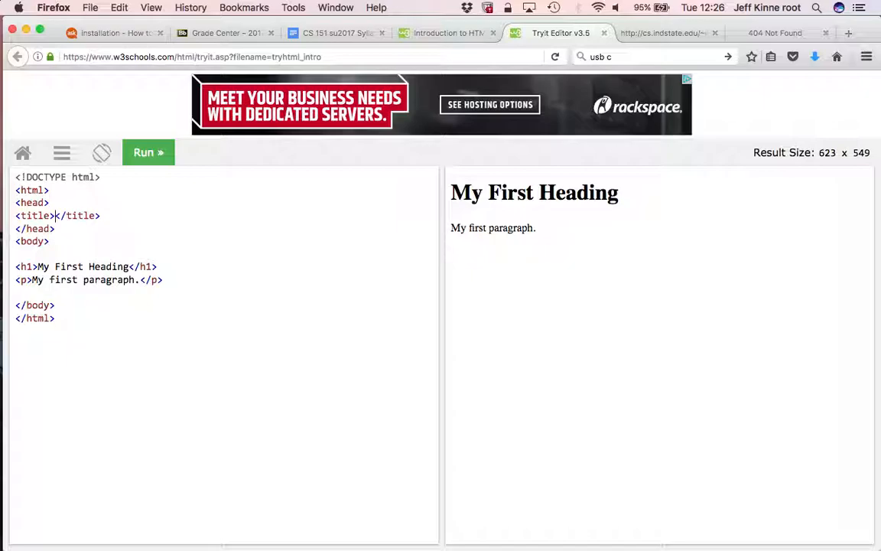
Step: Replace the example's title and h1 text with Hello World and run it to refresh the result
type("Hello World")
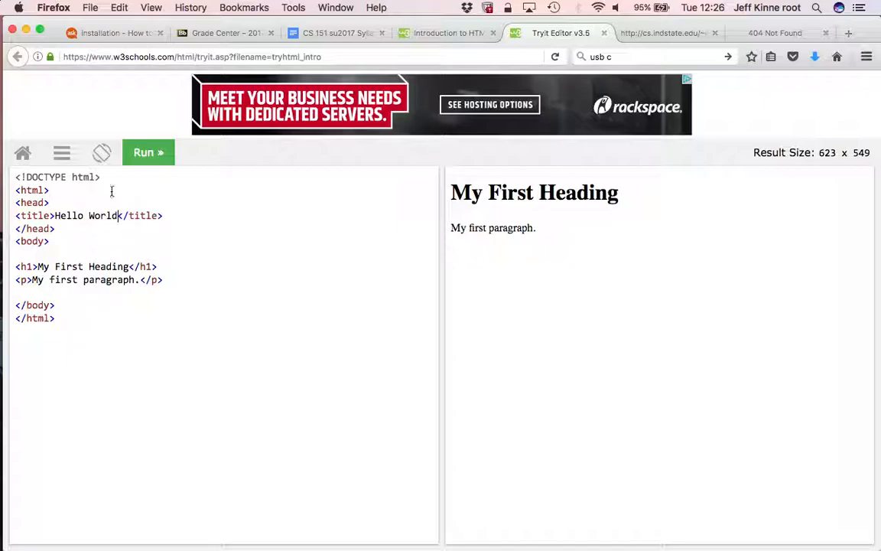
mouse_move(144, 160)
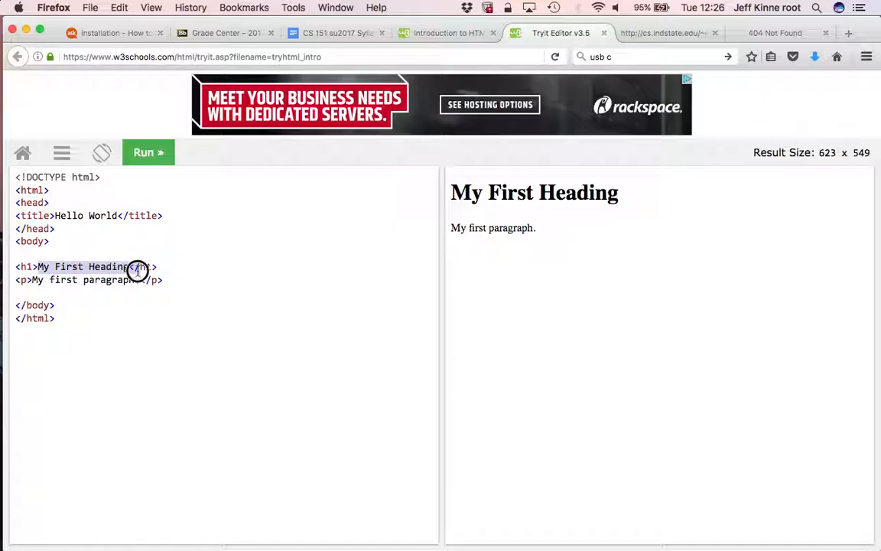
type("Hello W</h1>")
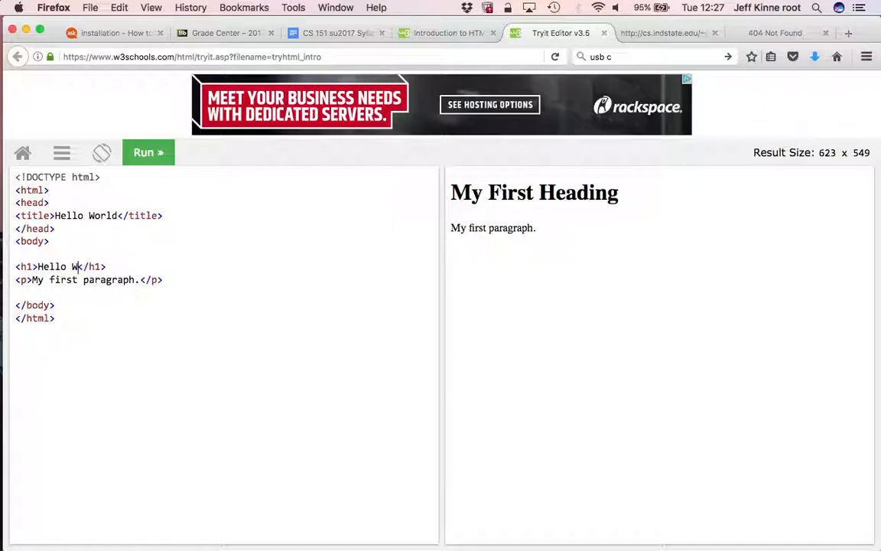
left_click(148, 153)
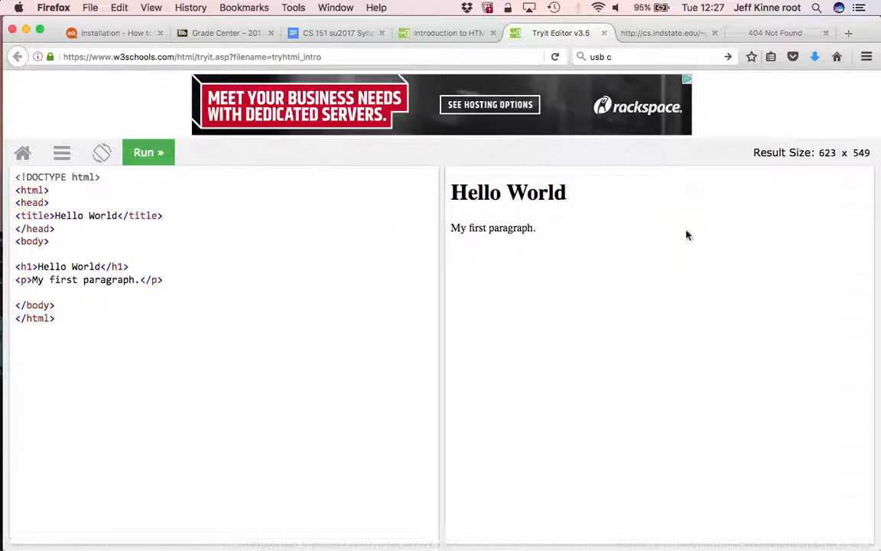
mouse_move(183, 178)
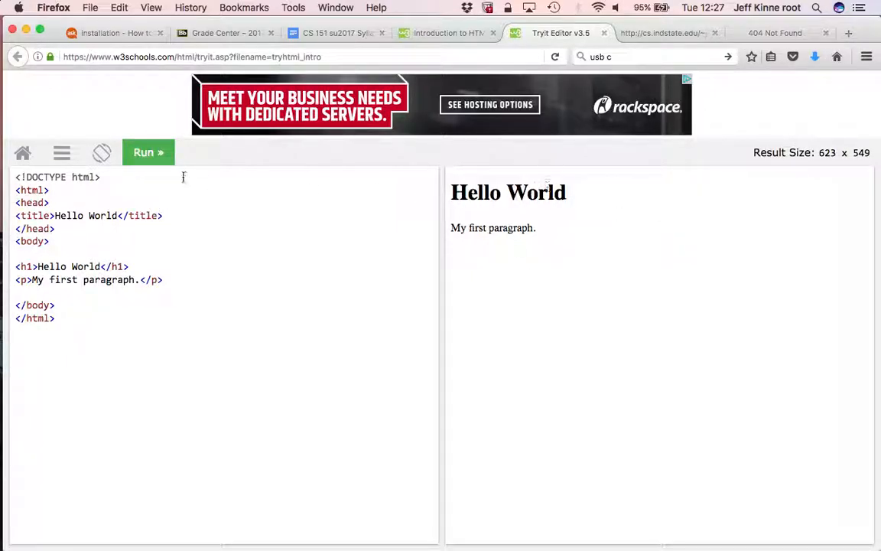
mouse_move(61, 153)
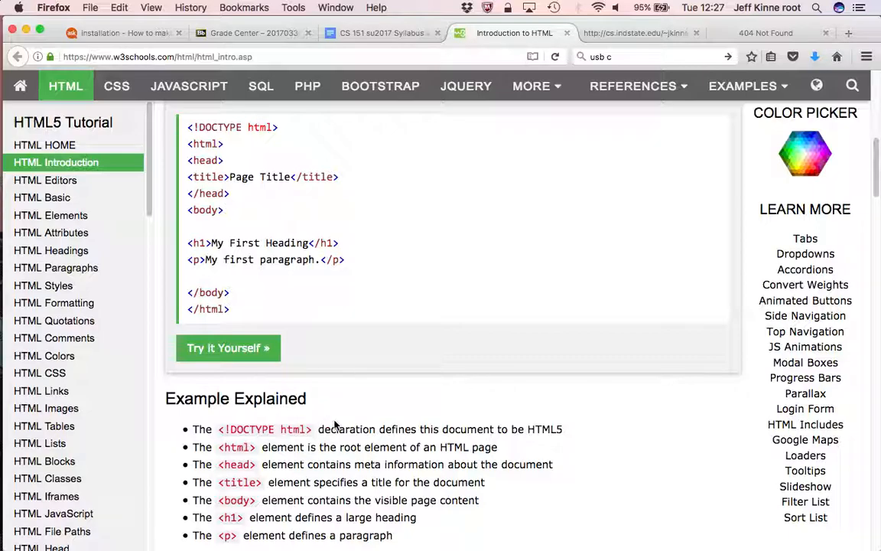
mouse_move(494, 425)
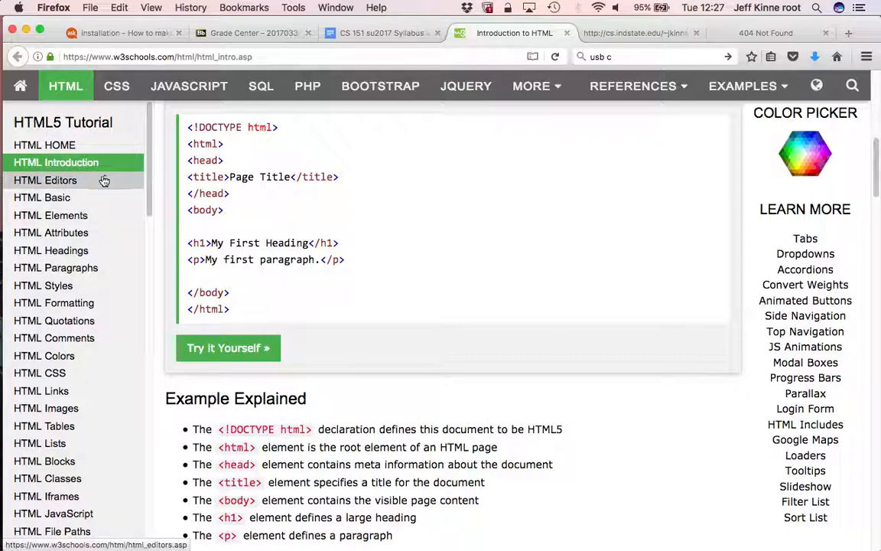
mouse_move(100, 181)
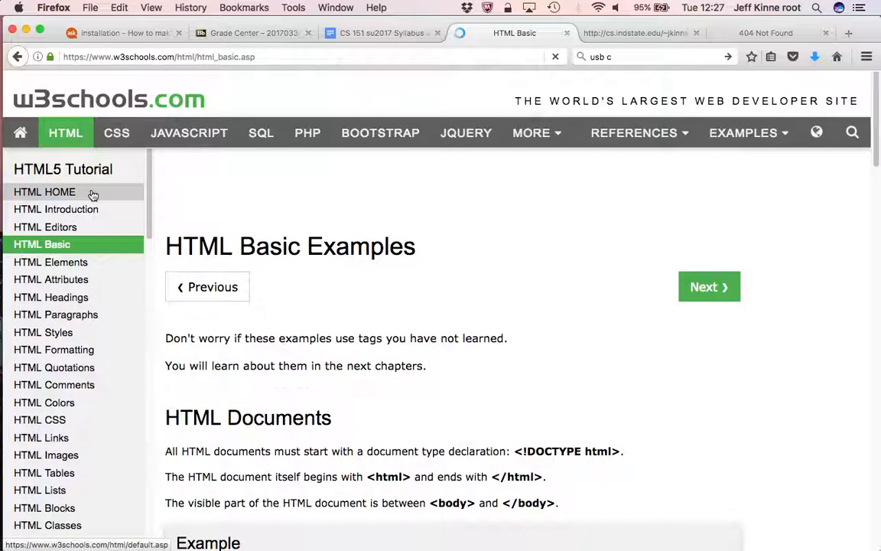
Step: Scroll through the HTML Basic heading, paragraph and link examples, then return to the syllabus doc
scroll("down", 3)
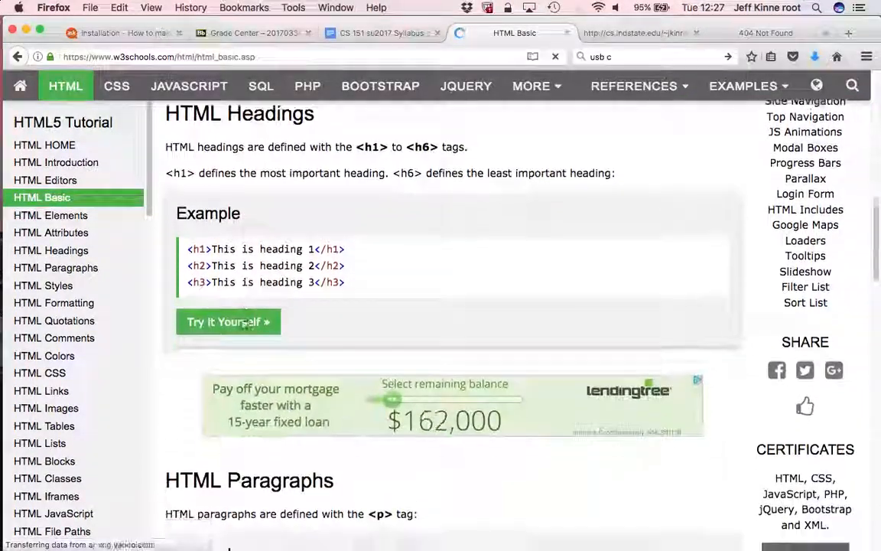
scroll("down", 3)
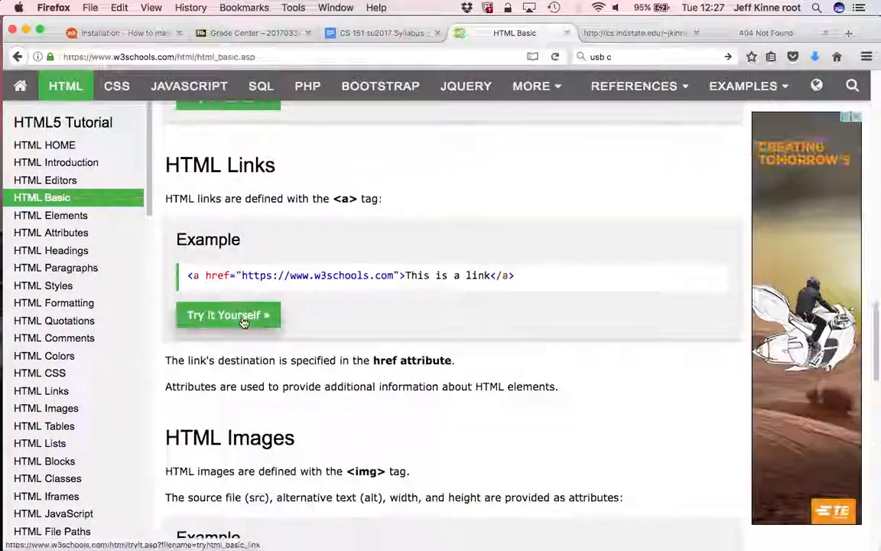
scroll("down", 3)
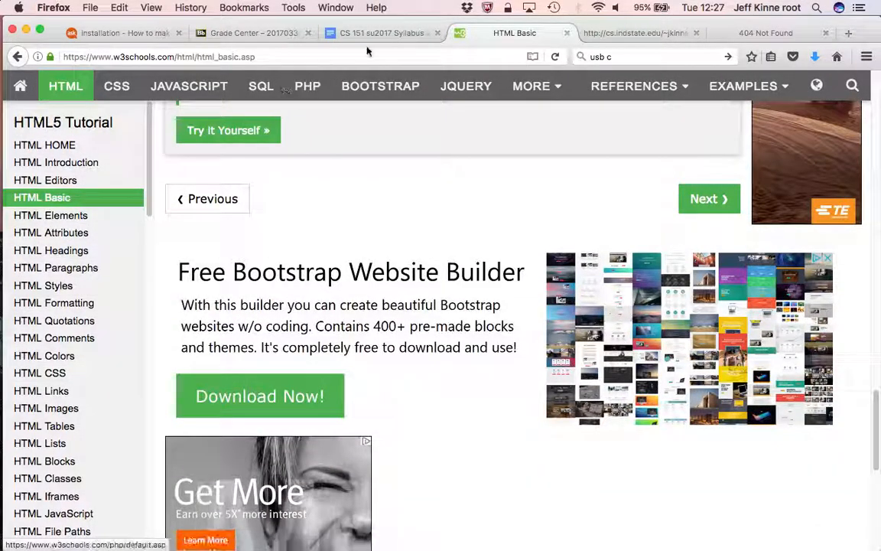
left_click(383, 34)
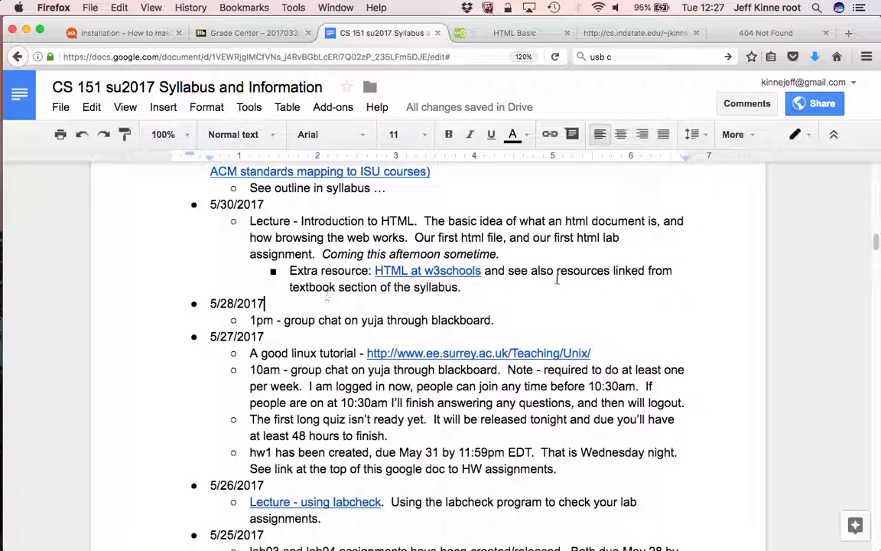
mouse_move(578, 277)
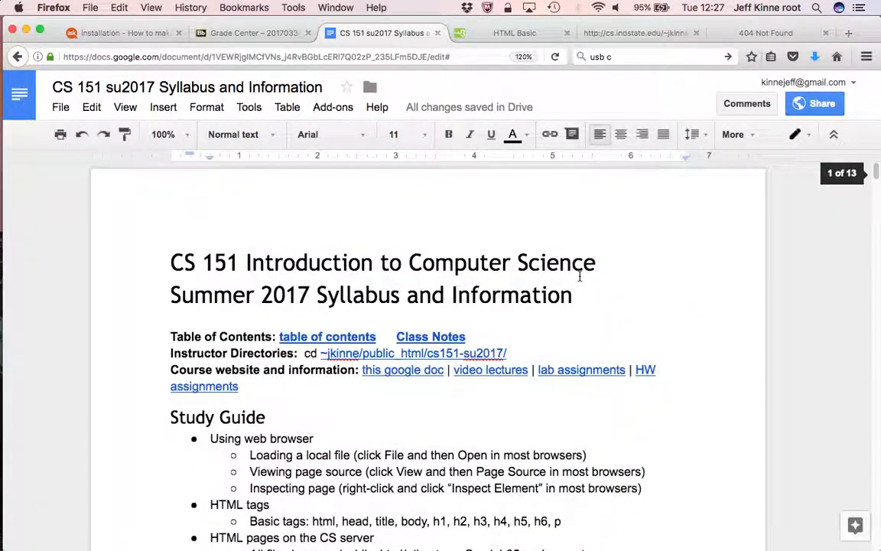
Step: Jump via the table of contents to the syllabus's Recommended text section
left_click(327, 336)
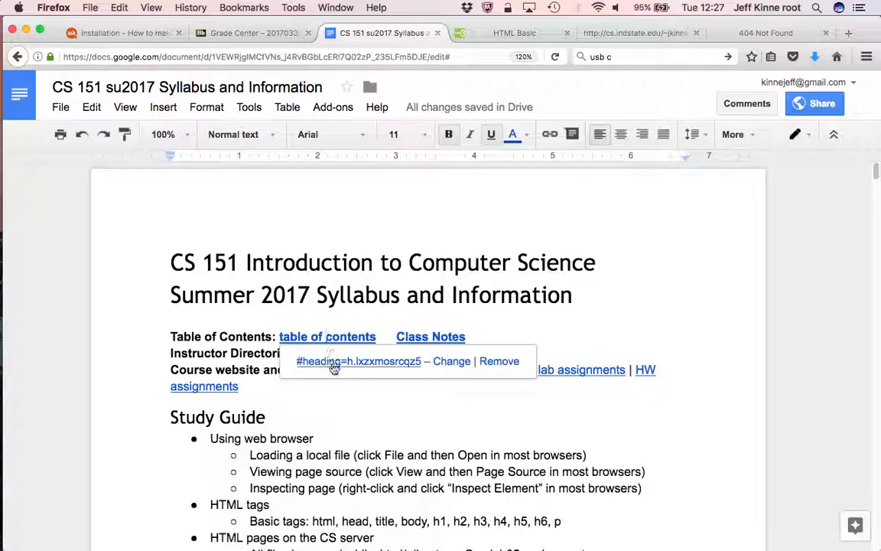
left_click(327, 336)
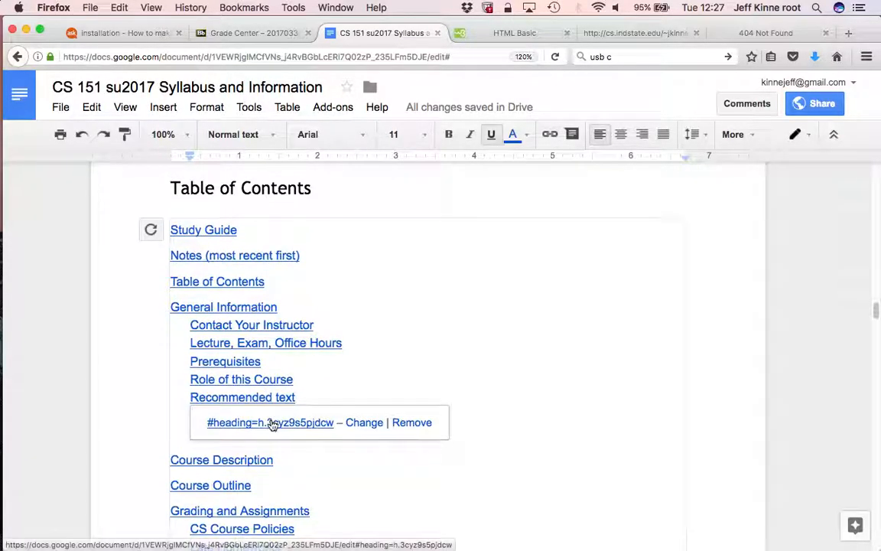
left_click(270, 422)
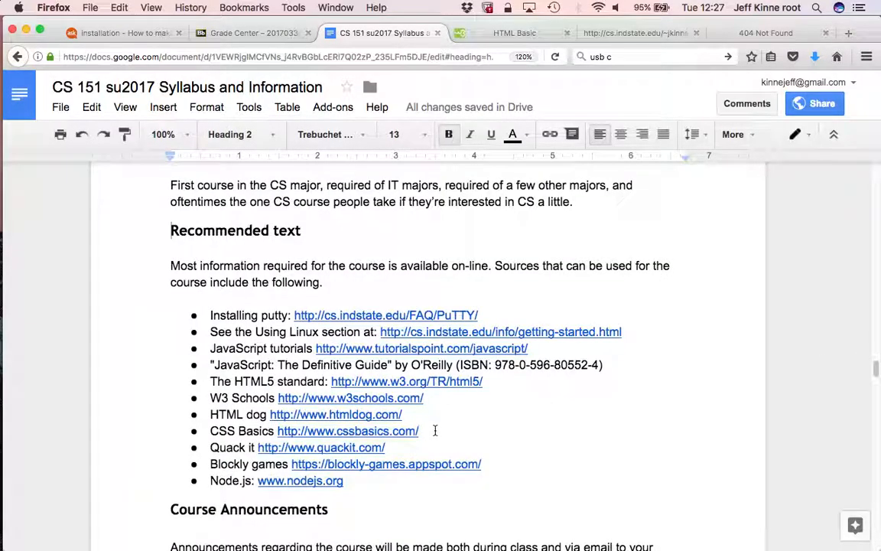
Step: Prefix the HTML dog entry with 'HTML:' so it reads 'HTML: HTML dog'
left_click(335, 413)
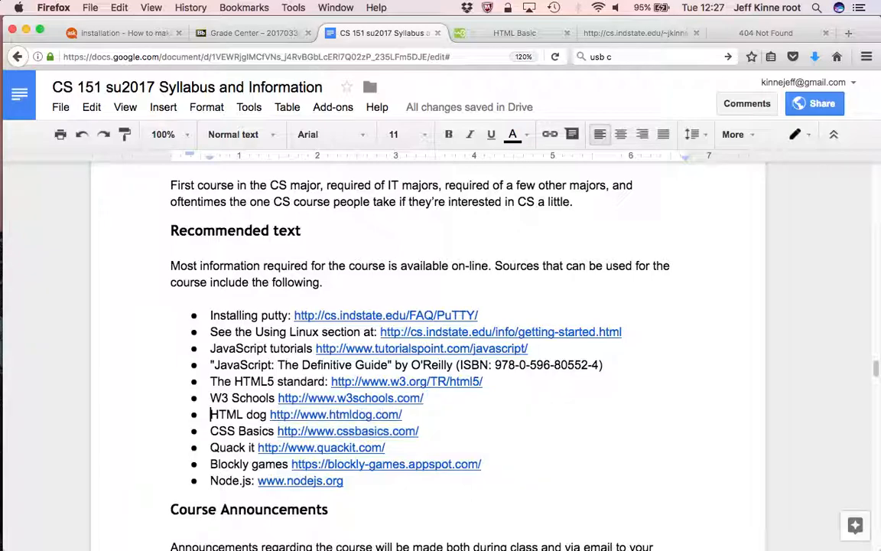
type("HTML:")
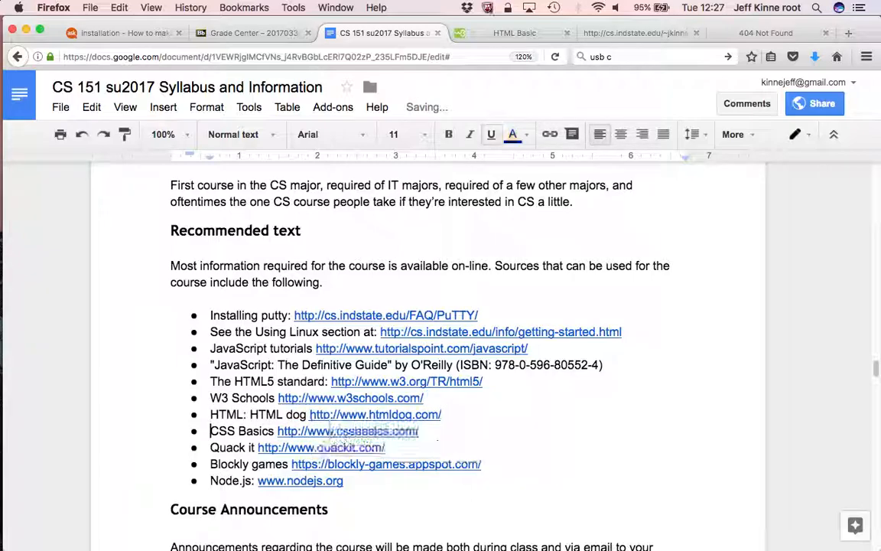
triple_click(297, 446)
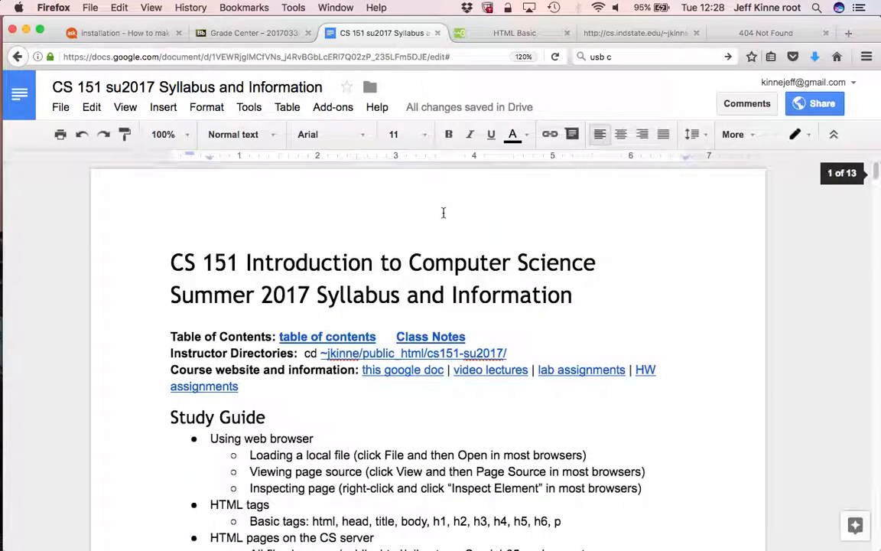
Step: Scroll to the Study Guide and select the HTML tags item text to make it bold
scroll("down", 3)
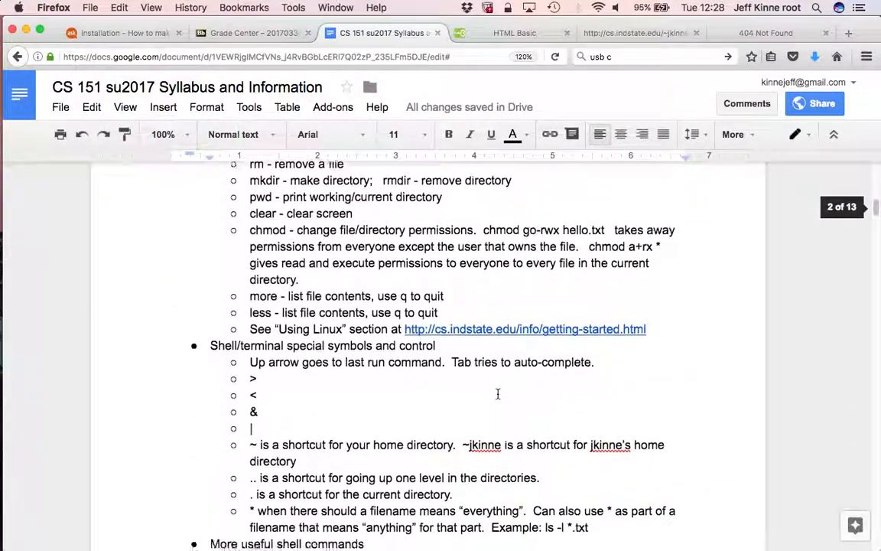
scroll("down", 3)
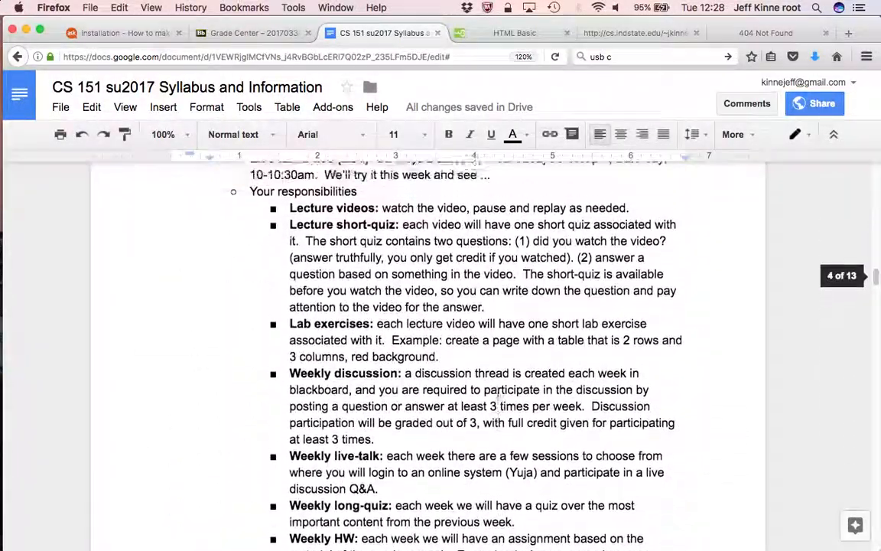
scroll("up", 3)
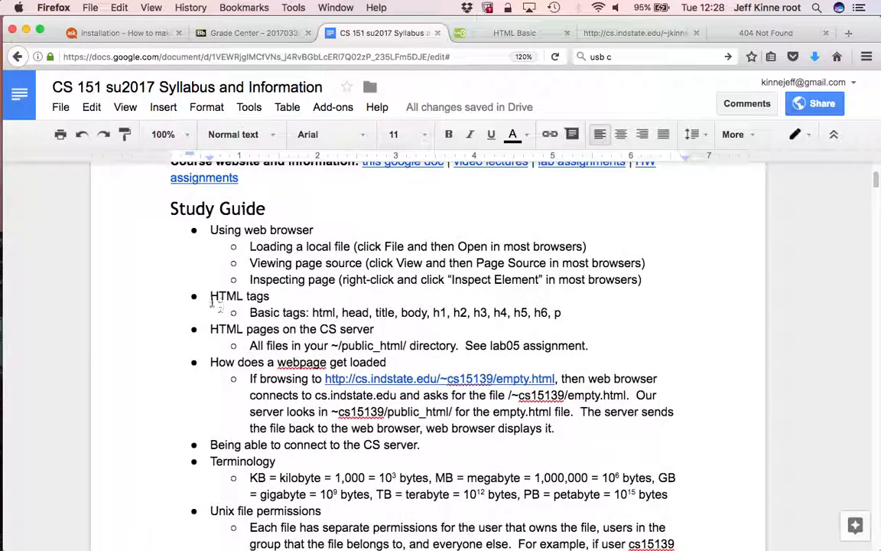
double_click(239, 296)
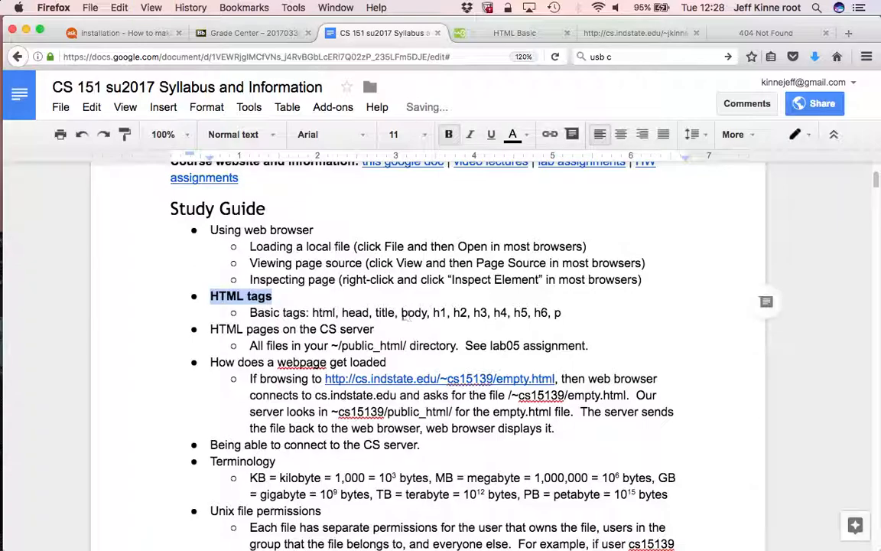
double_click(324, 312)
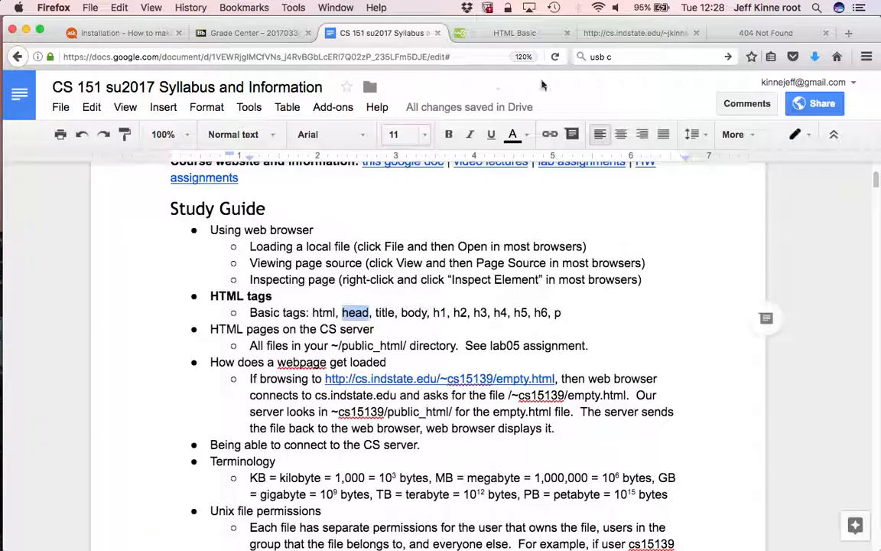
Step: Check aboutMe.html in Firefox, then start the command emacs aboutMe at the Terminal prompt
left_click(768, 34)
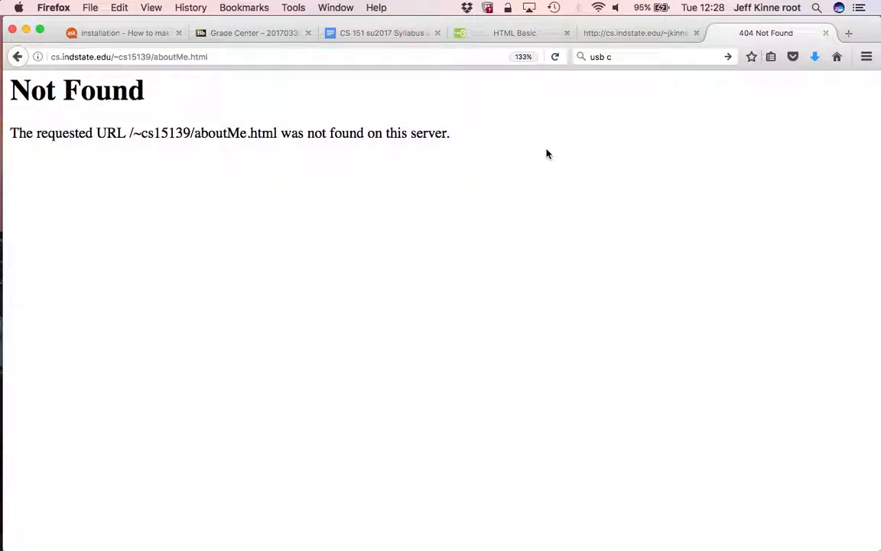
left_click(554, 56)
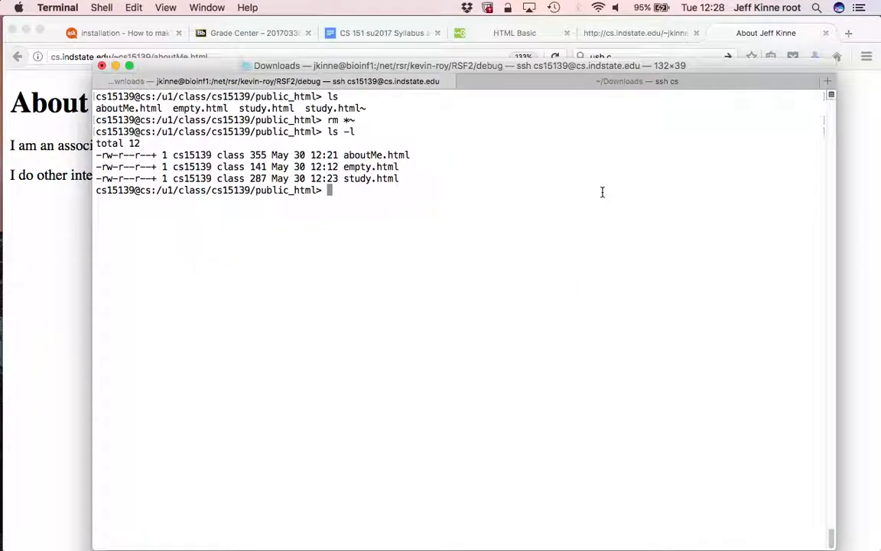
type("e")
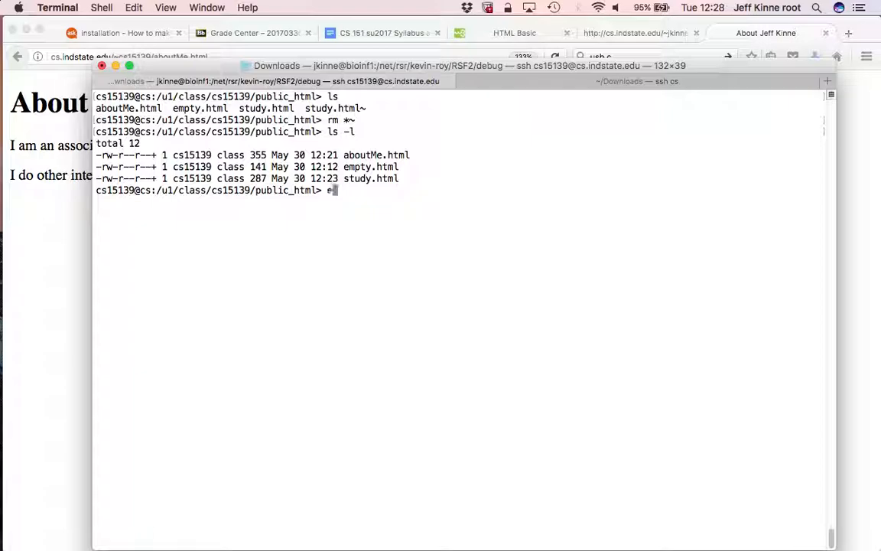
type("macs aboutMe")
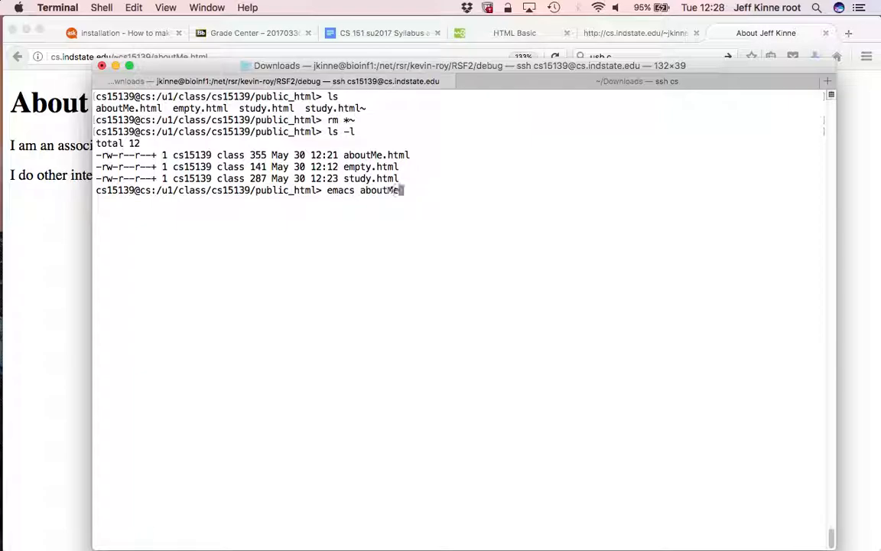